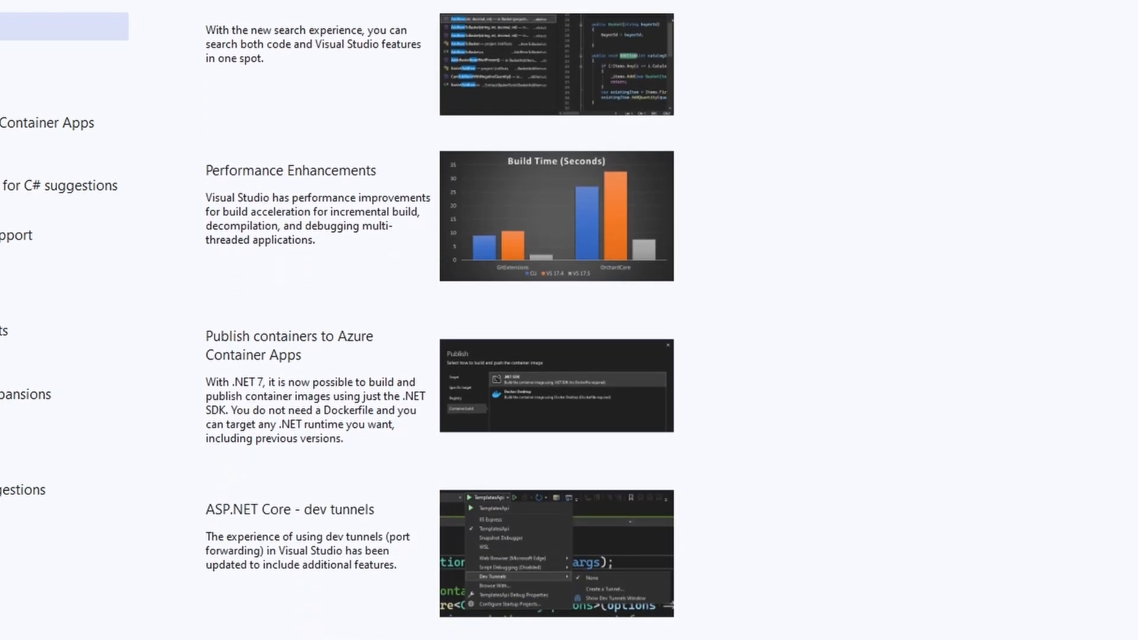
Step: Bring up the All-In-One Search topic from the What's New left-hand list
scroll("down", 3)
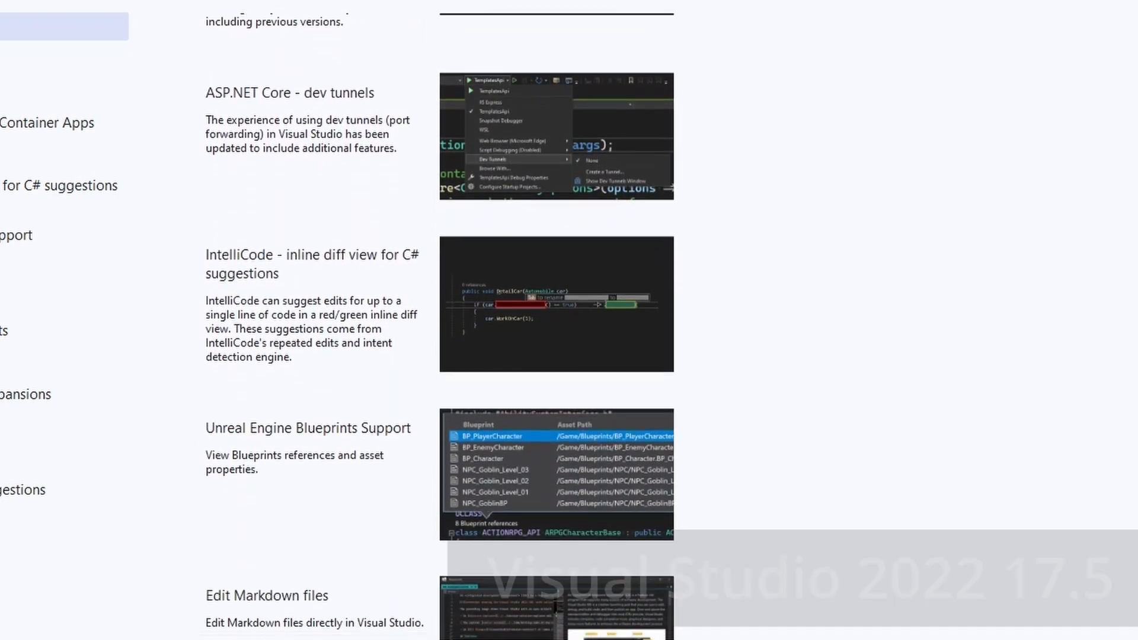
scroll("down", 3)
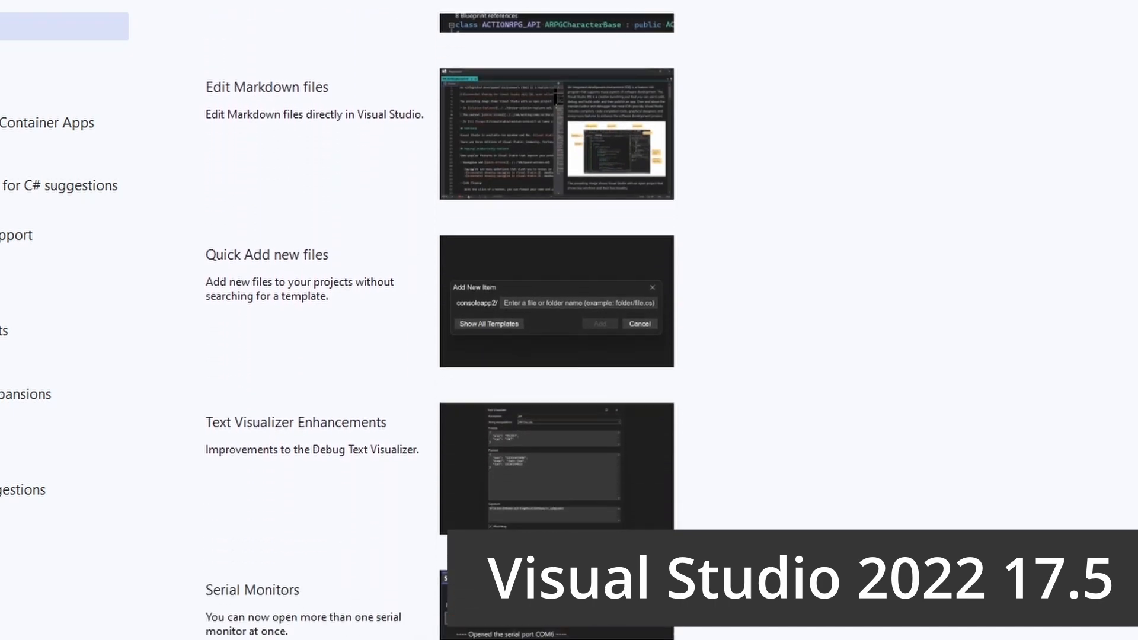
scroll("down", 3)
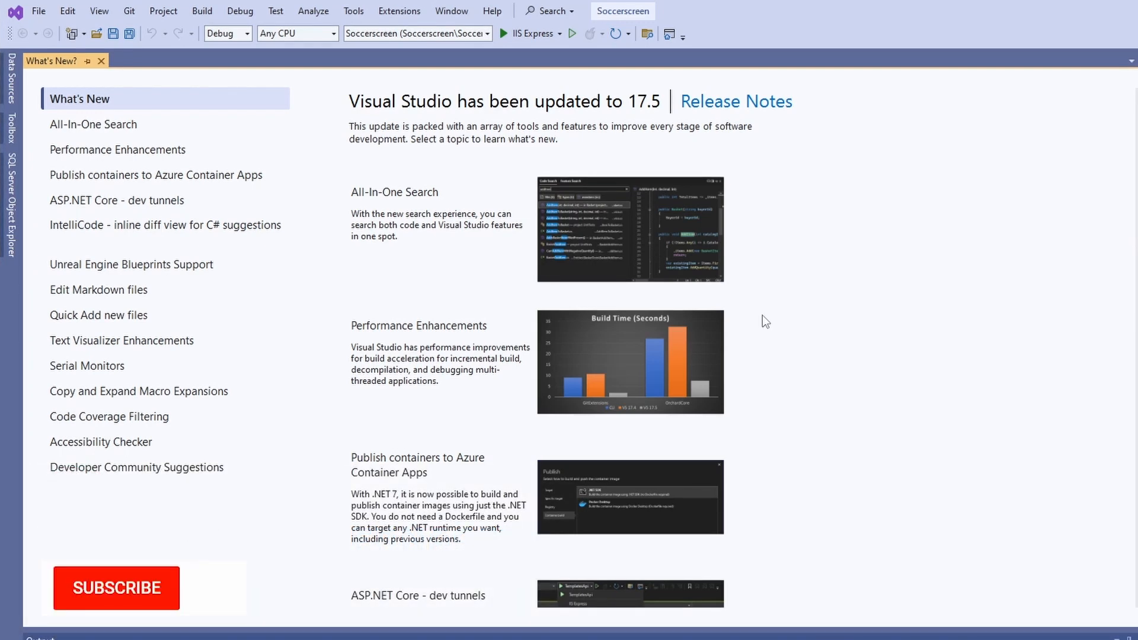
left_click(116, 588)
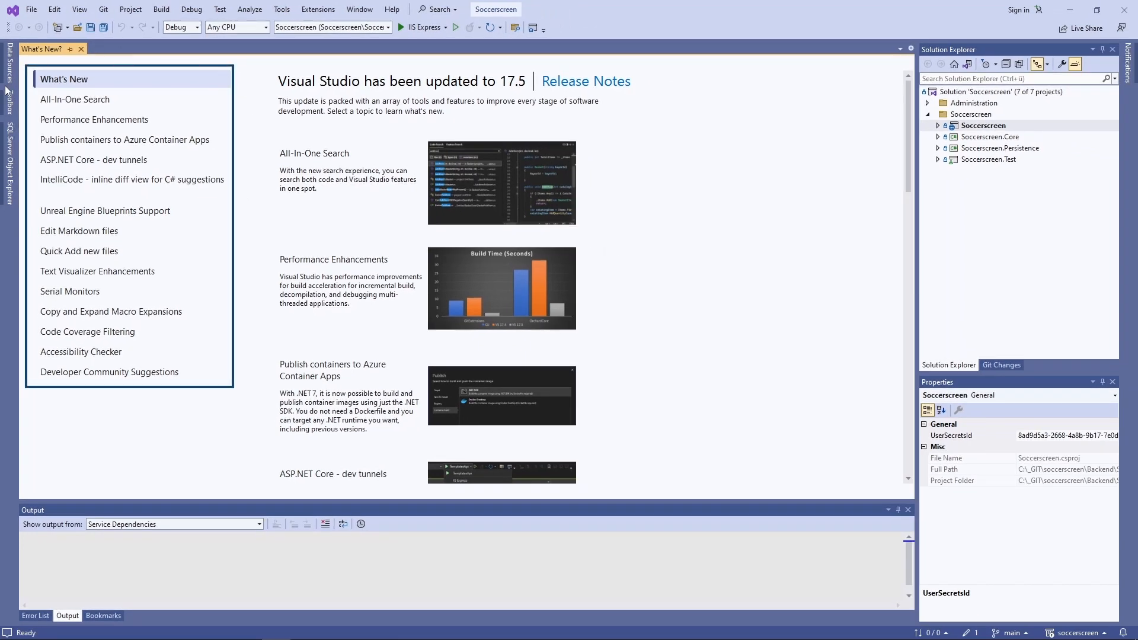
mouse_move(263, 75)
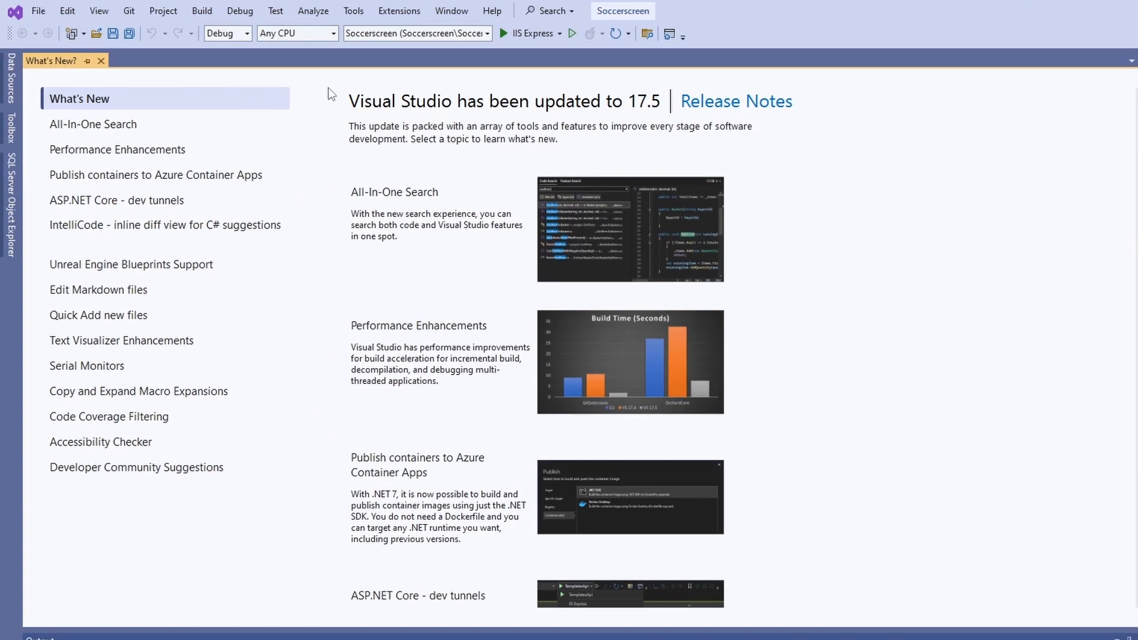
left_click(94, 123)
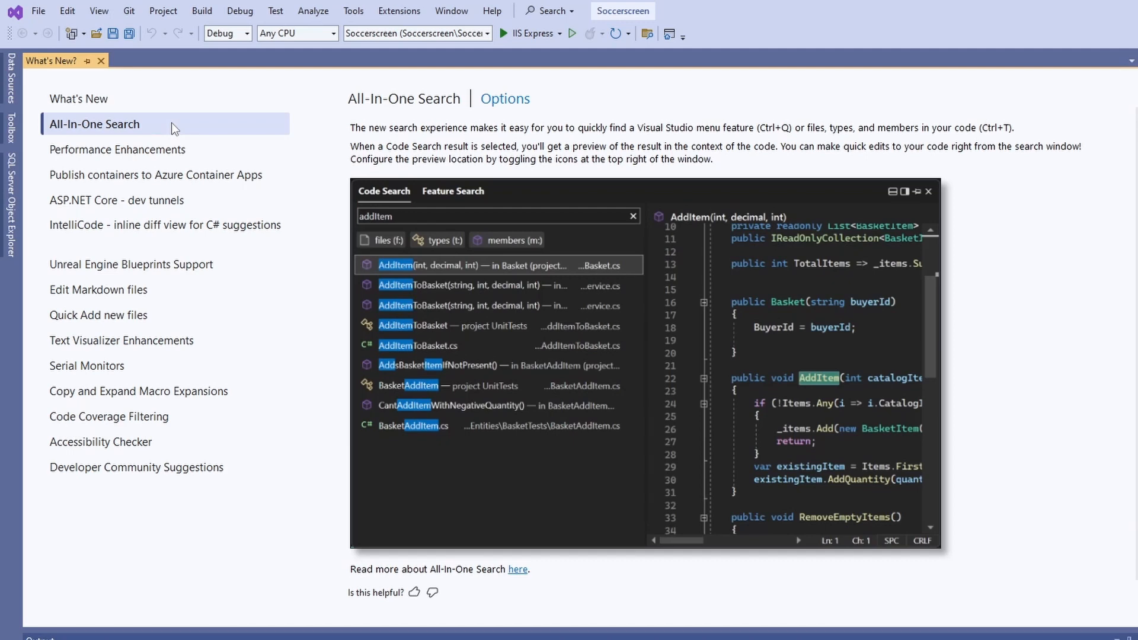
mouse_move(184, 135)
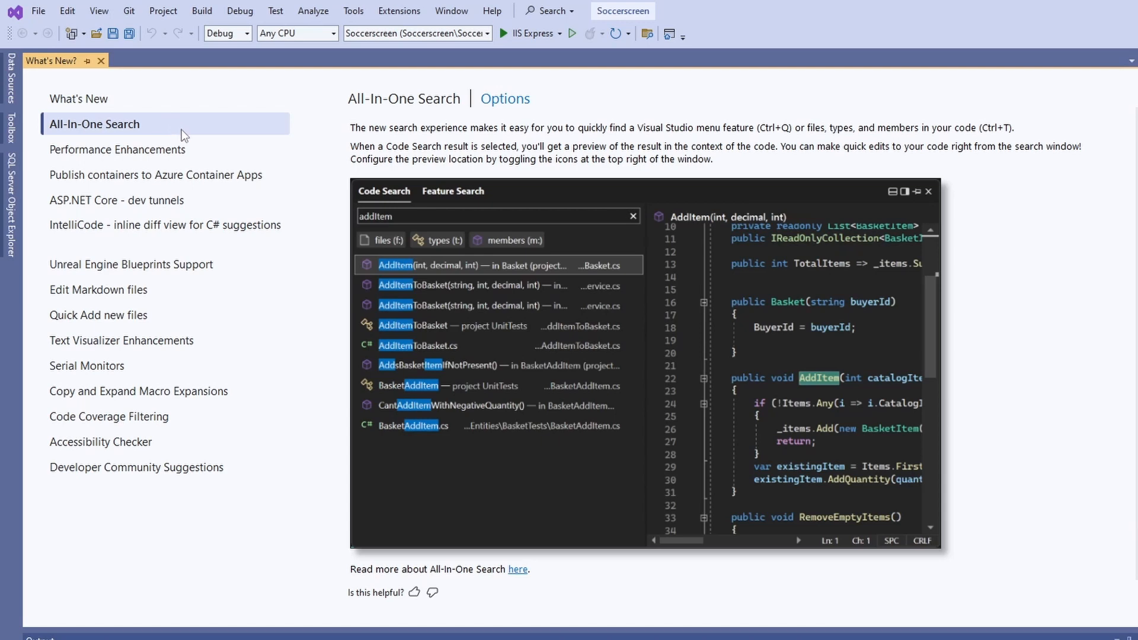
mouse_move(632, 147)
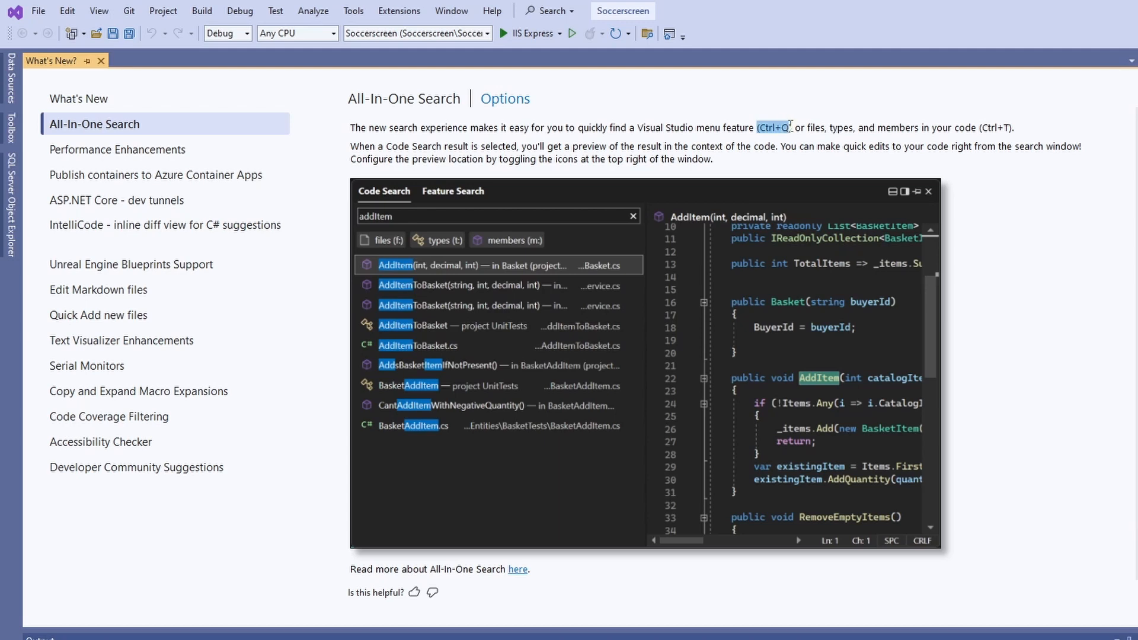
mouse_move(820, 159)
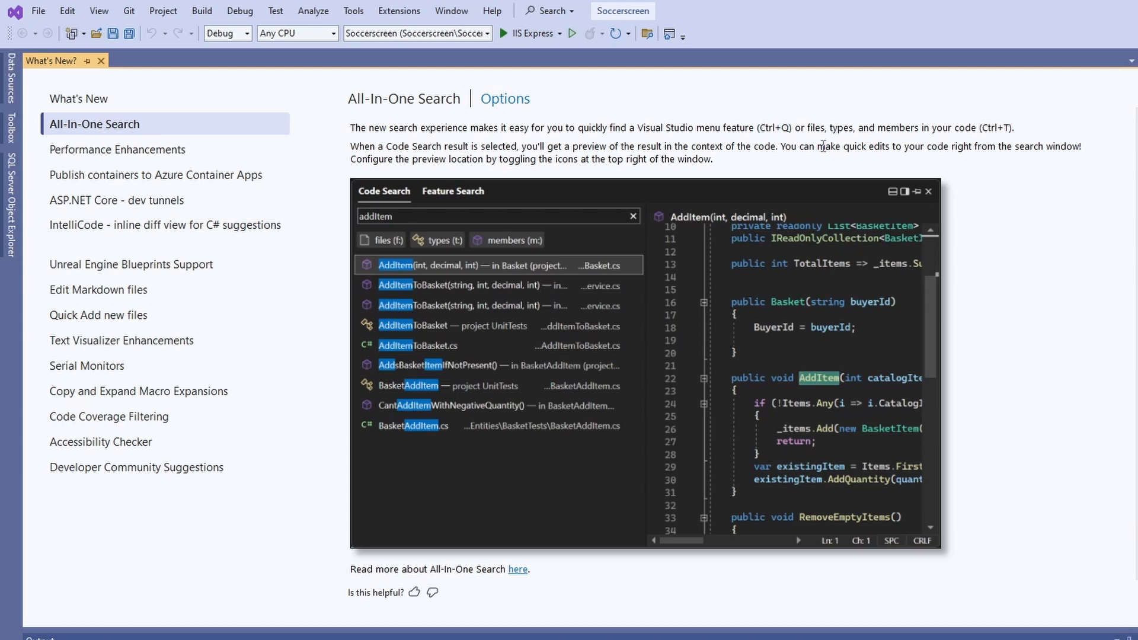
Step: Find and open Test Explorer via feature search (Ctrl+Q), then return to What's New
key("ctrl+q")
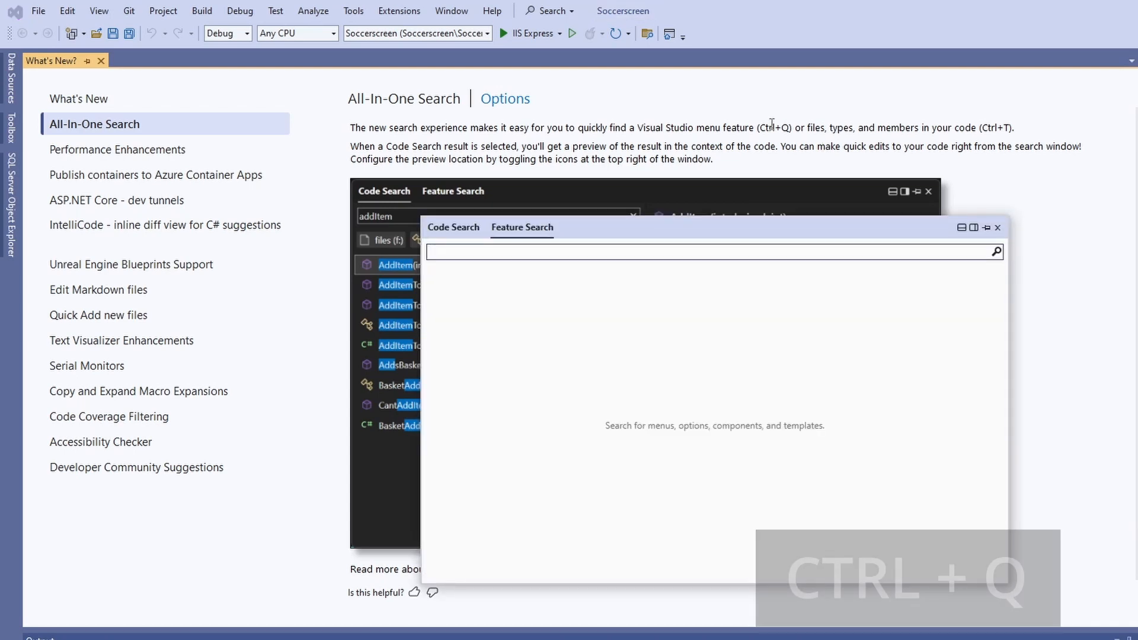
type("Test Ep")
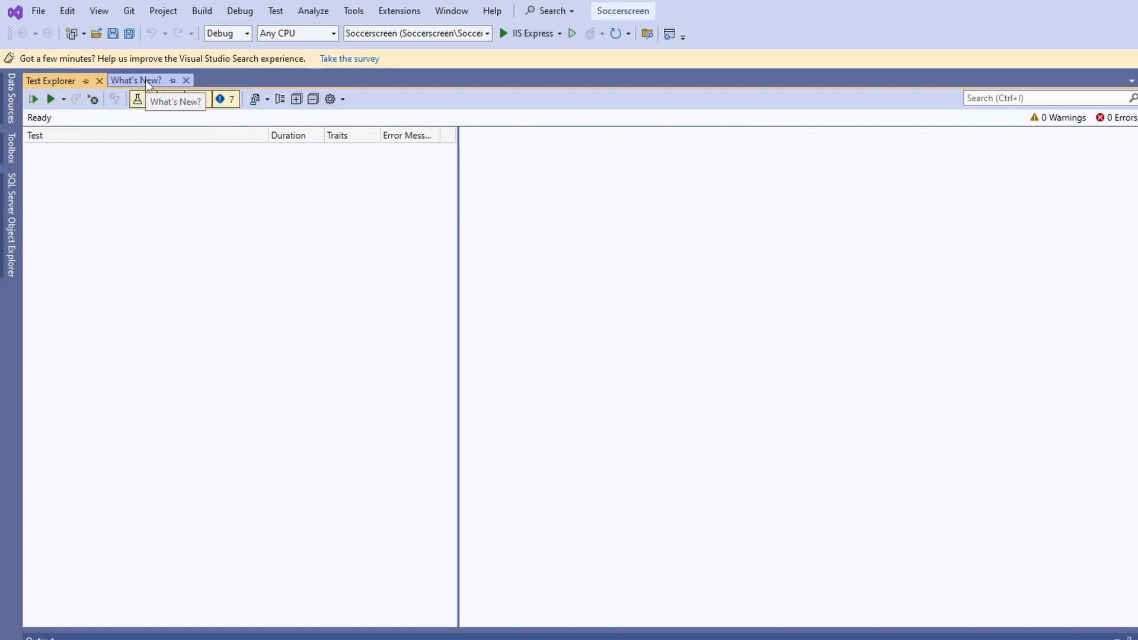
left_click(136, 81)
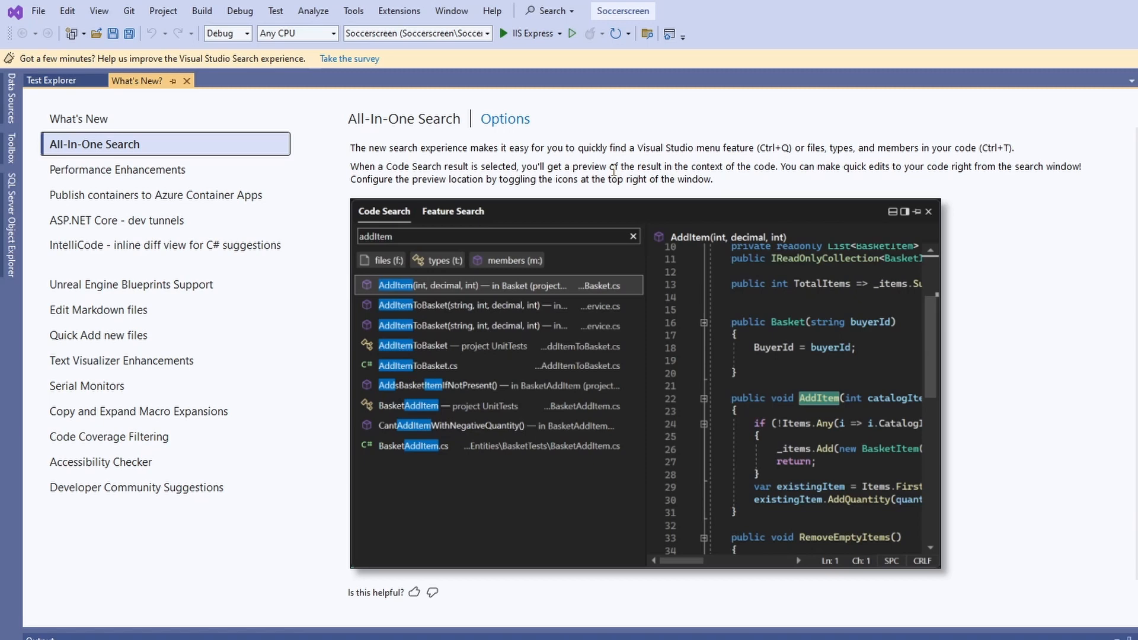
Step: Run a Code Search (Ctrl+T) for 'Login' across the solution
key("ctrl+t")
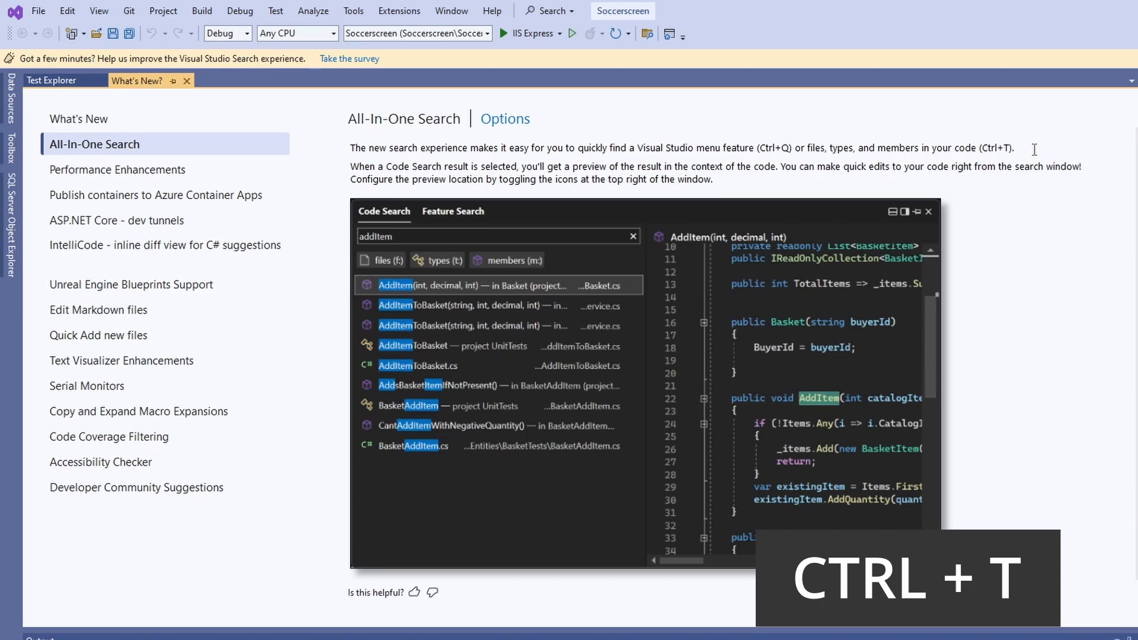
key("ctrl+t")
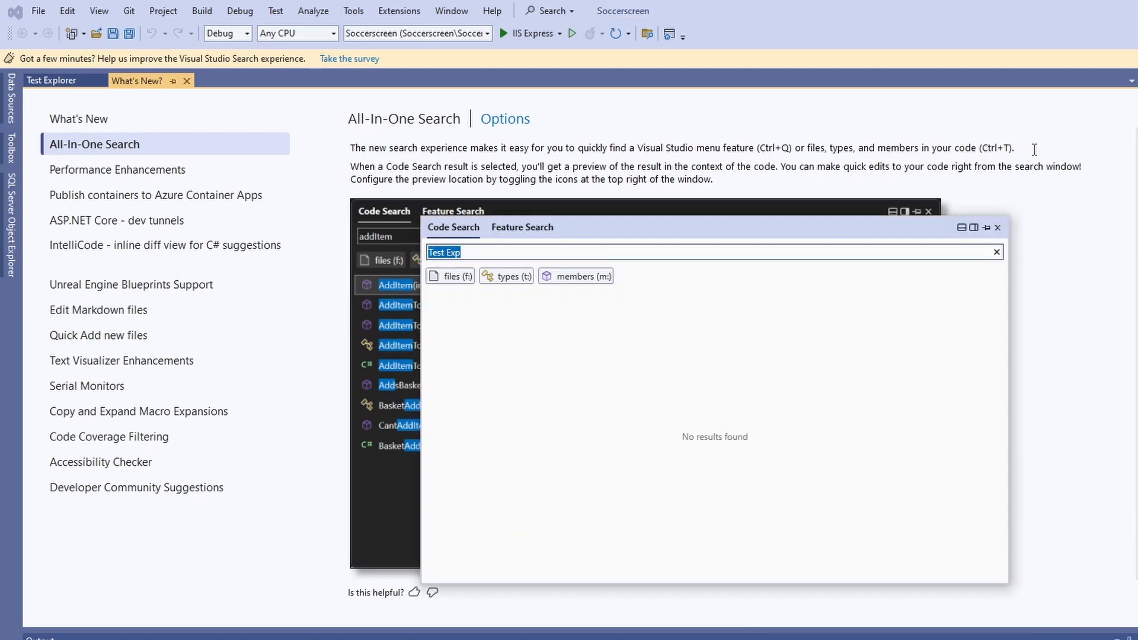
type("Logi")
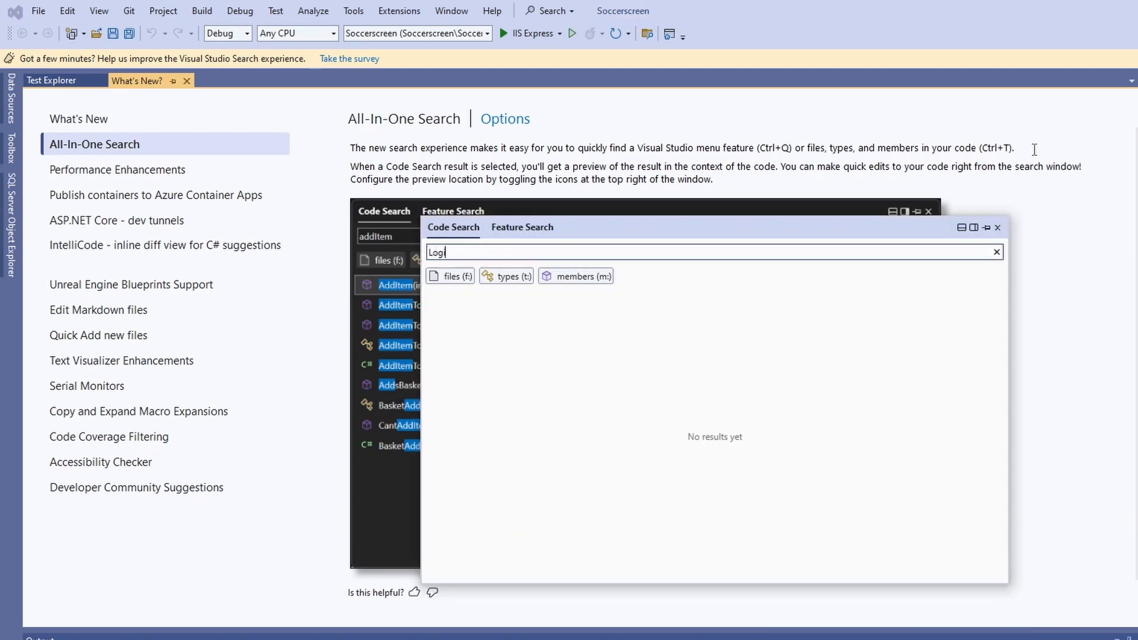
type("n")
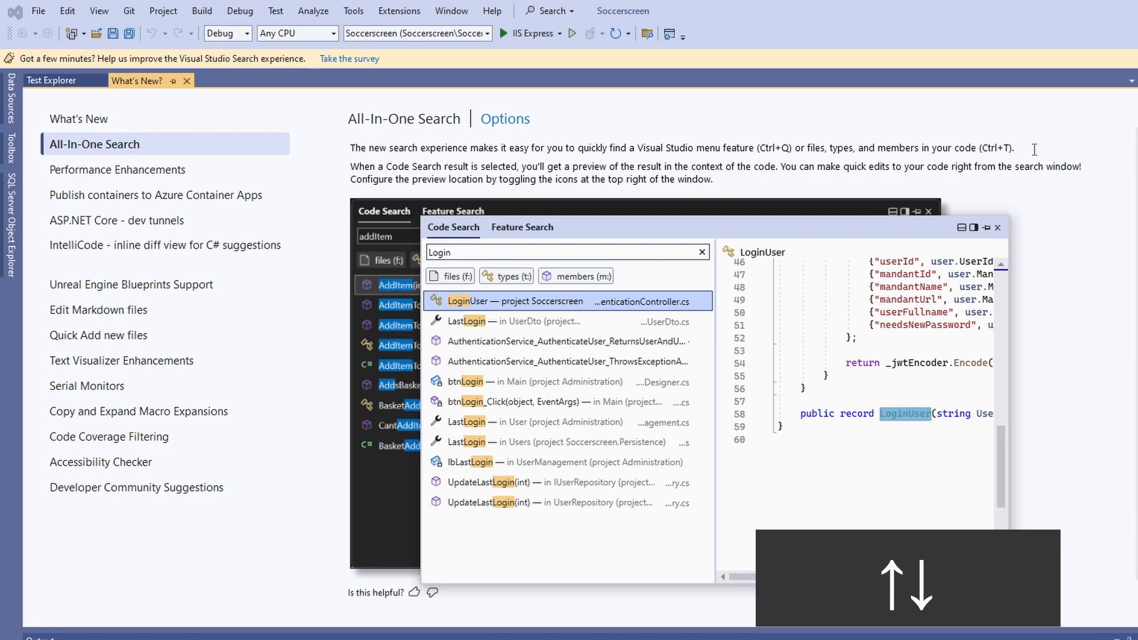
Step: Preview the authentication test and btnLogin results, then open UserDto.cs from the results
left_click(568, 341)
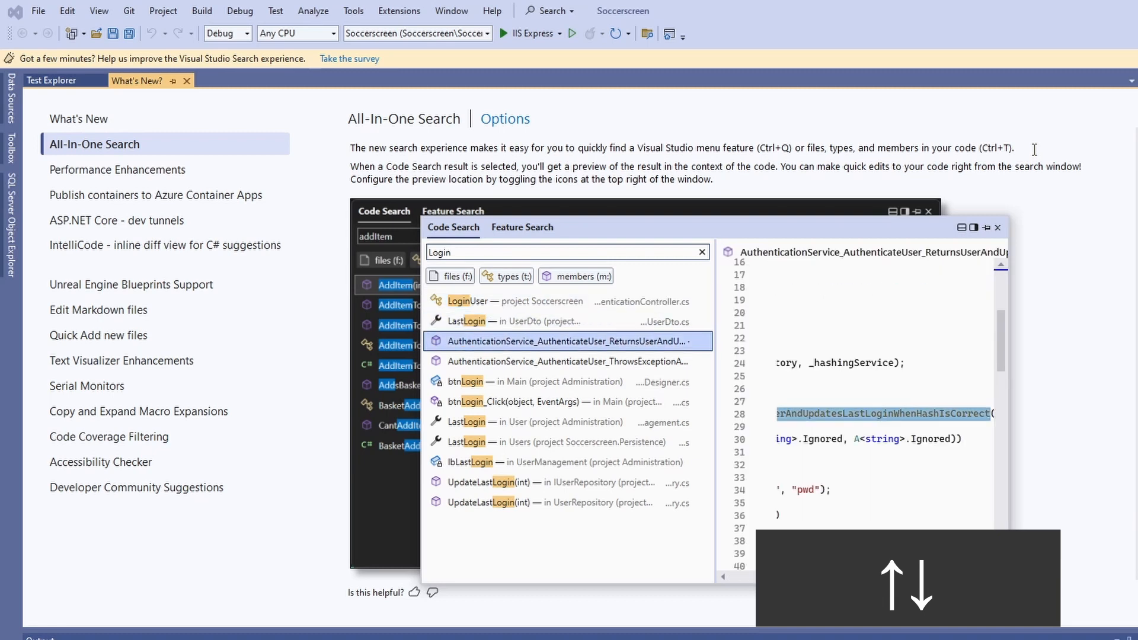
left_click(540, 381)
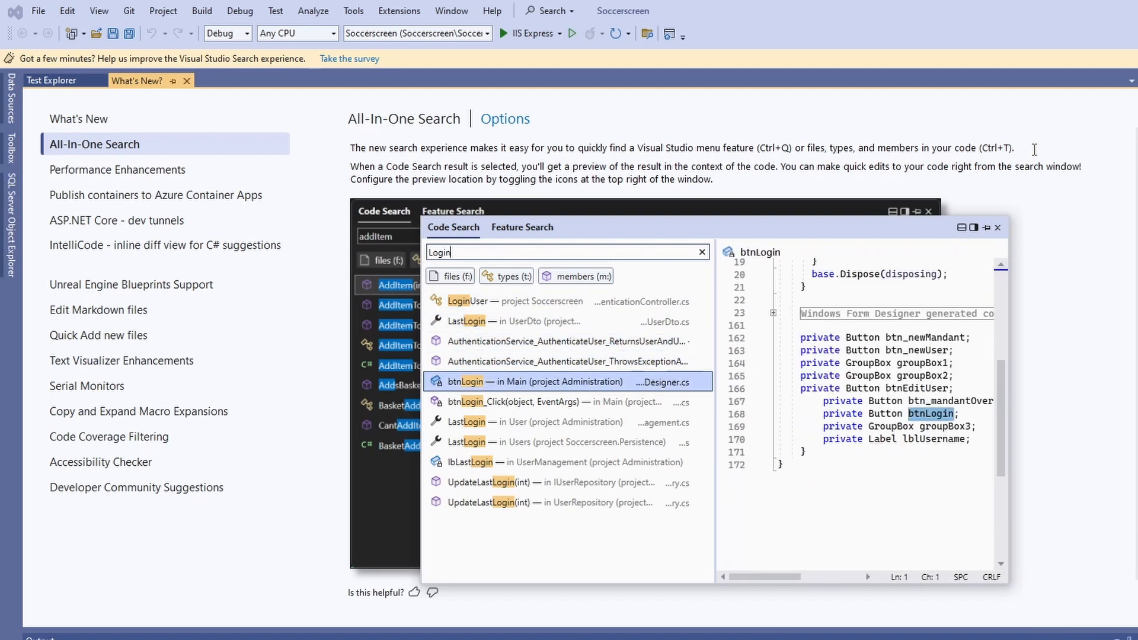
left_click(540, 422)
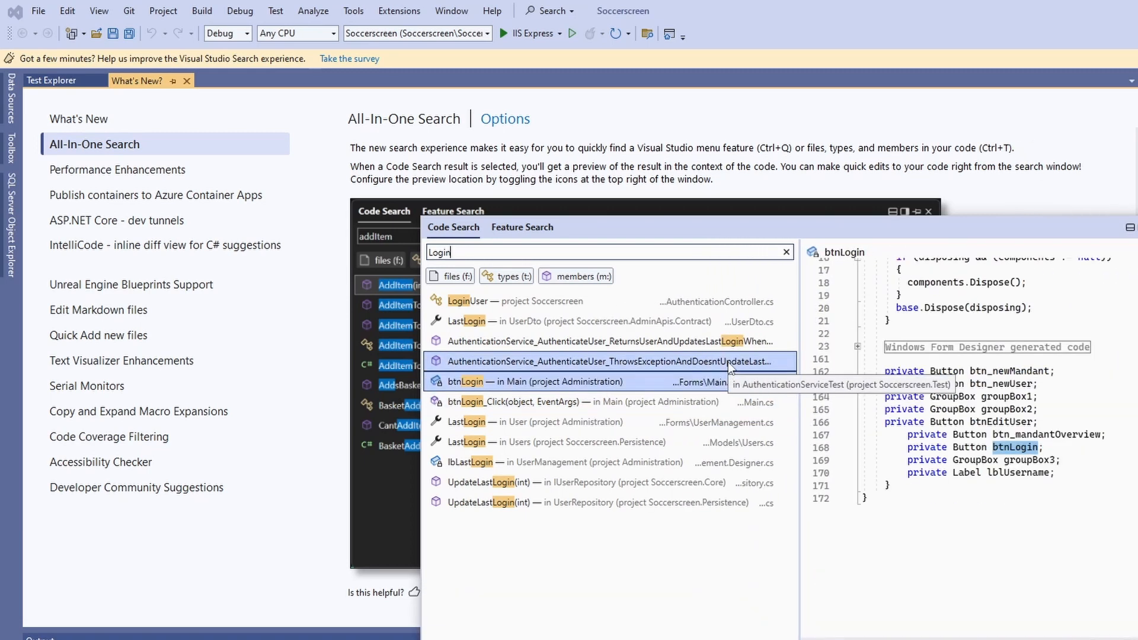
left_click(515, 301)
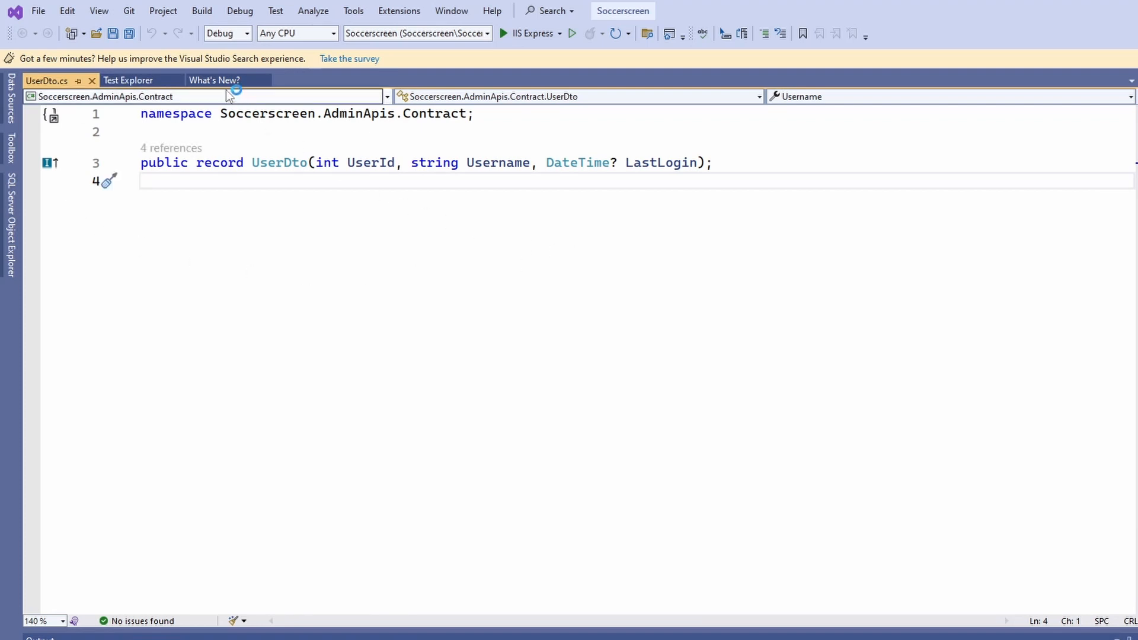
Step: Return to What's New and follow the build acceleration link to its GitHub docs
left_click(212, 80)
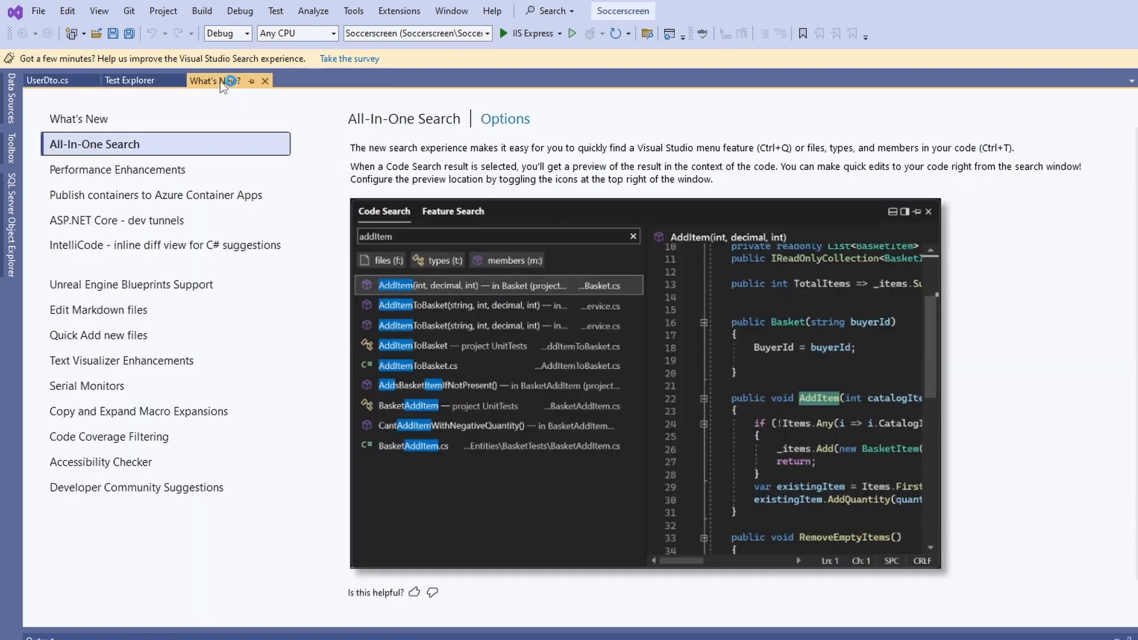
mouse_move(330, 134)
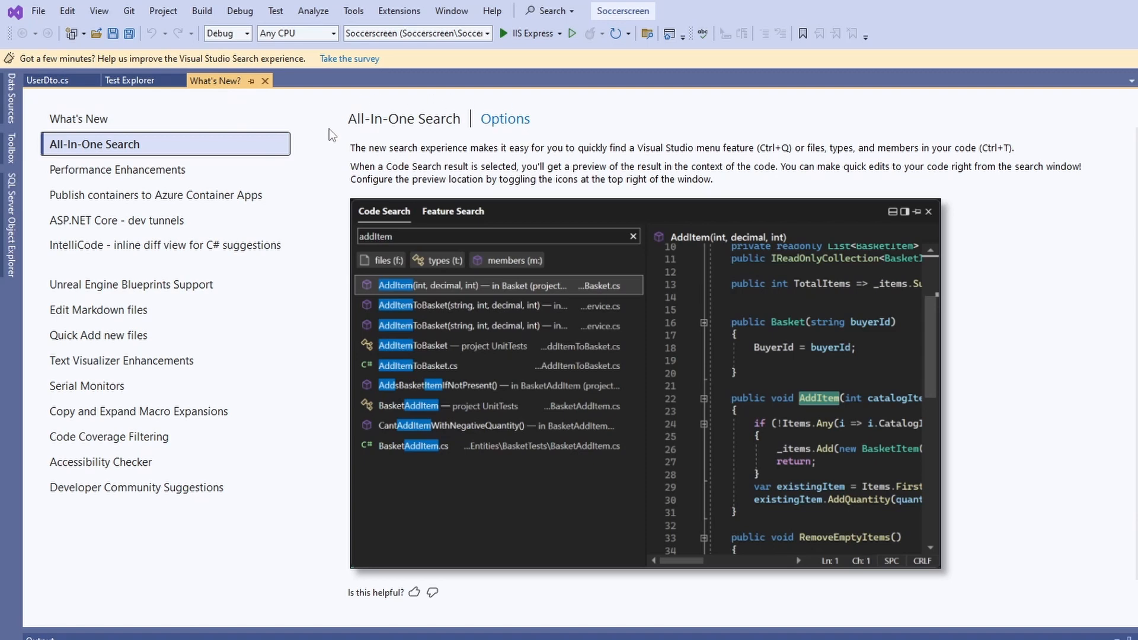
mouse_move(575, 129)
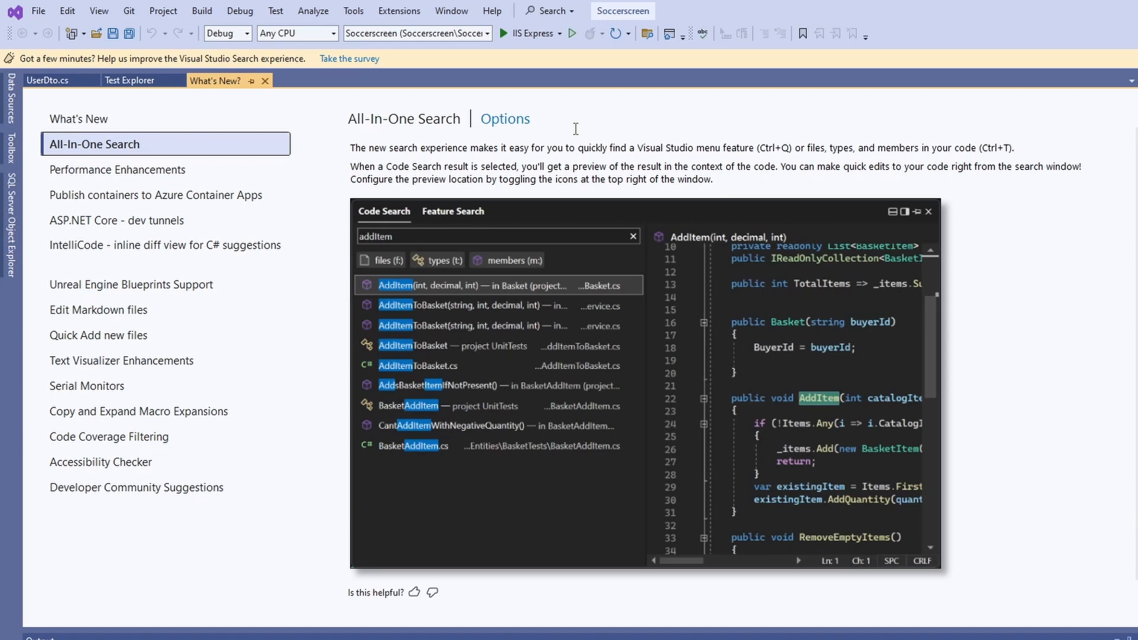
left_click(117, 170)
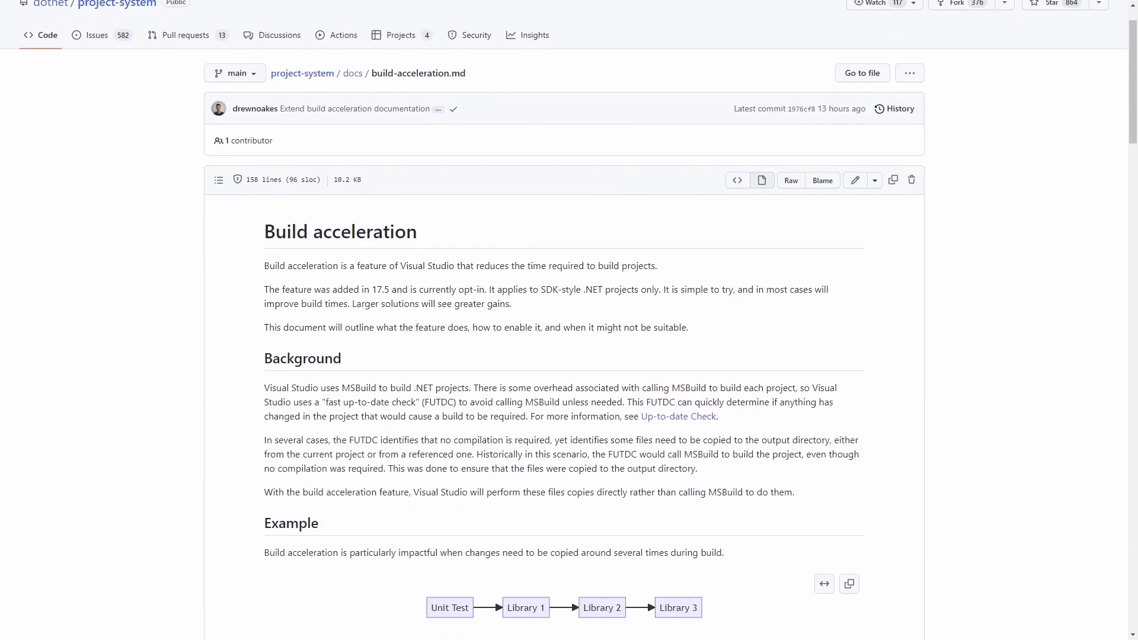
Step: Read through the GitHub build acceleration guide, then show the Publish containers to Azure Container Apps topic
scroll("down", 3)
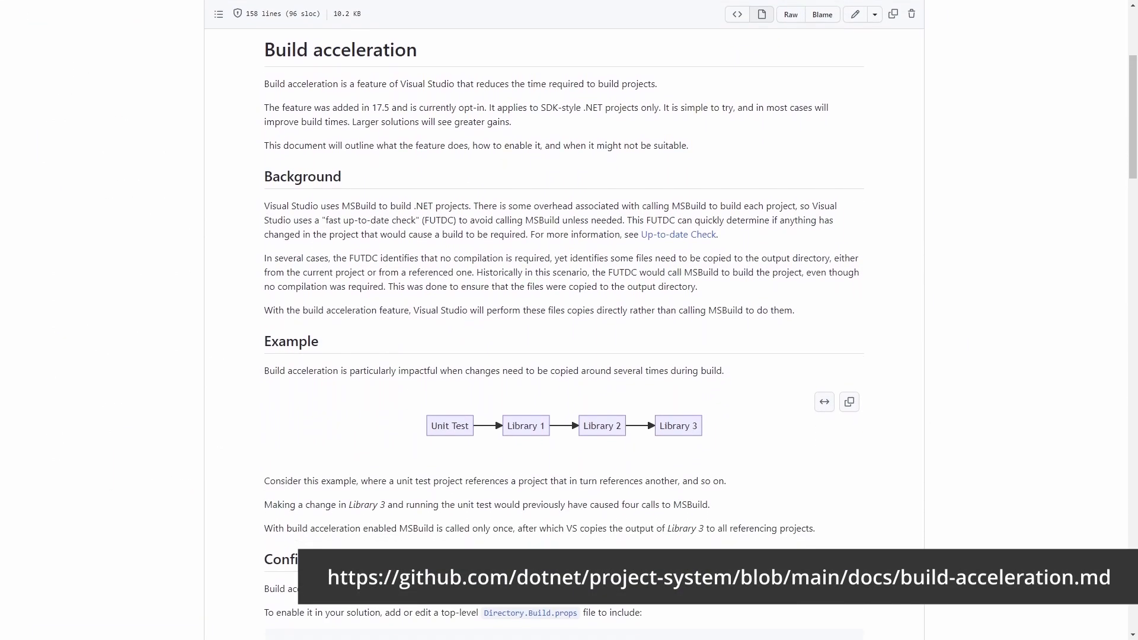
scroll("down", 3)
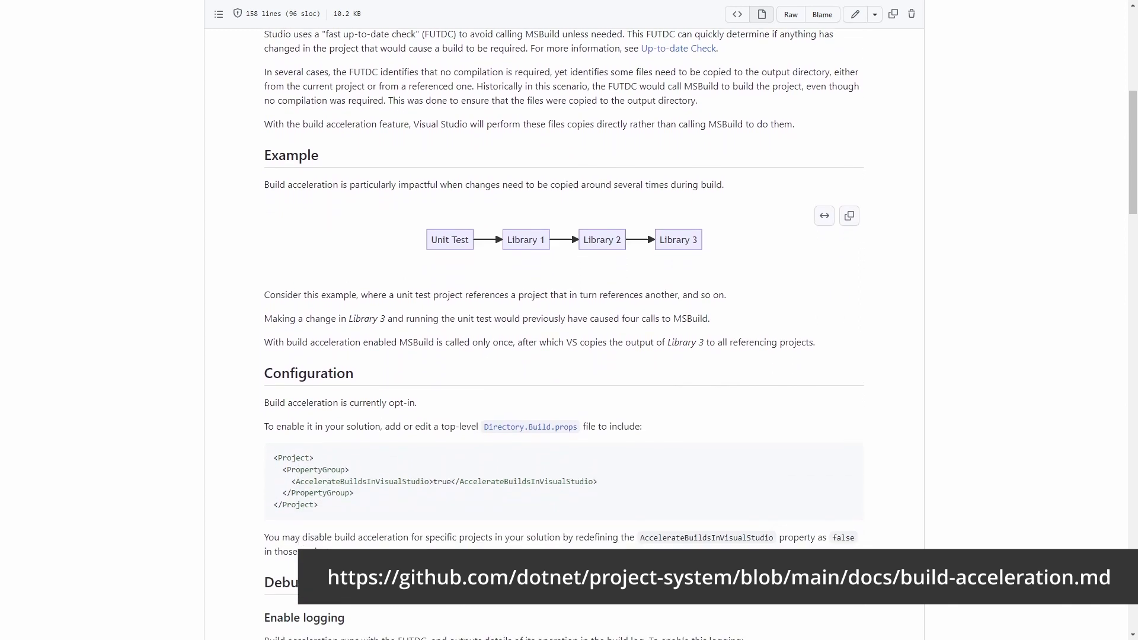
scroll("down", 3)
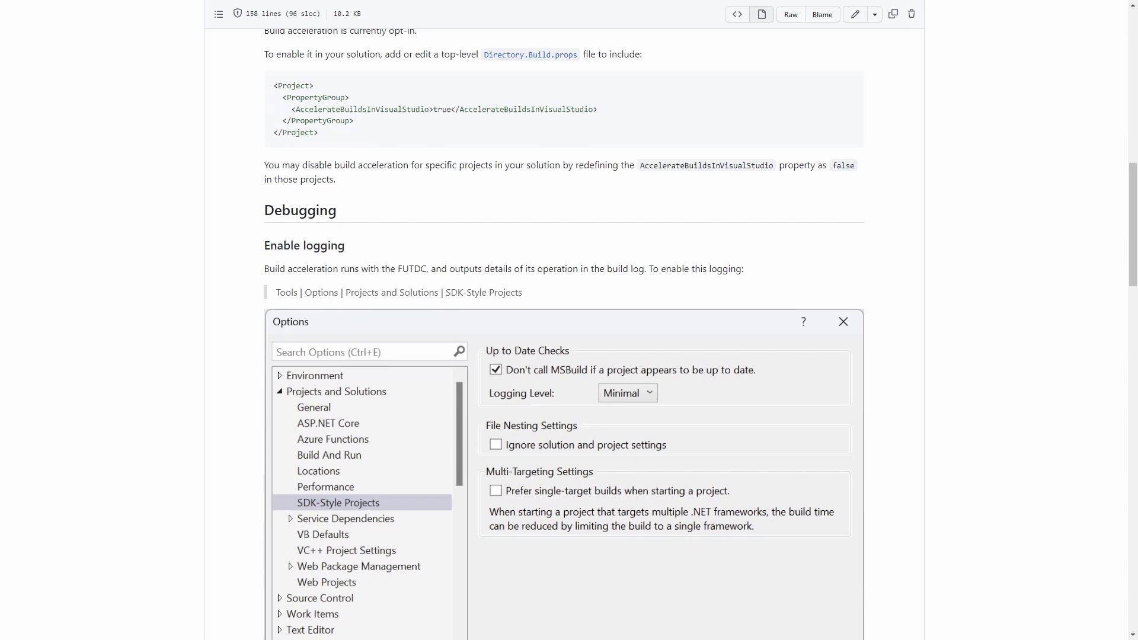
scroll("down", 3)
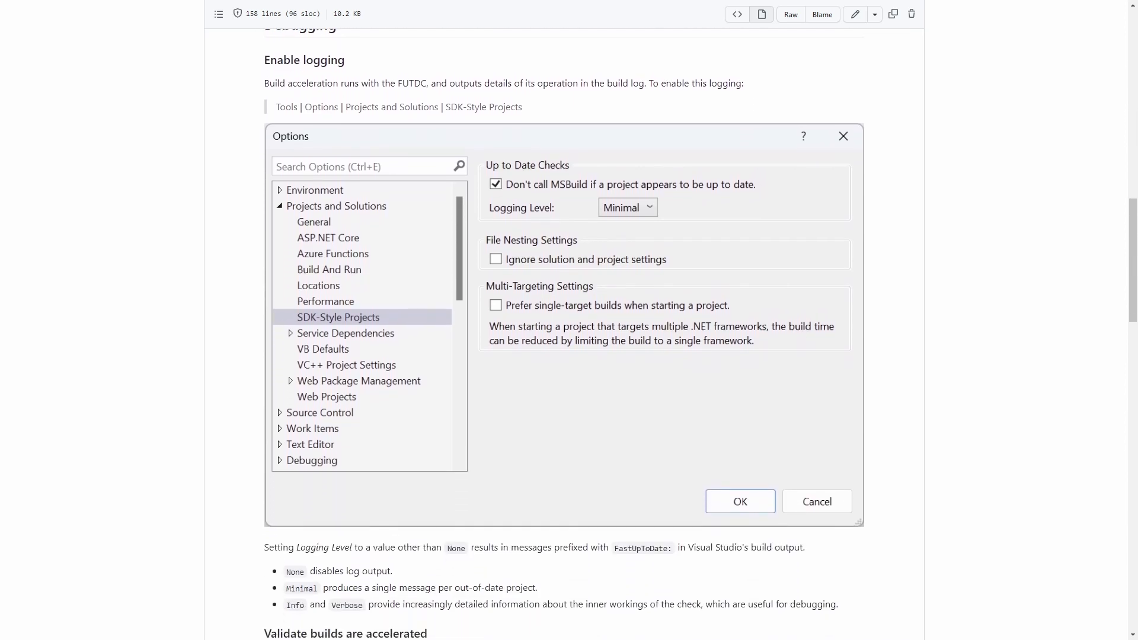
scroll("down", 3)
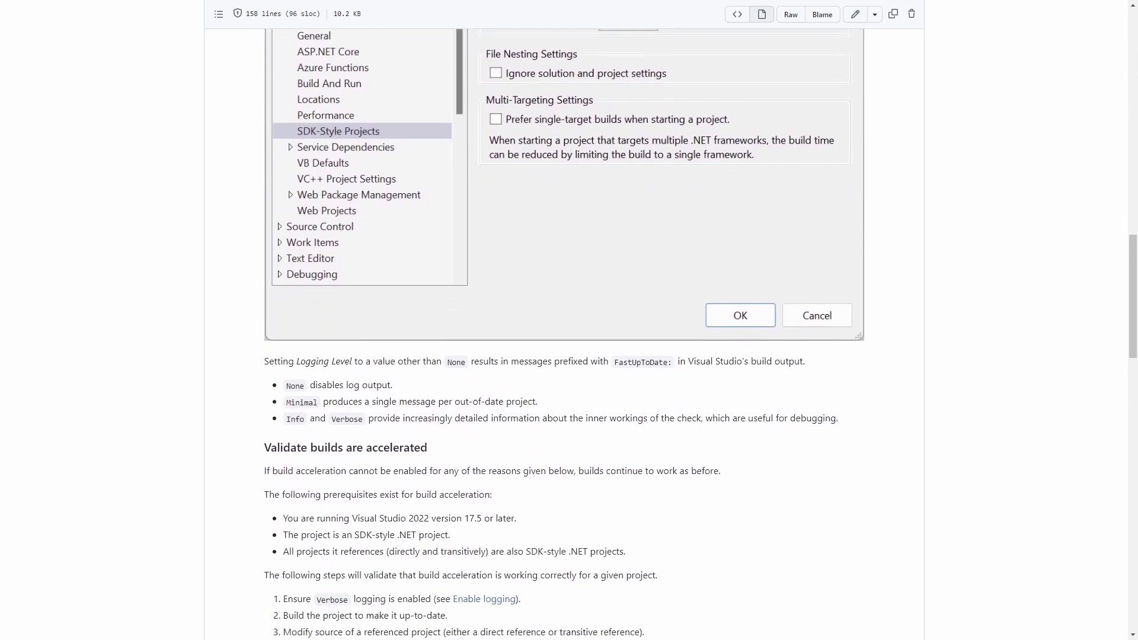
scroll("down", 3)
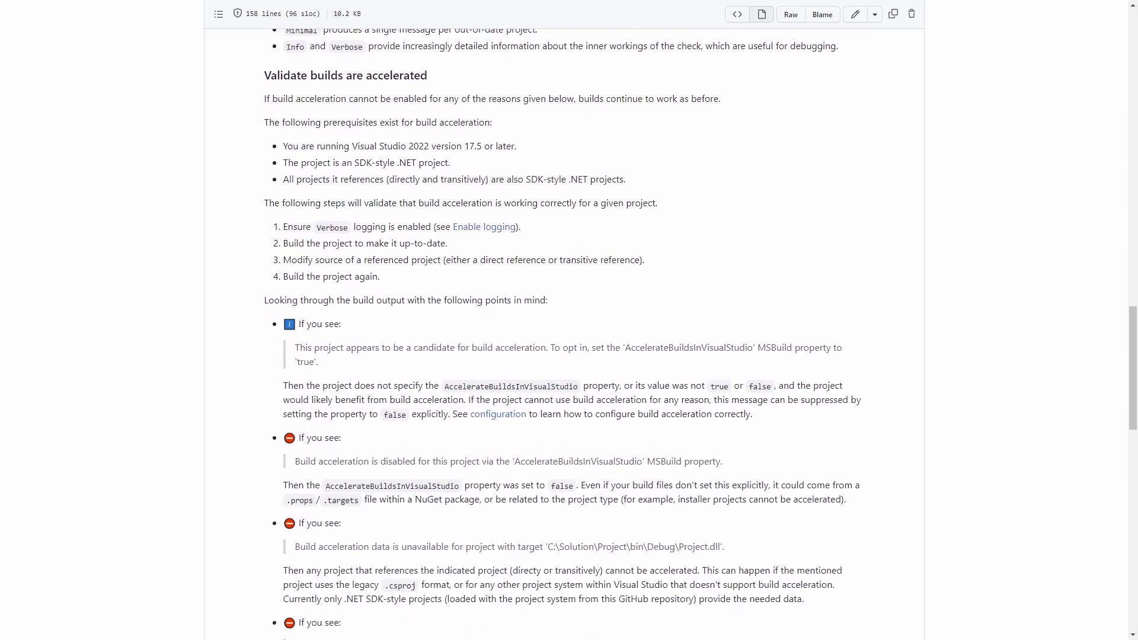
scroll("down", 3)
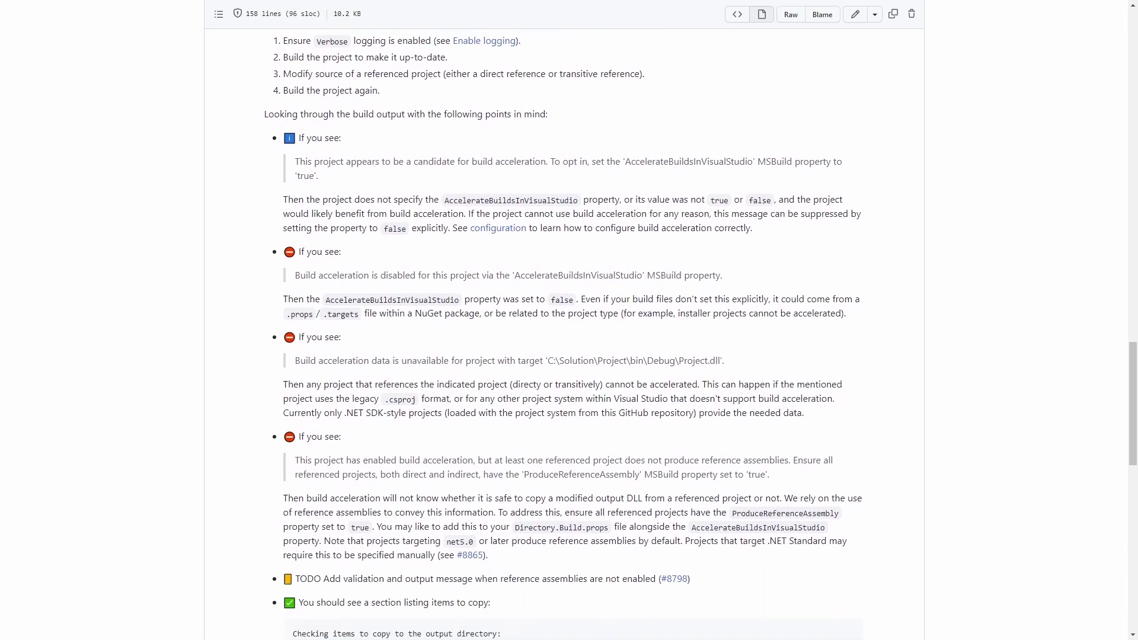
scroll("down", 3)
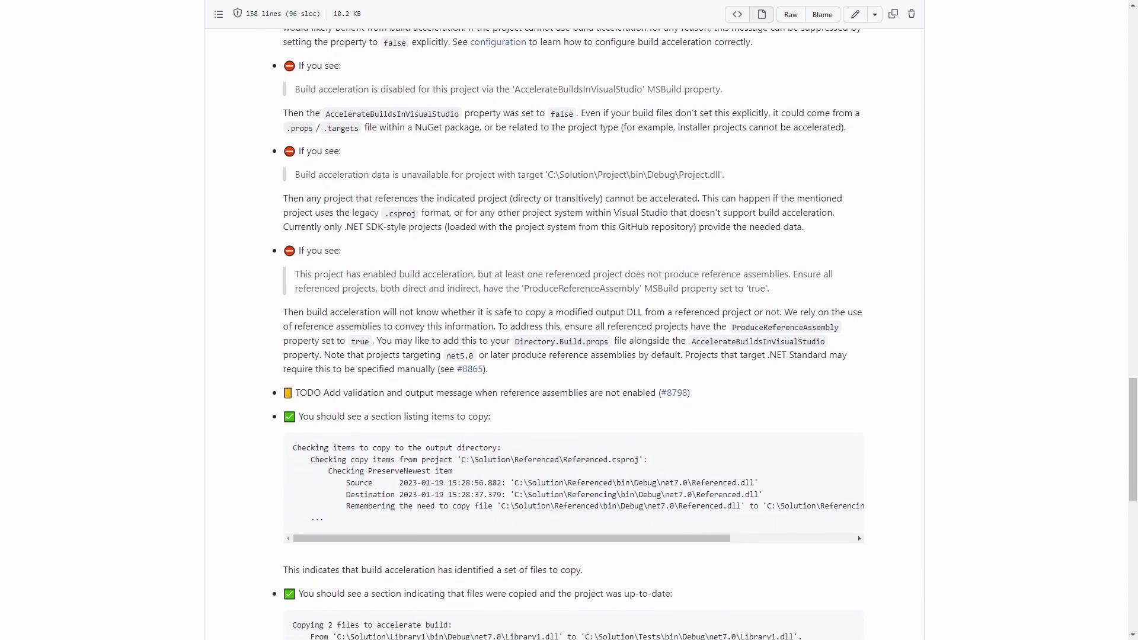
scroll("down", 3)
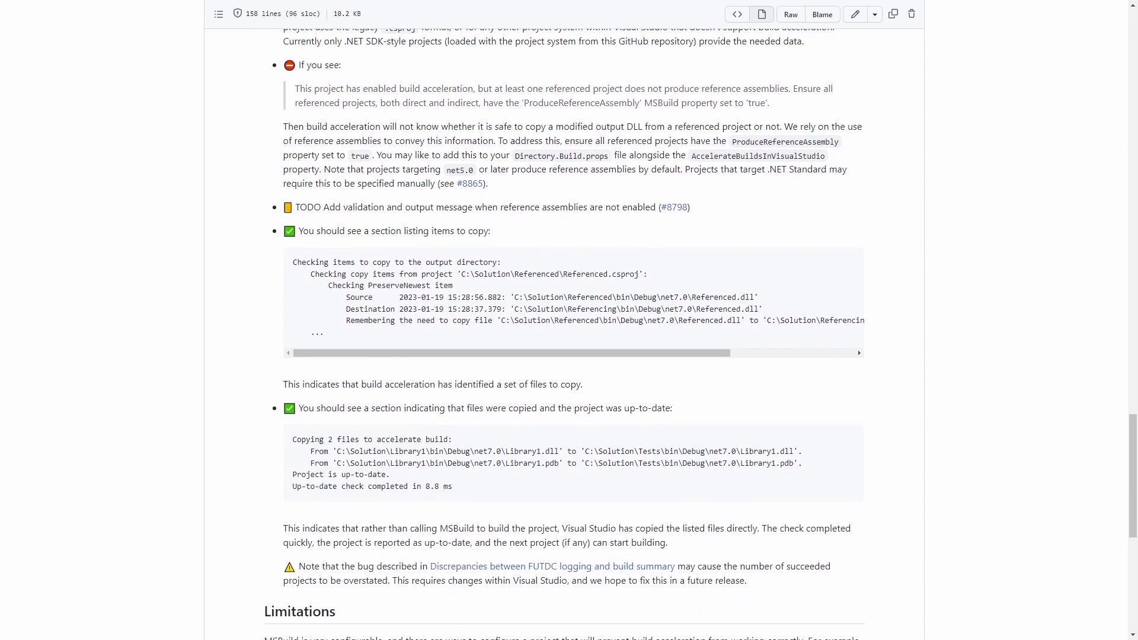
scroll("down", 3)
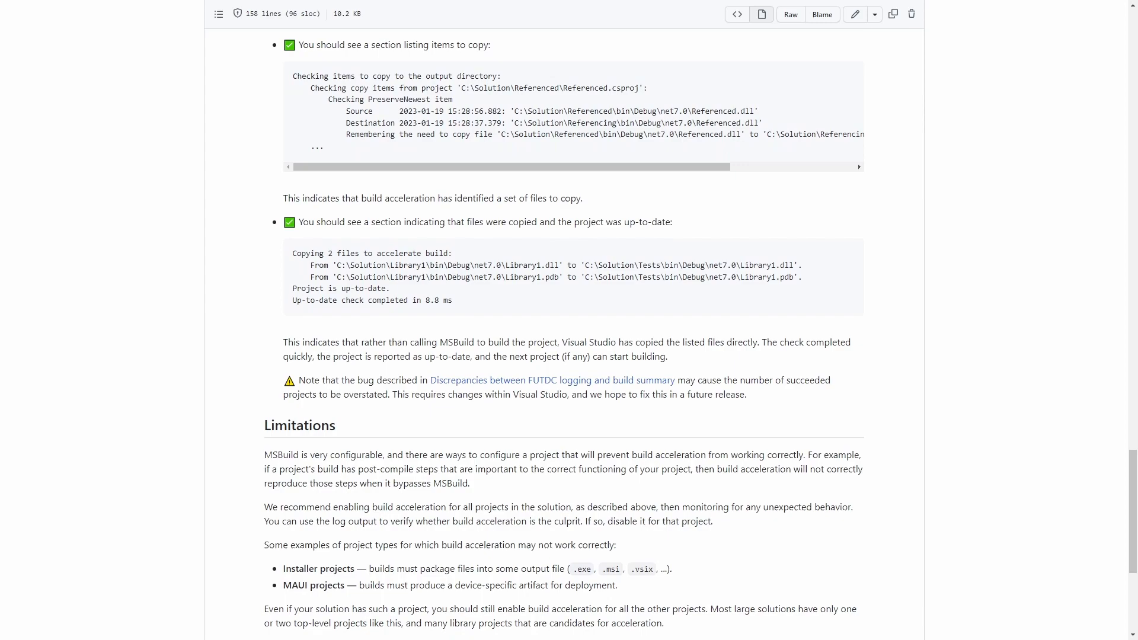
scroll("down", 3)
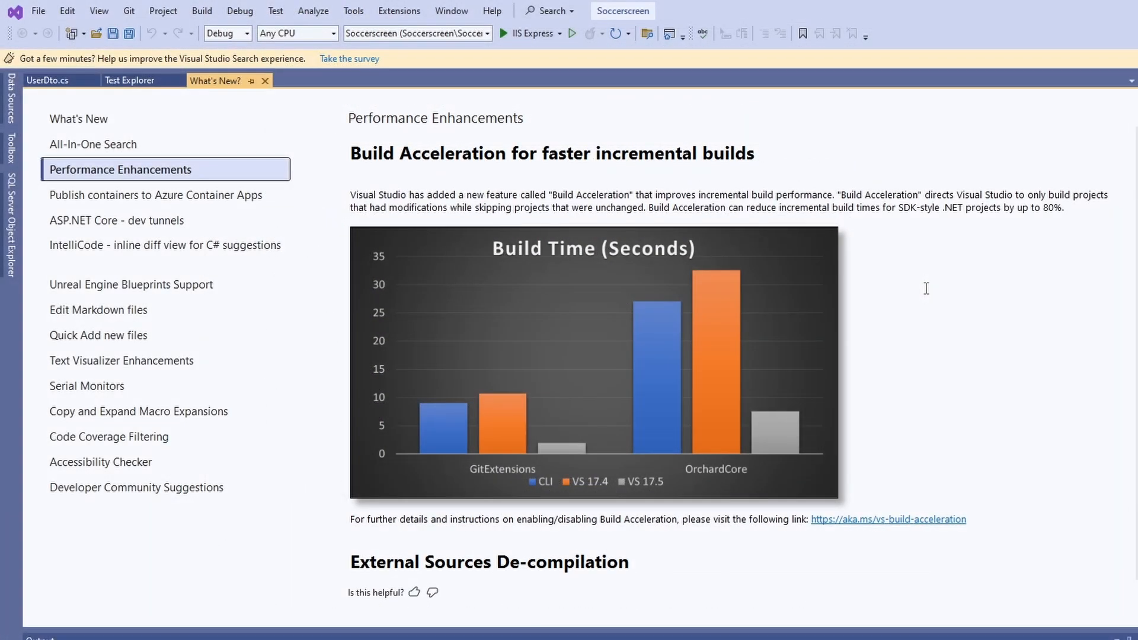
left_click(156, 194)
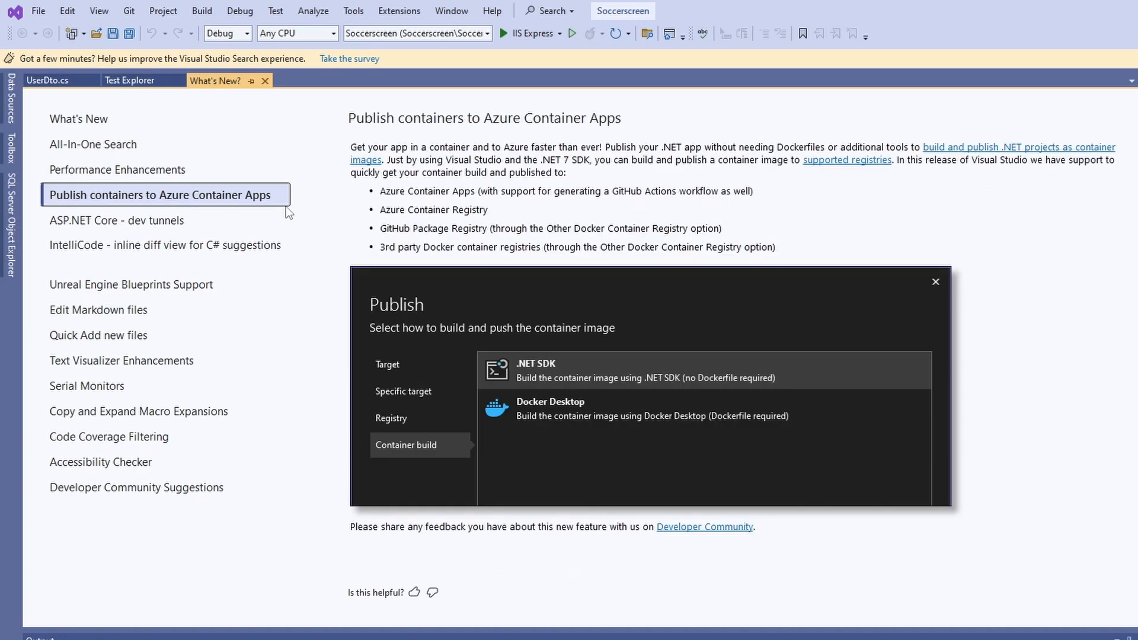
mouse_move(776, 215)
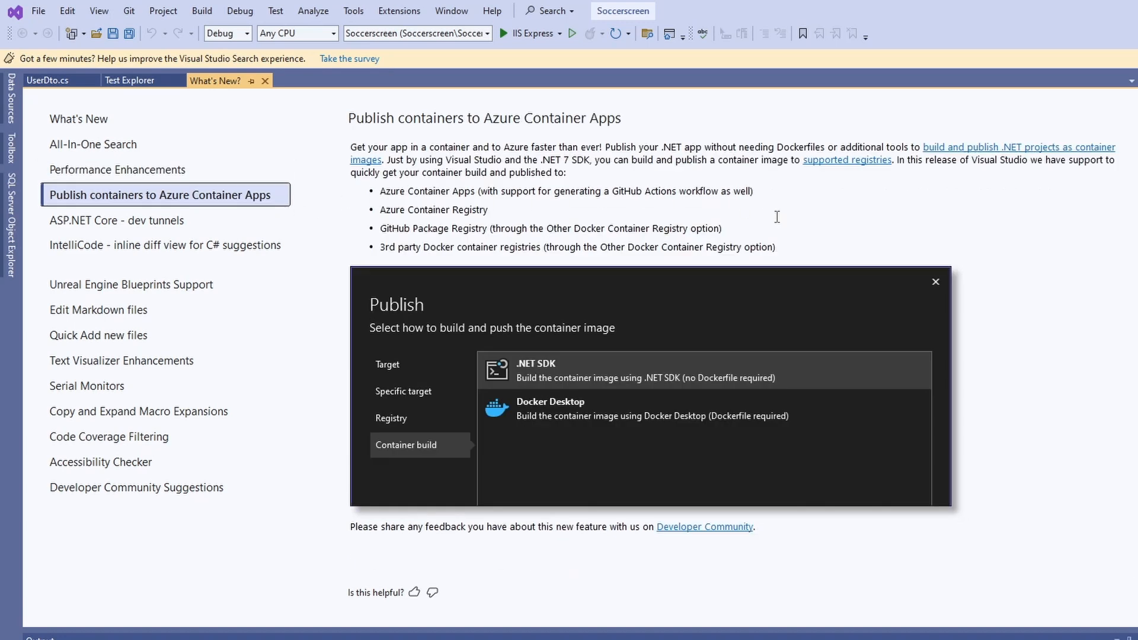
mouse_move(783, 227)
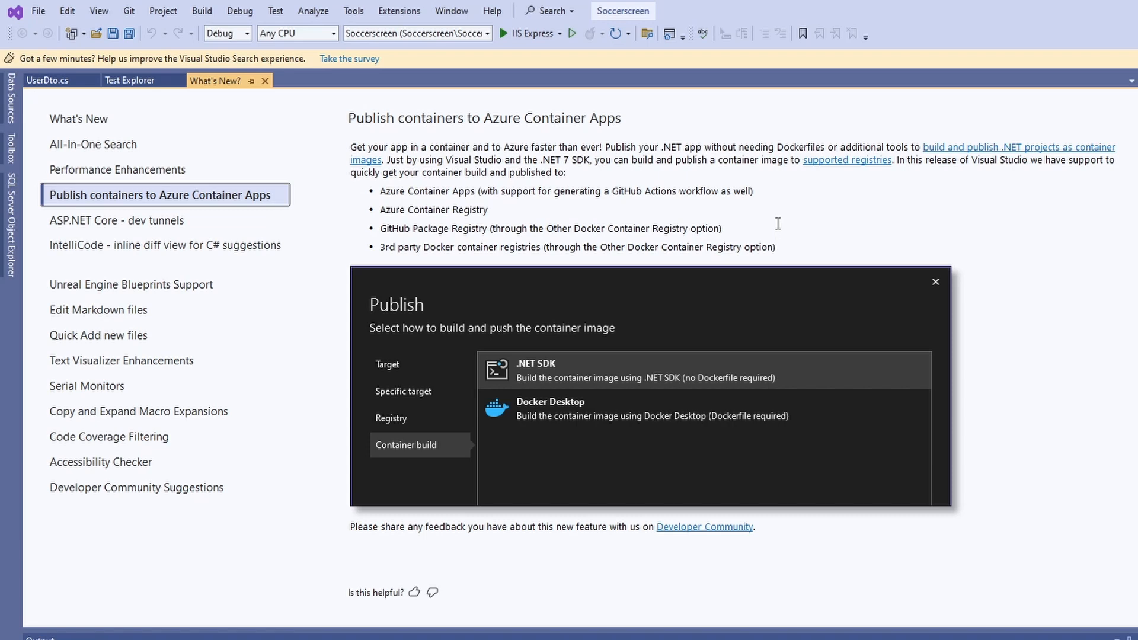
mouse_move(810, 252)
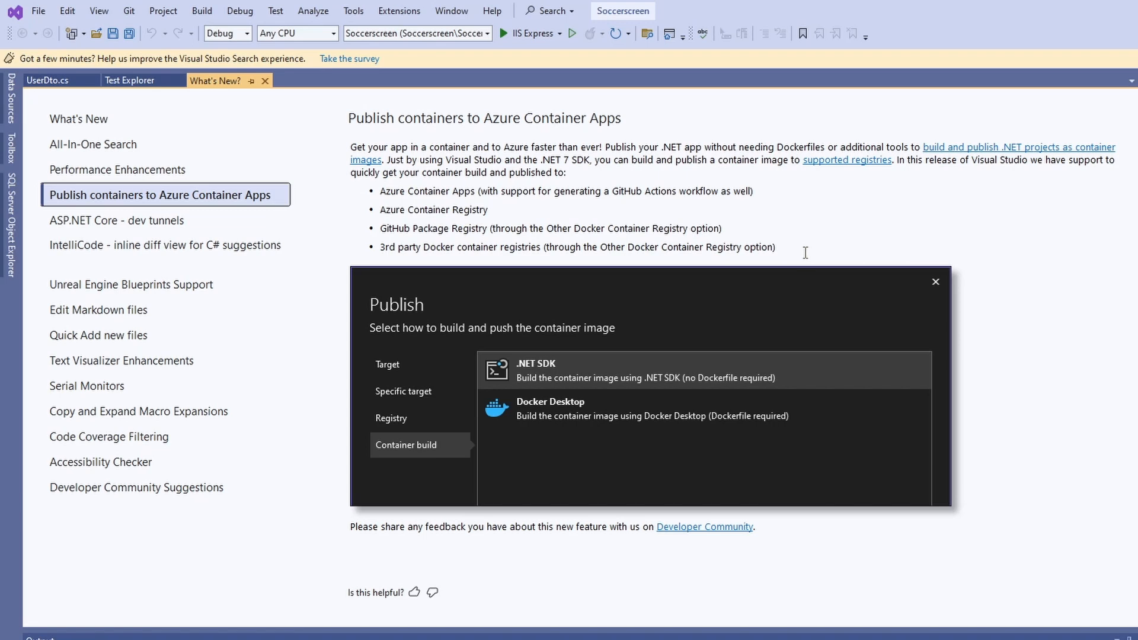
mouse_move(661, 226)
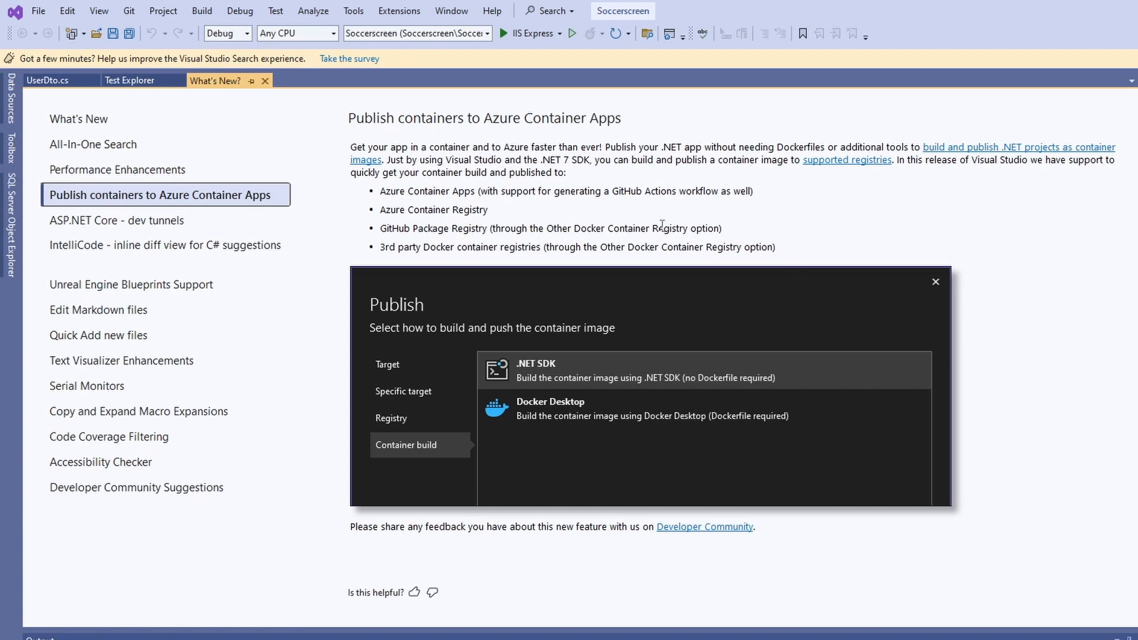
Step: Show the ASP.NET Core dev tunnels topic, then the IntelliCode inline diff view topic
left_click(116, 221)
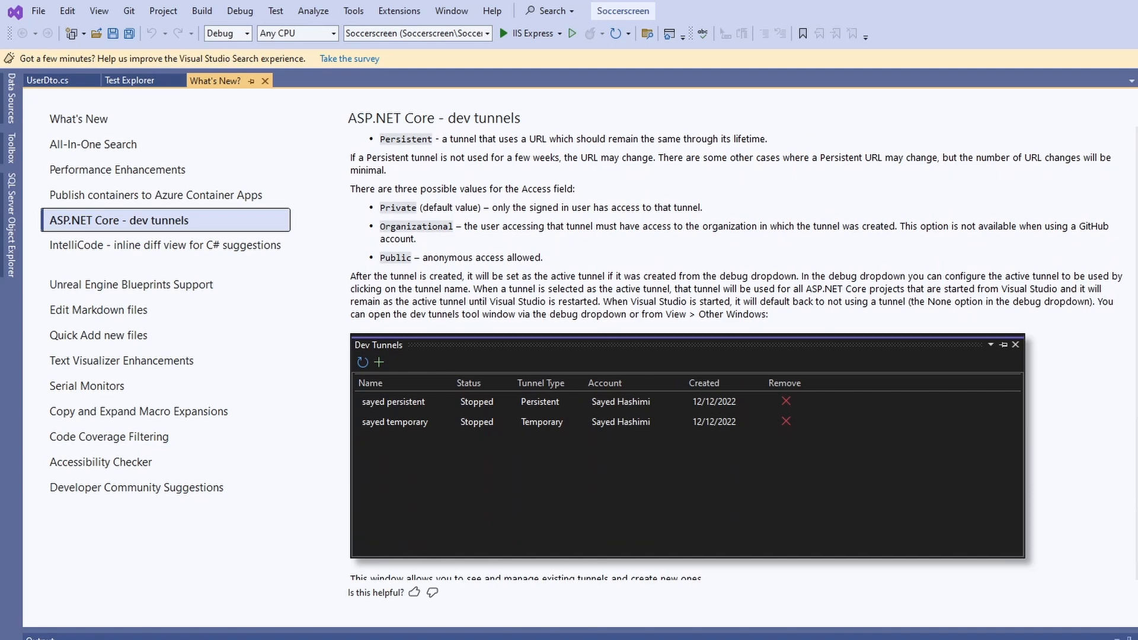
left_click(135, 251)
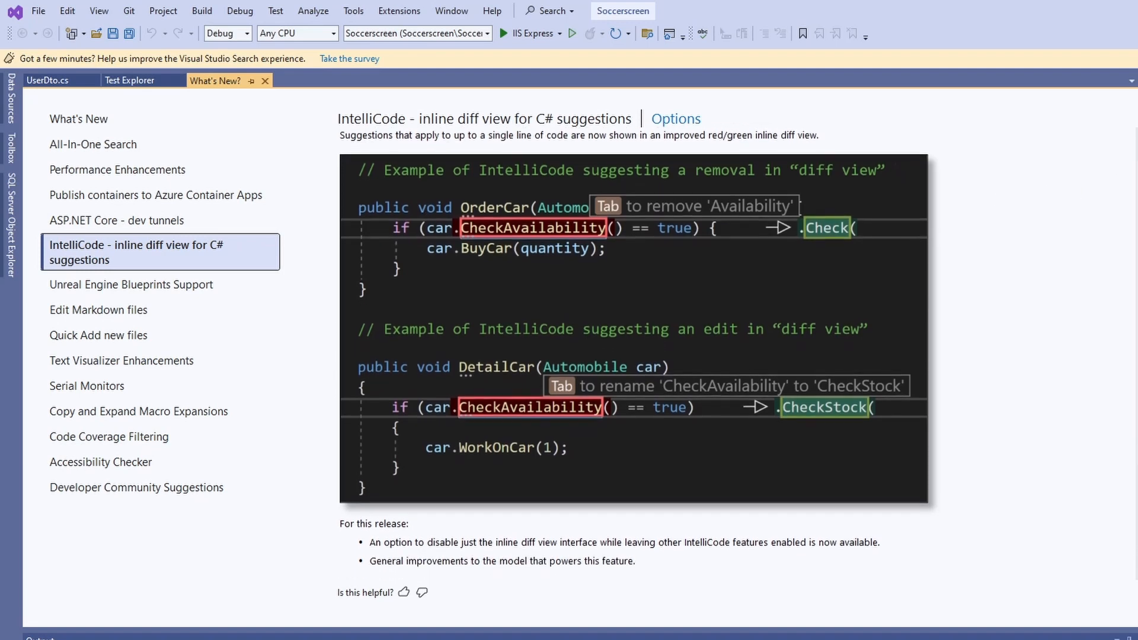
Step: Read the IntelliCode inline diff section down to its Options image, then show Unreal Engine Blueprints Support
left_click(676, 119)
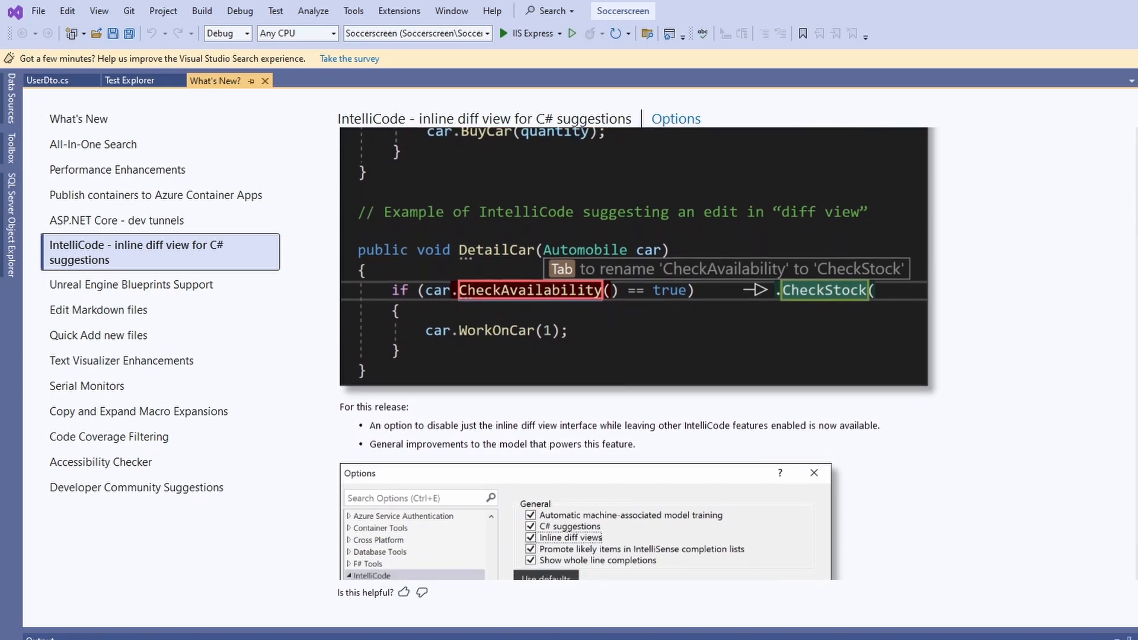
scroll("down", 3)
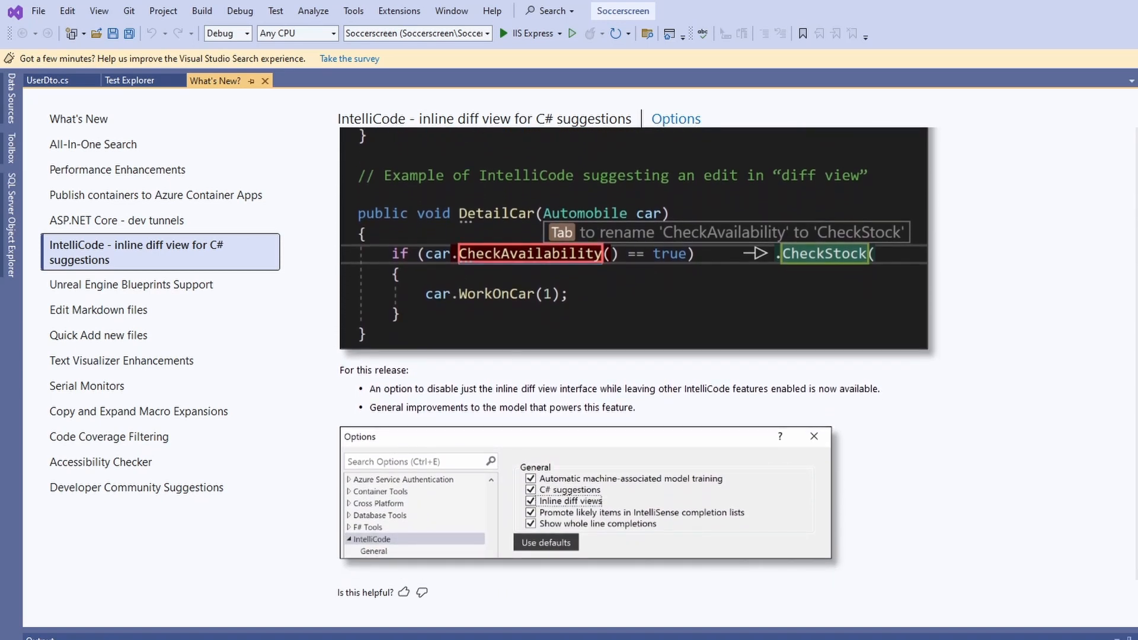
mouse_move(887, 440)
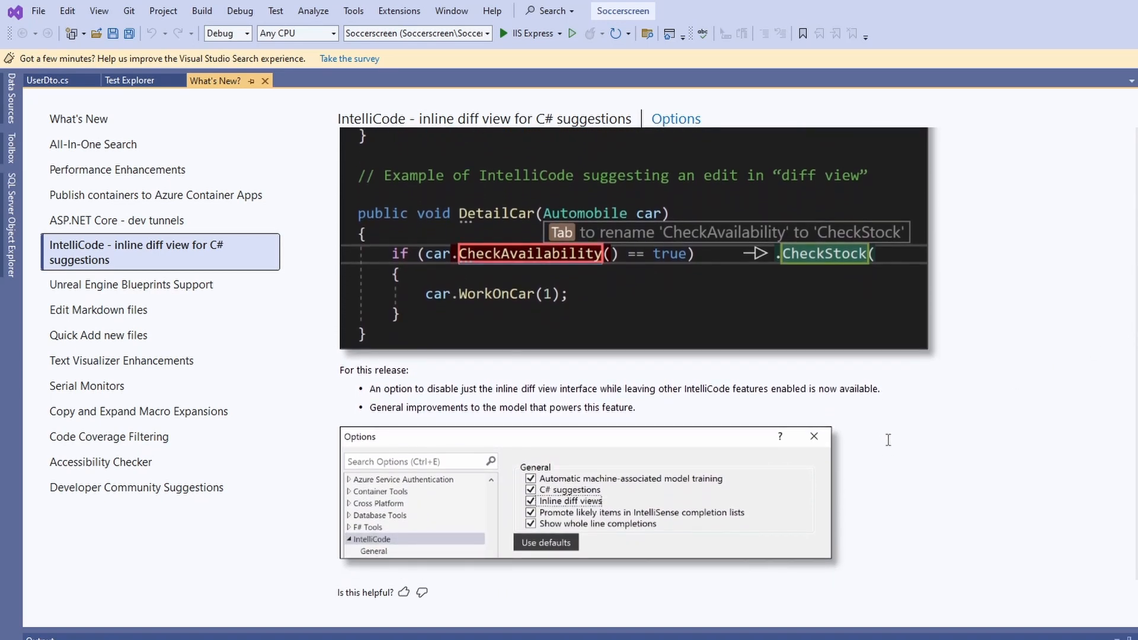
mouse_move(654, 204)
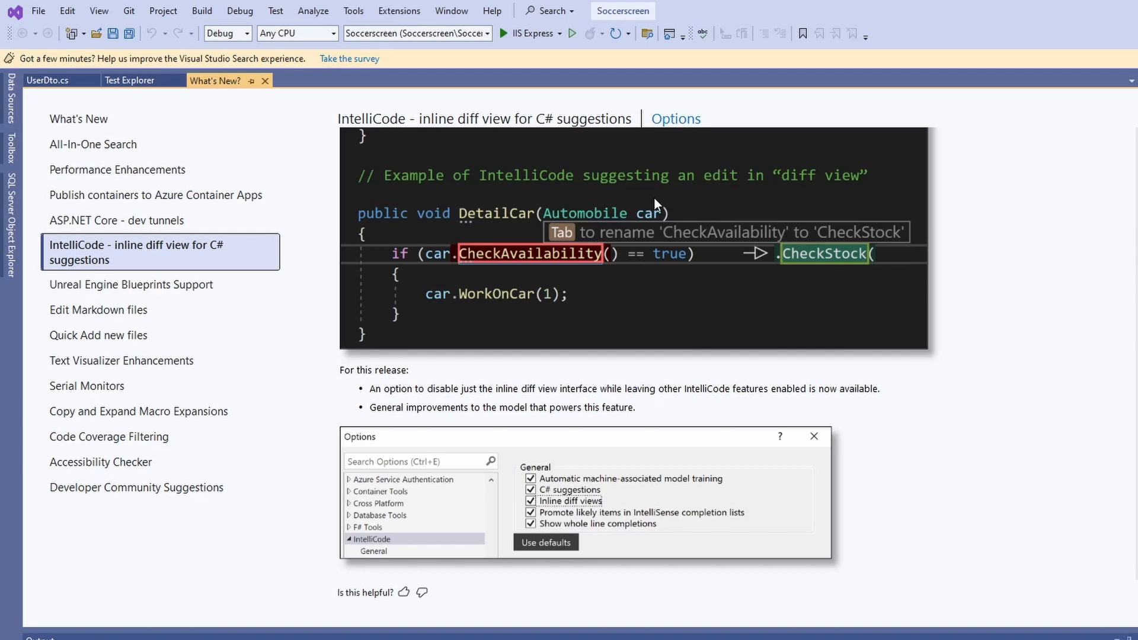
key("tab")
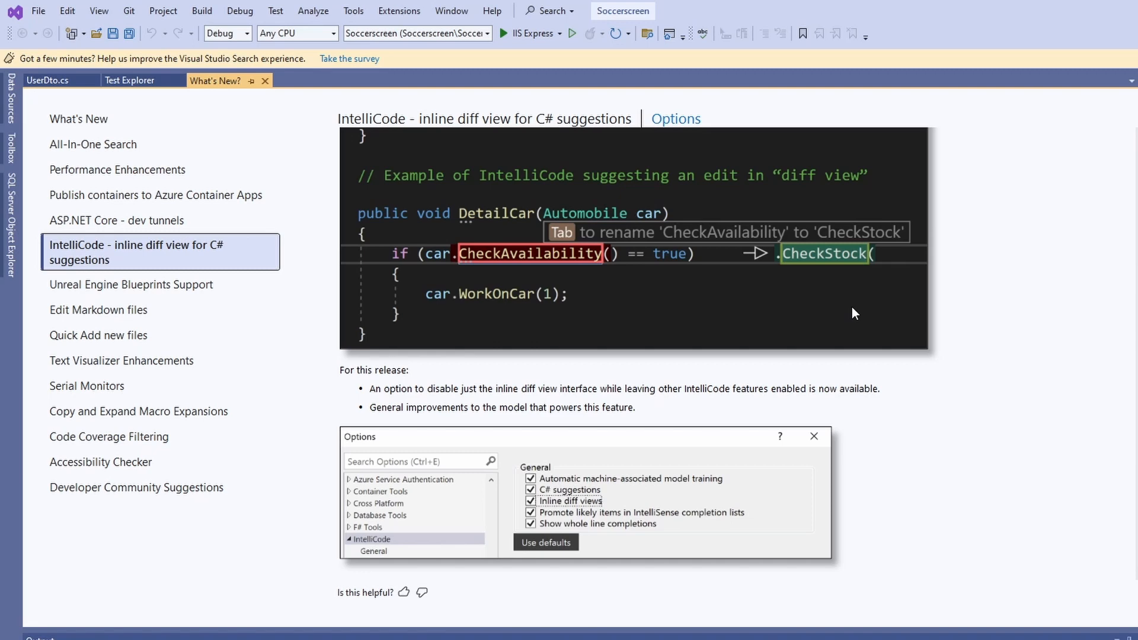
mouse_move(722, 555)
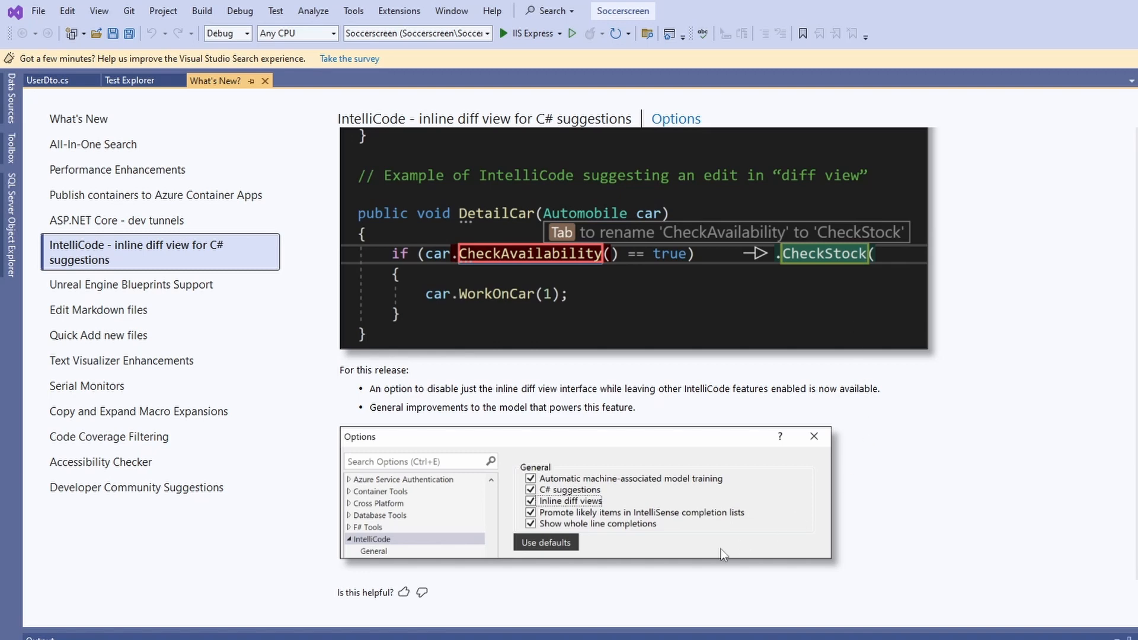
mouse_move(580, 508)
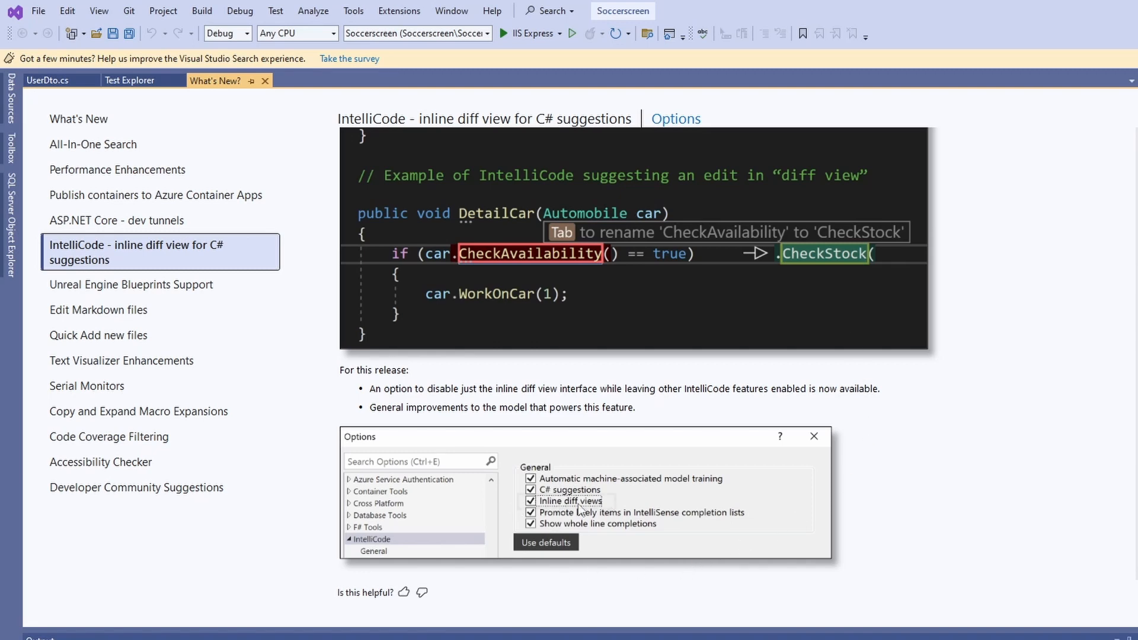
left_click(570, 500)
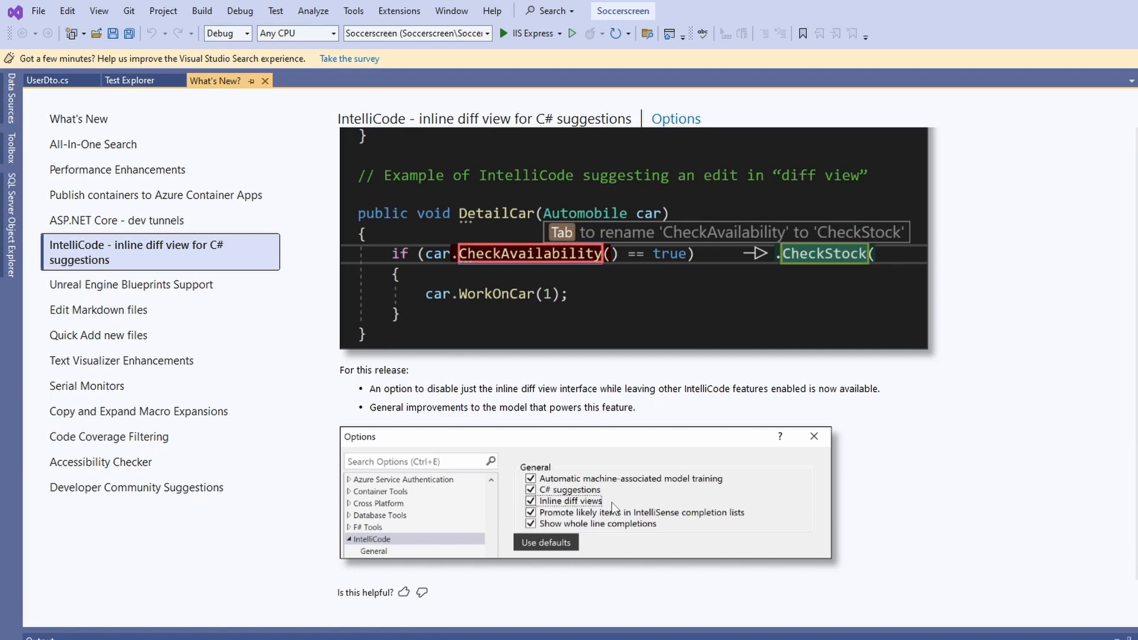
mouse_move(367, 404)
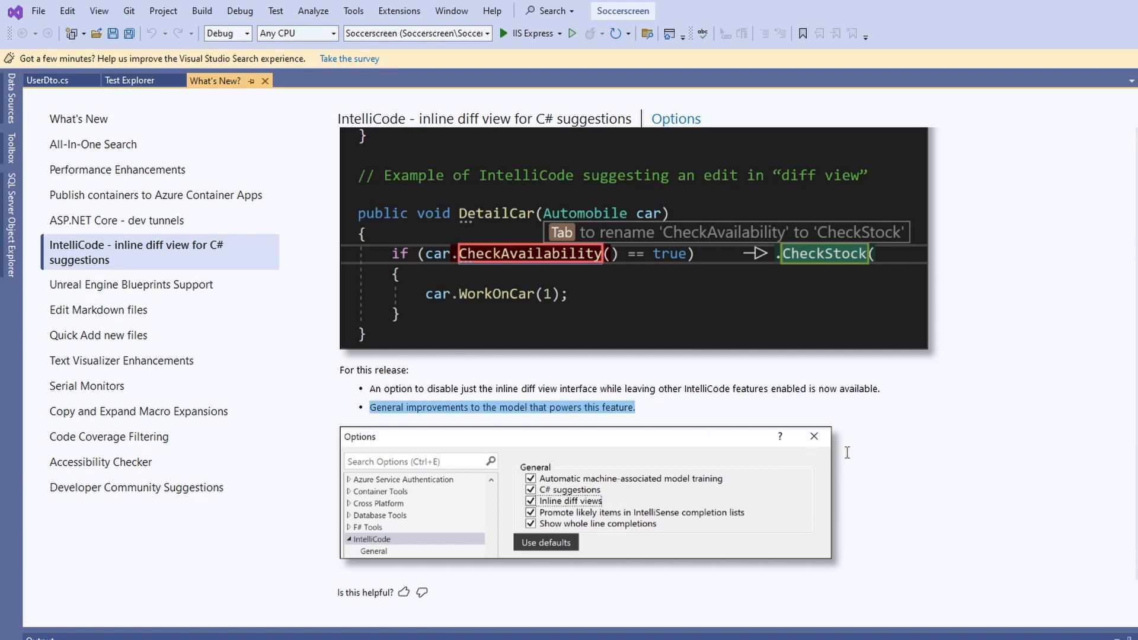
mouse_move(680, 415)
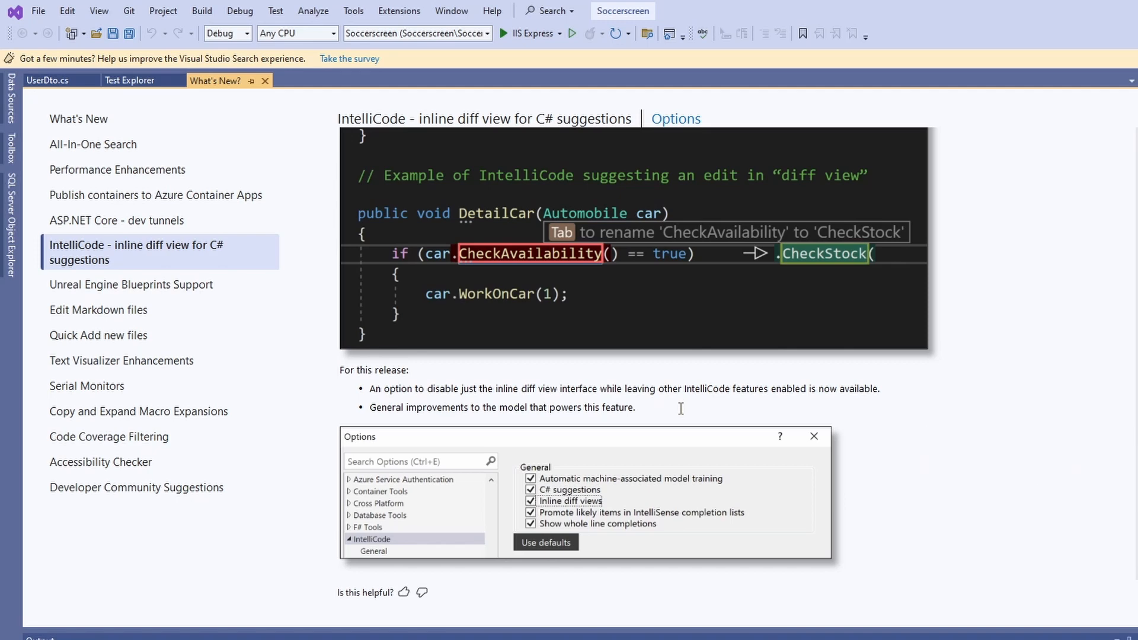
mouse_move(652, 402)
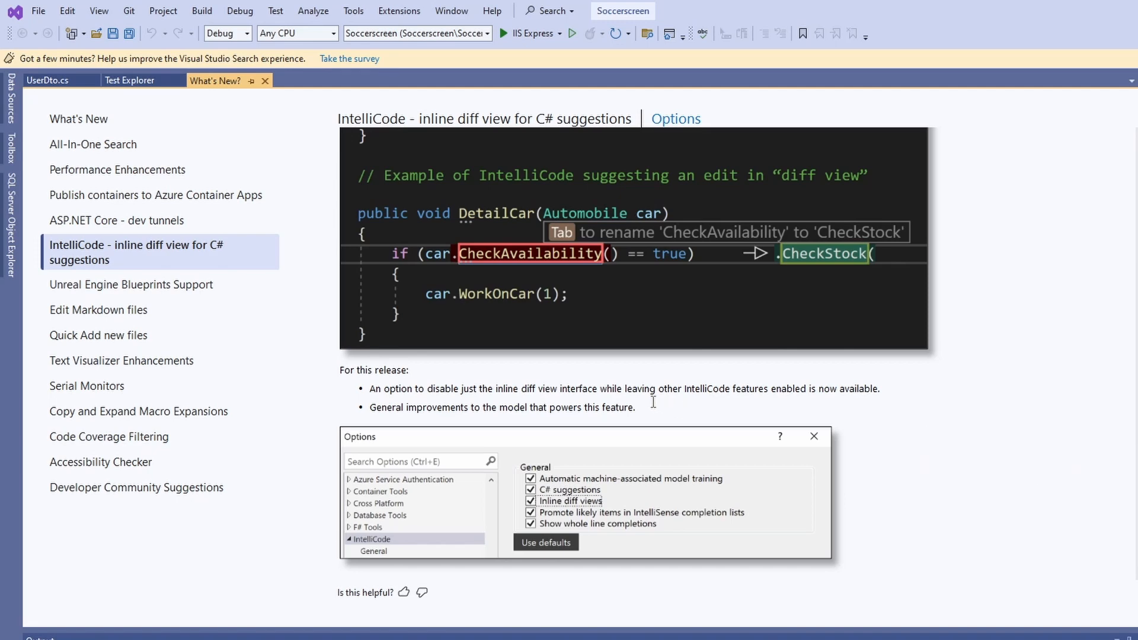
left_click(134, 283)
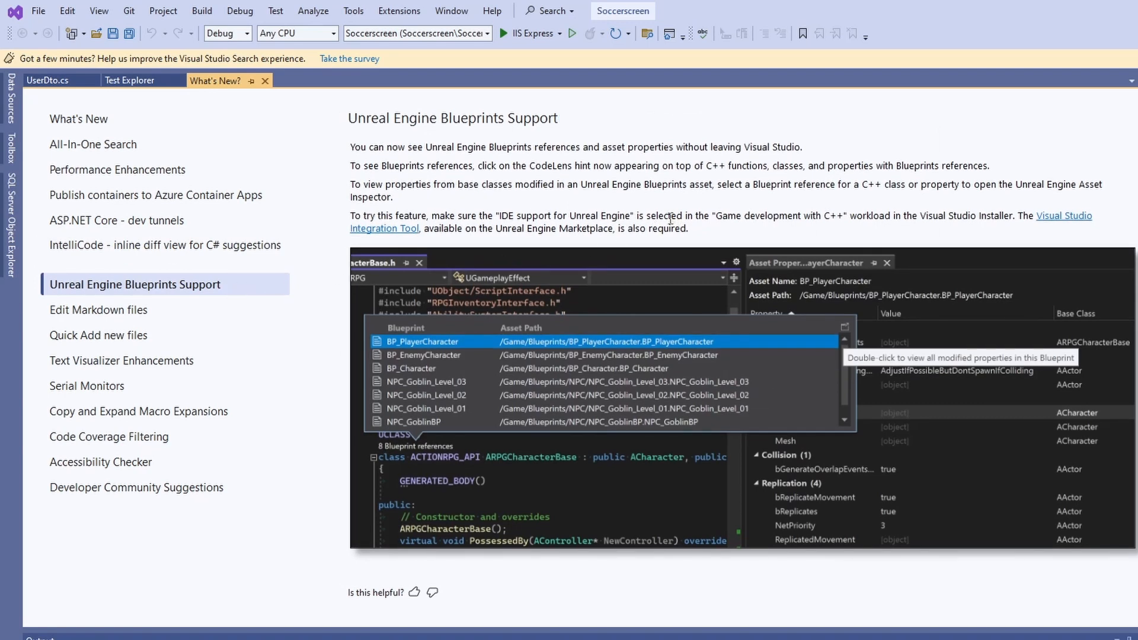
mouse_move(616, 211)
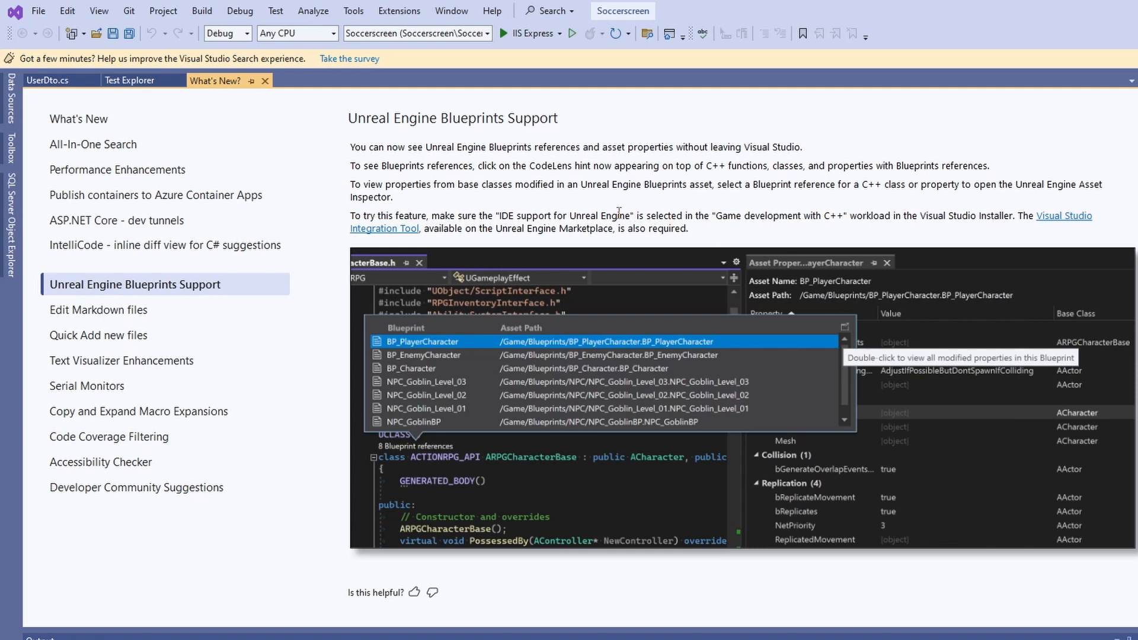
mouse_move(421, 147)
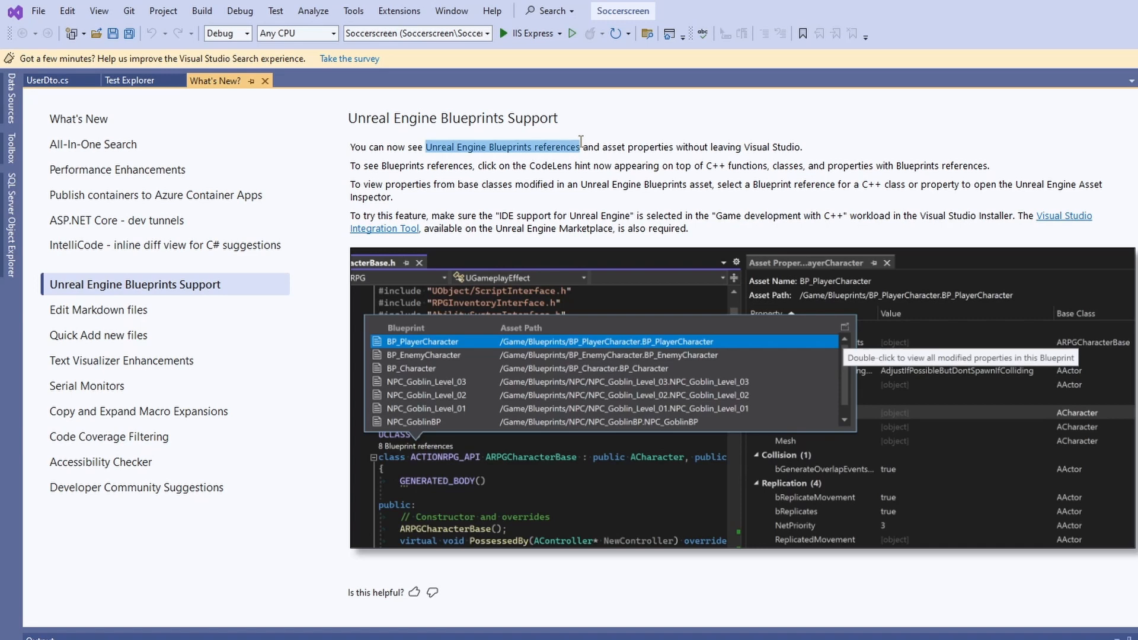
mouse_move(649, 172)
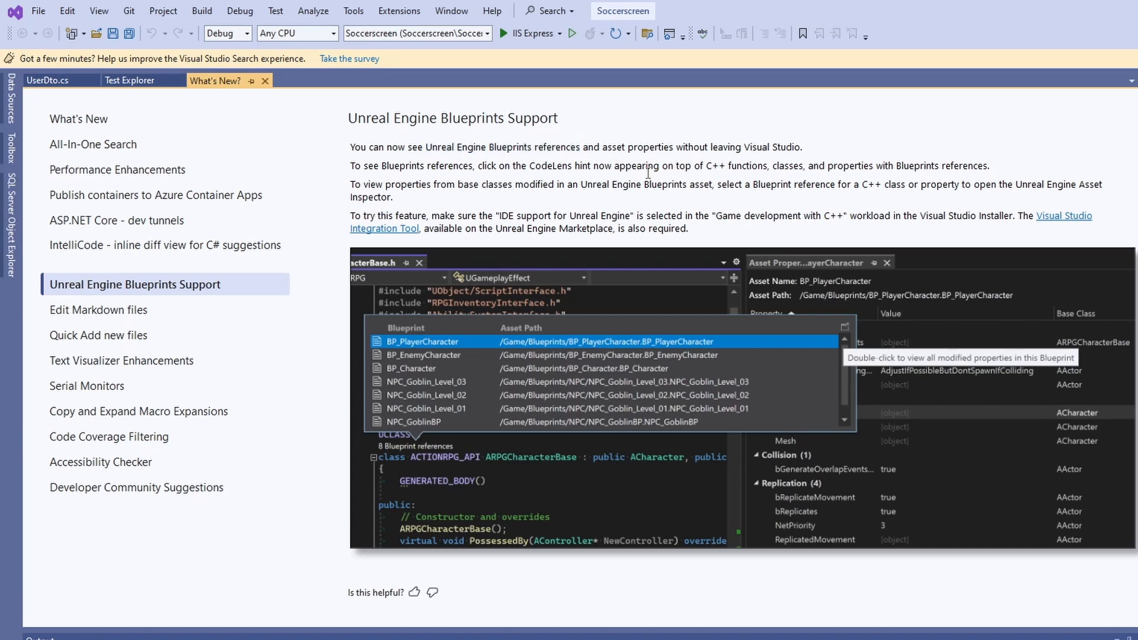
mouse_move(355, 240)
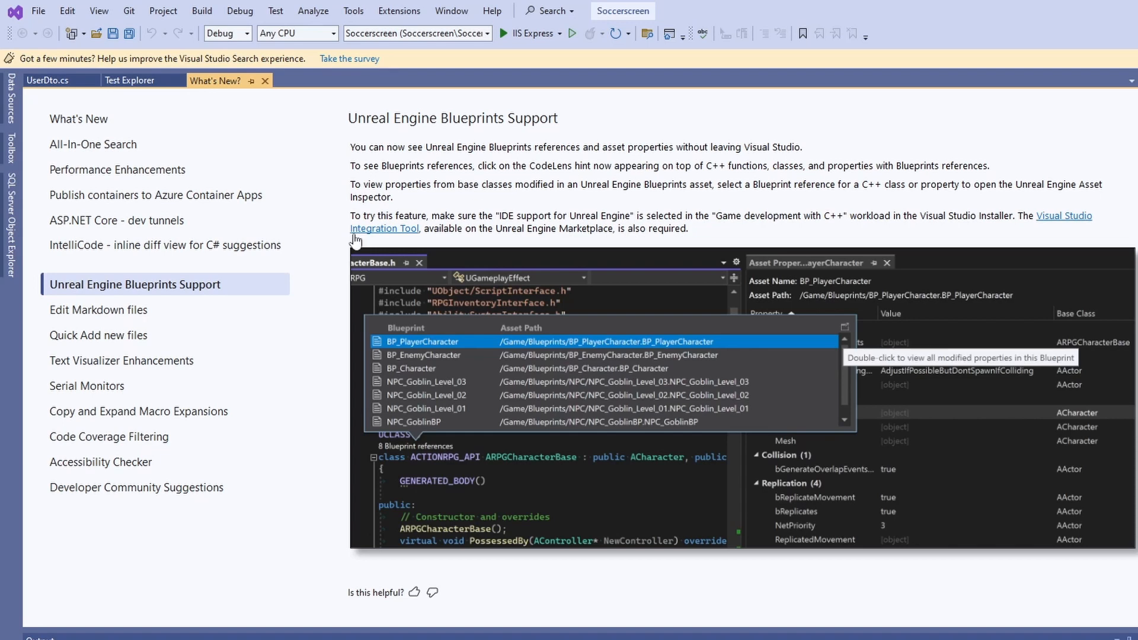
Step: Show the Edit Markdown files topic from the What's New sidebar
left_click(100, 309)
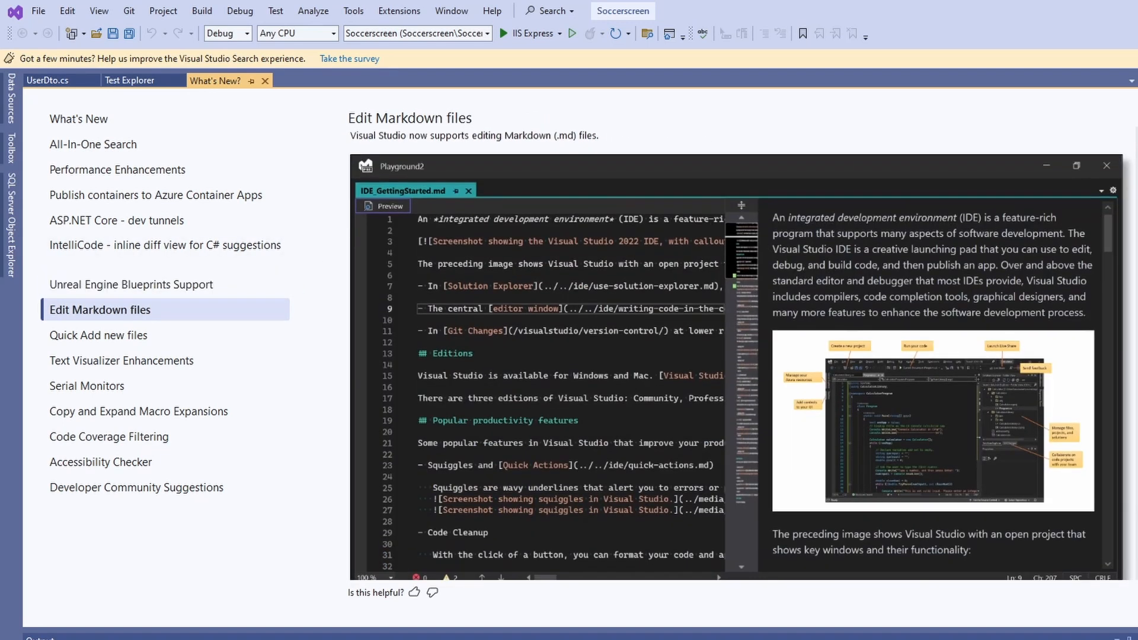
Step: Read the Edit Markdown files section, then show the Quick Add new files topic
scroll("down", 3)
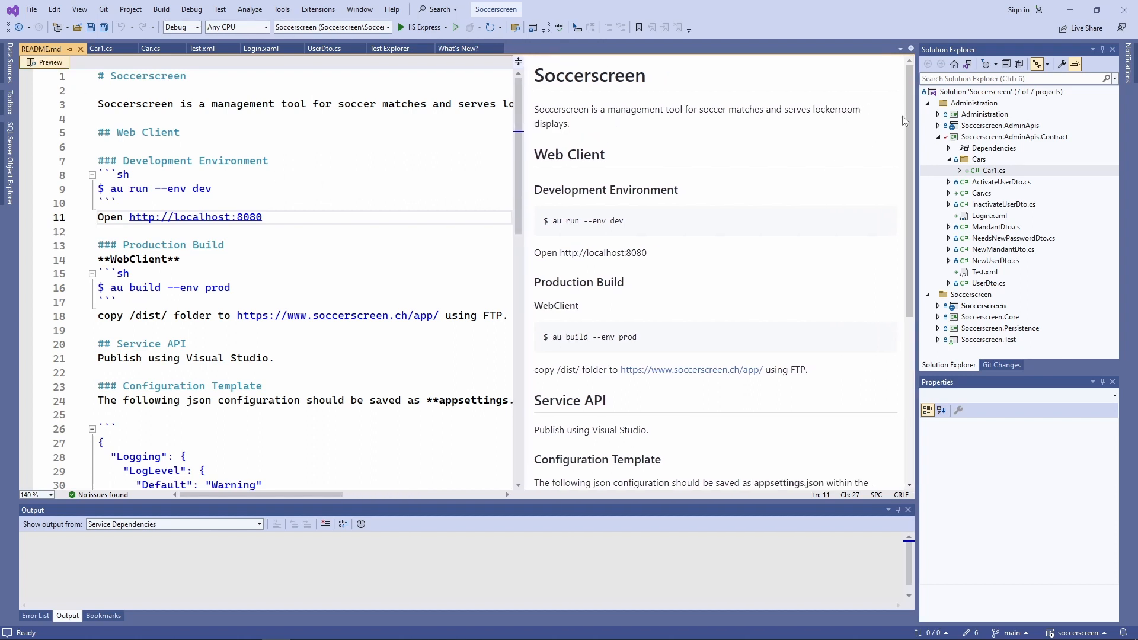
scroll("down", 3)
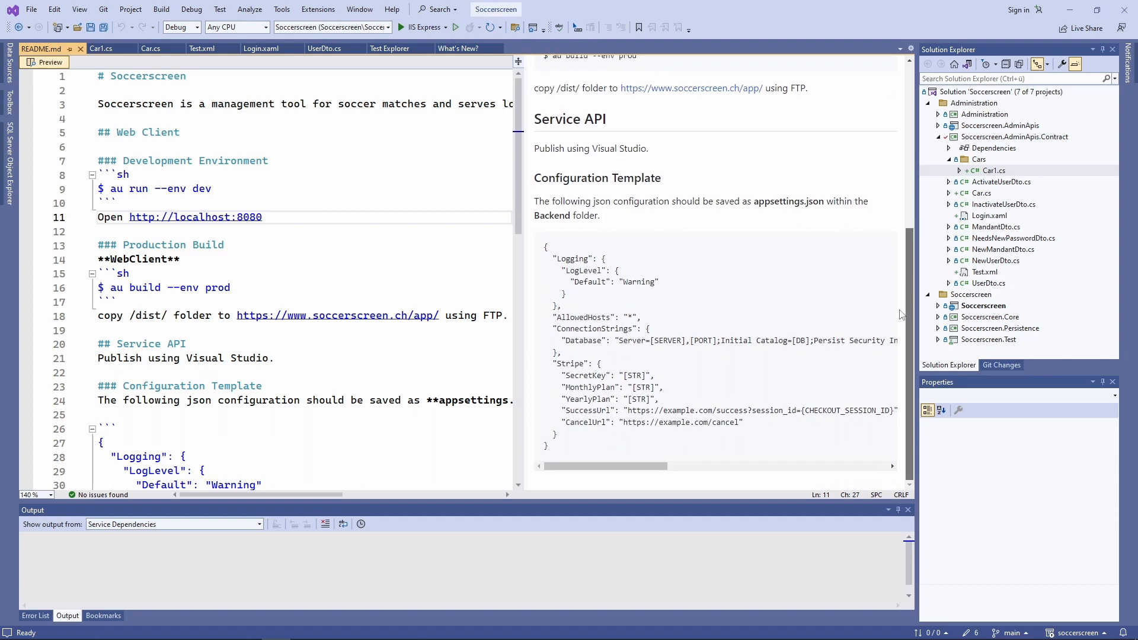
scroll("up", 3)
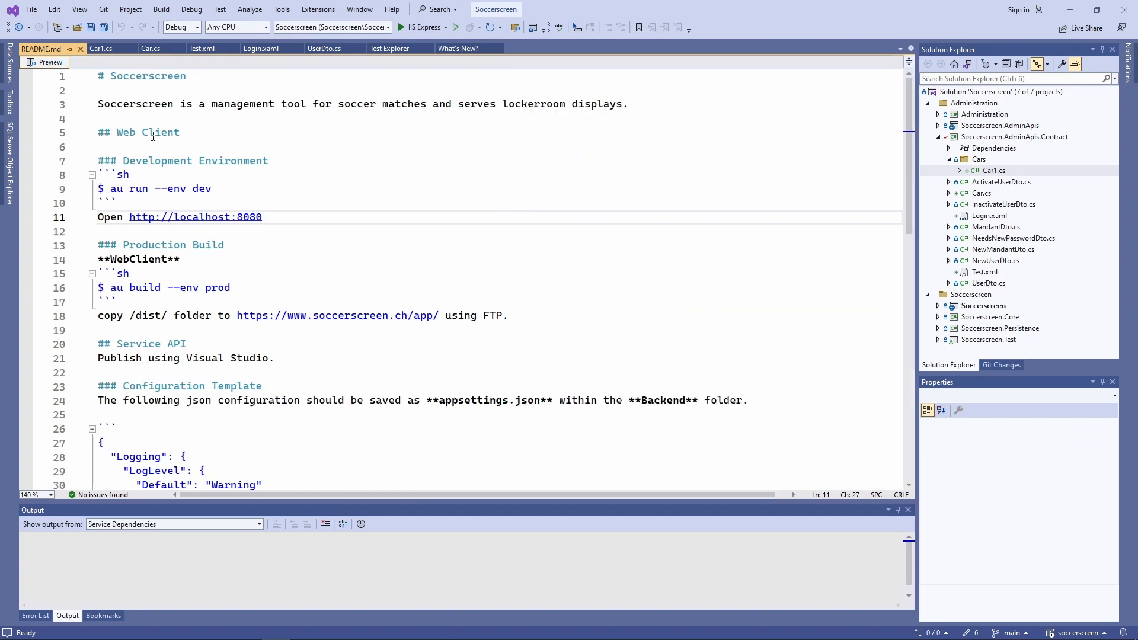
left_click(457, 47)
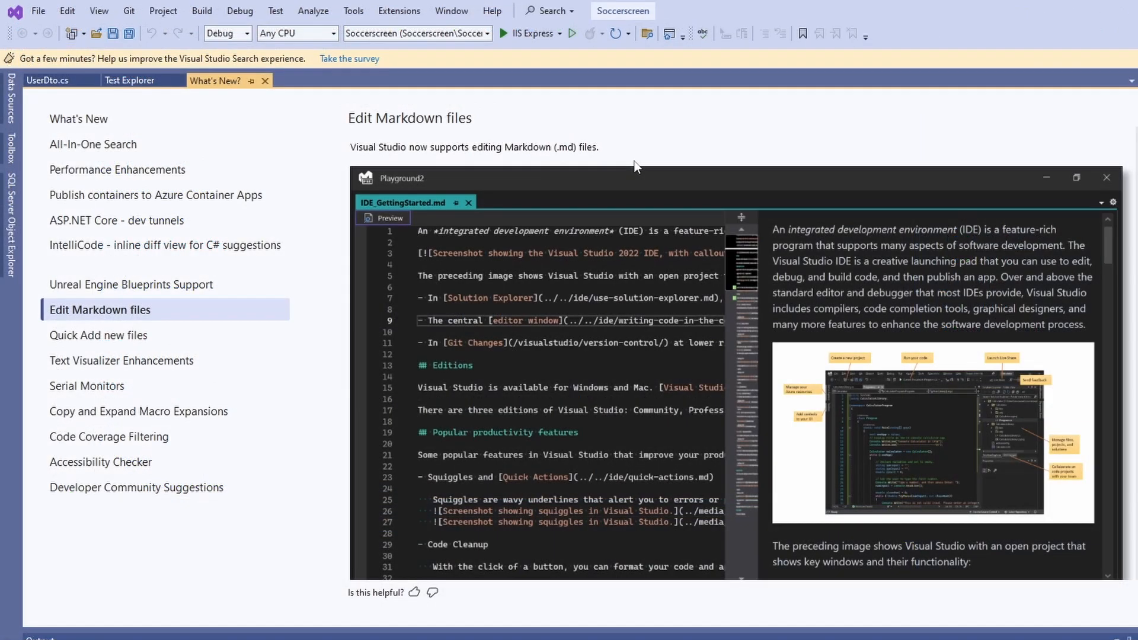
mouse_move(366, 206)
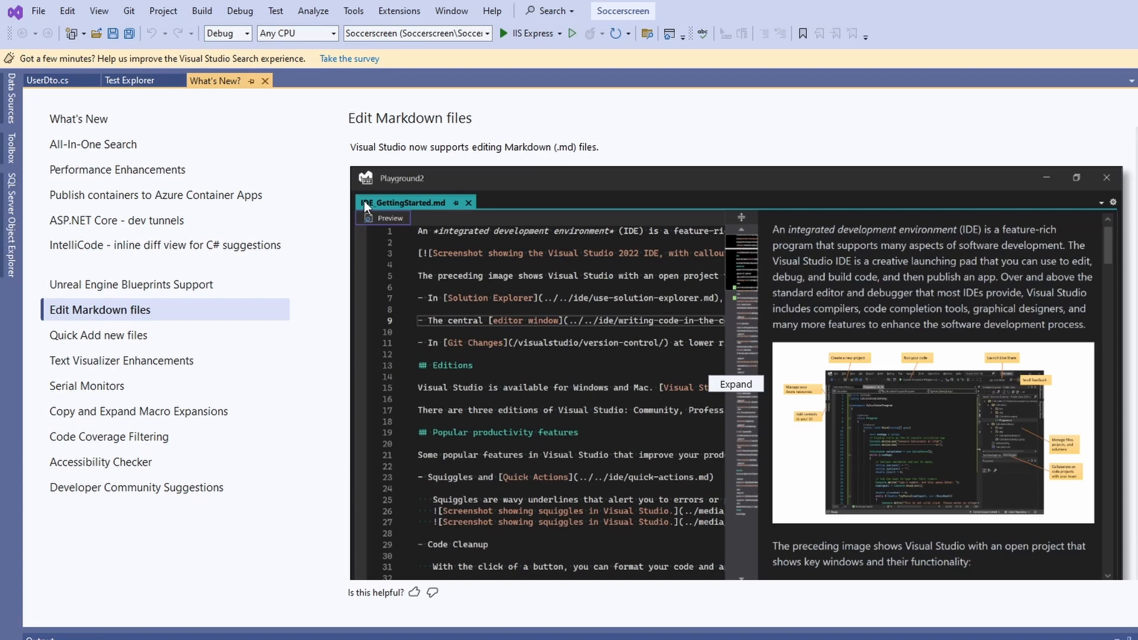
mouse_move(419, 228)
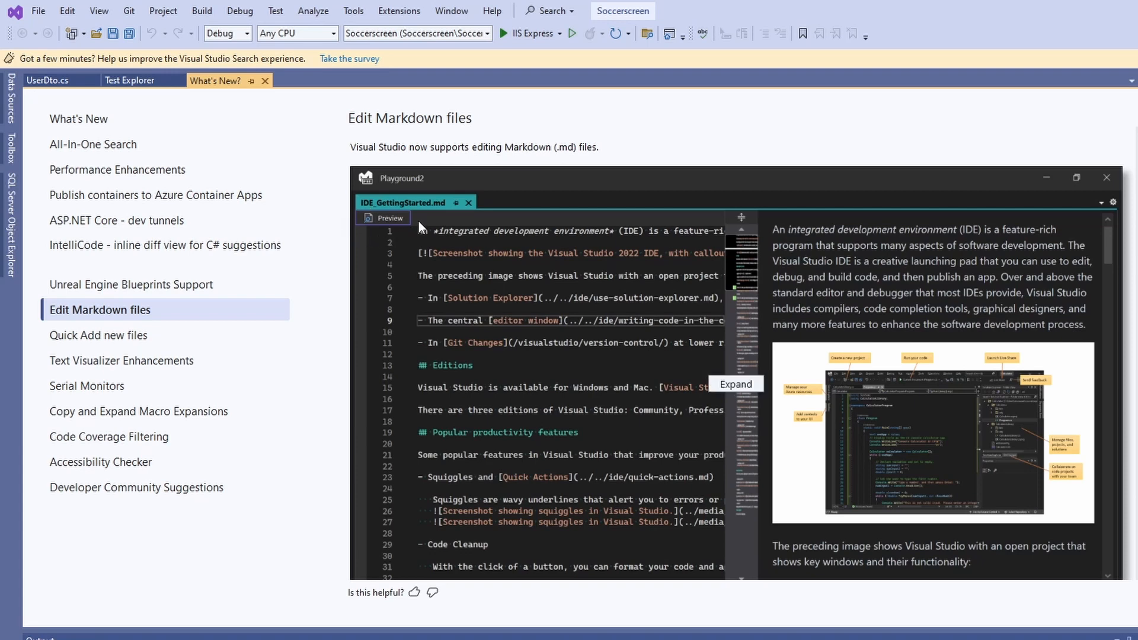
mouse_move(613, 132)
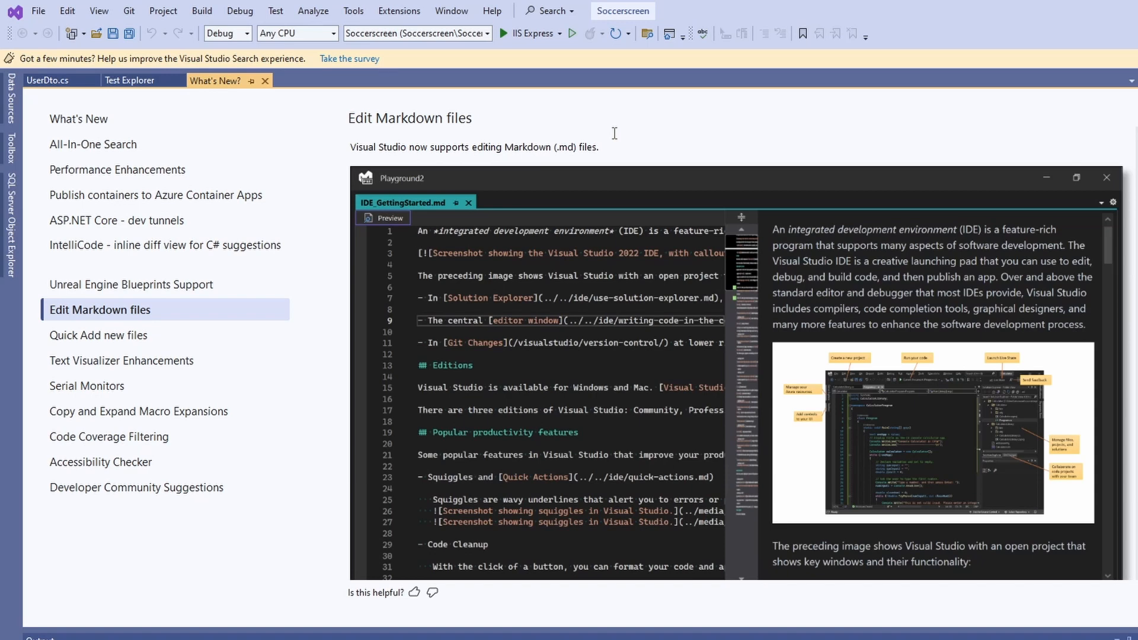
left_click(100, 334)
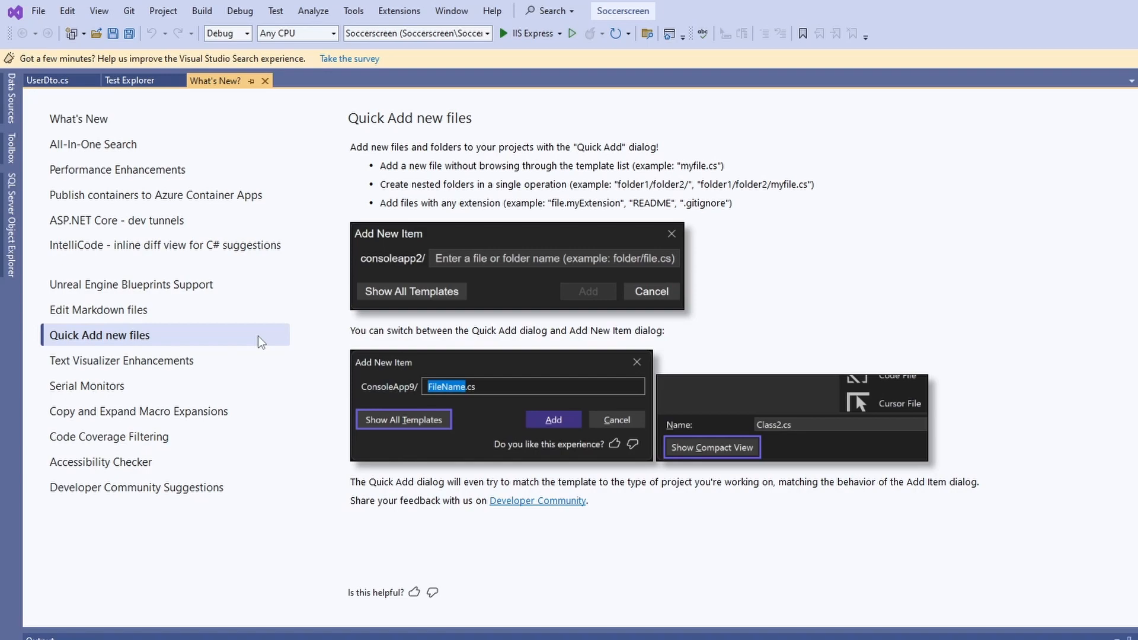
mouse_move(736, 257)
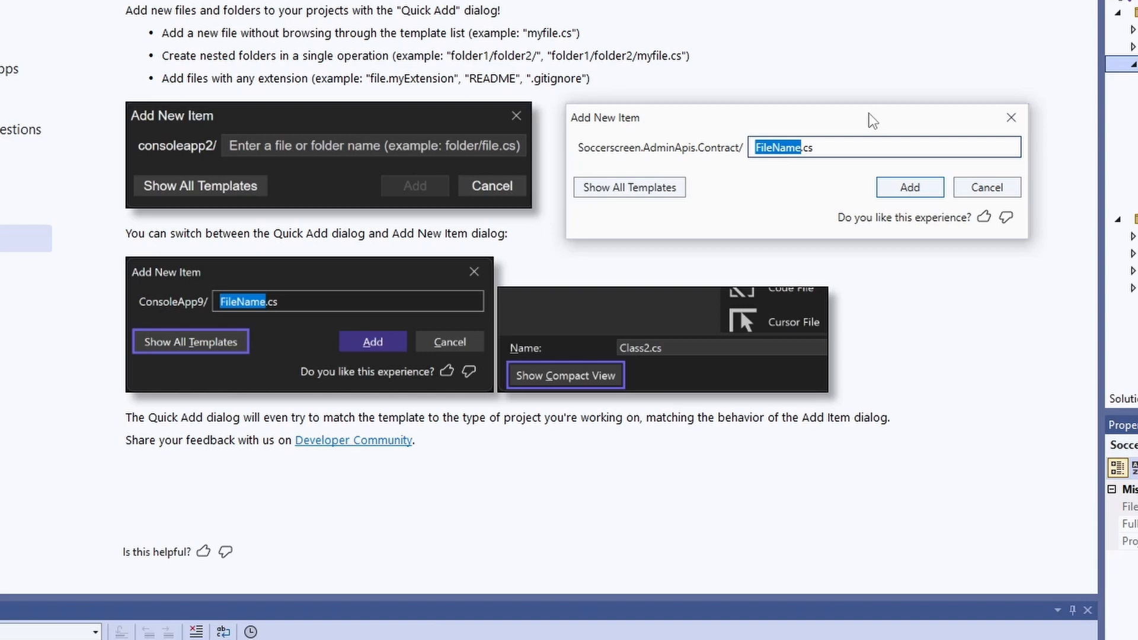
mouse_move(629, 187)
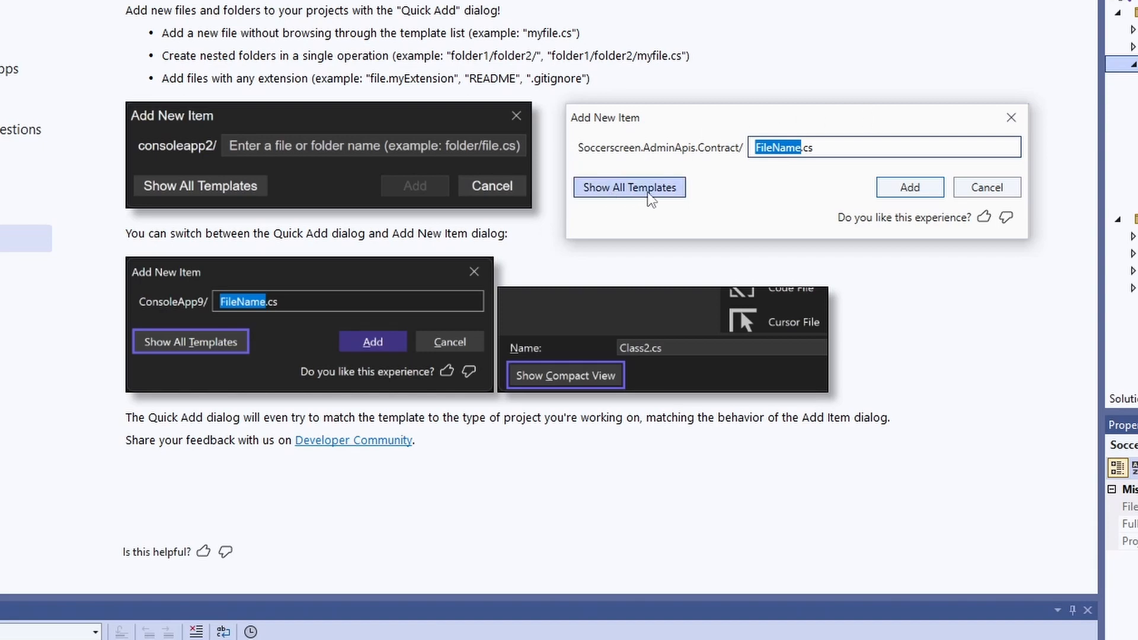
Step: Toggle the add-new-file dialog to Show All Templates and back to the compact Quick Add view
left_click(629, 187)
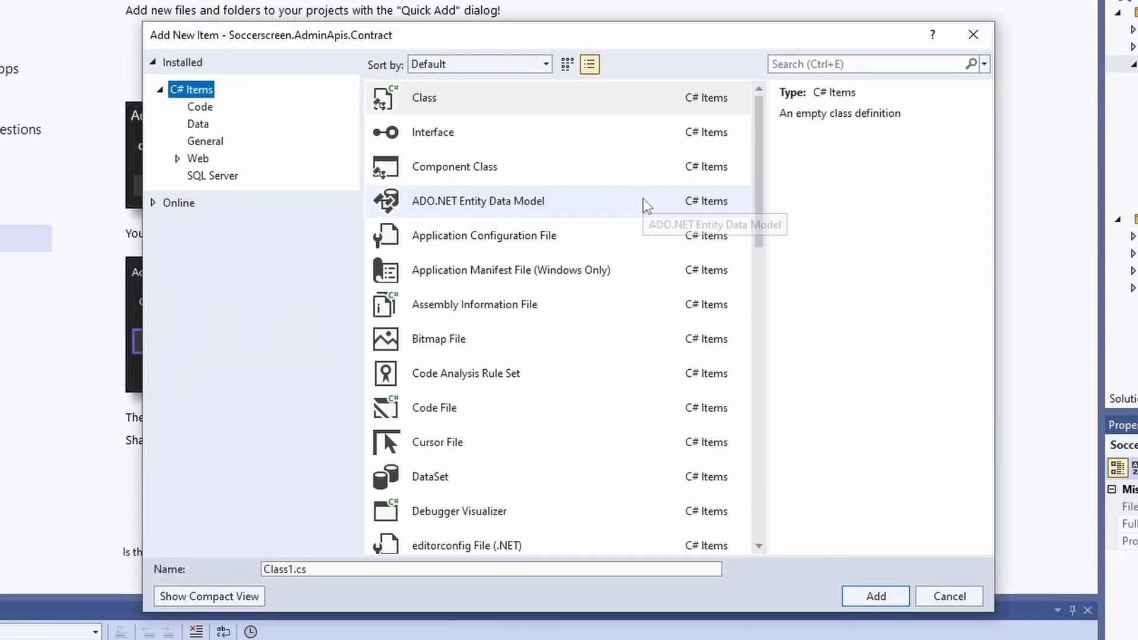
mouse_move(765, 446)
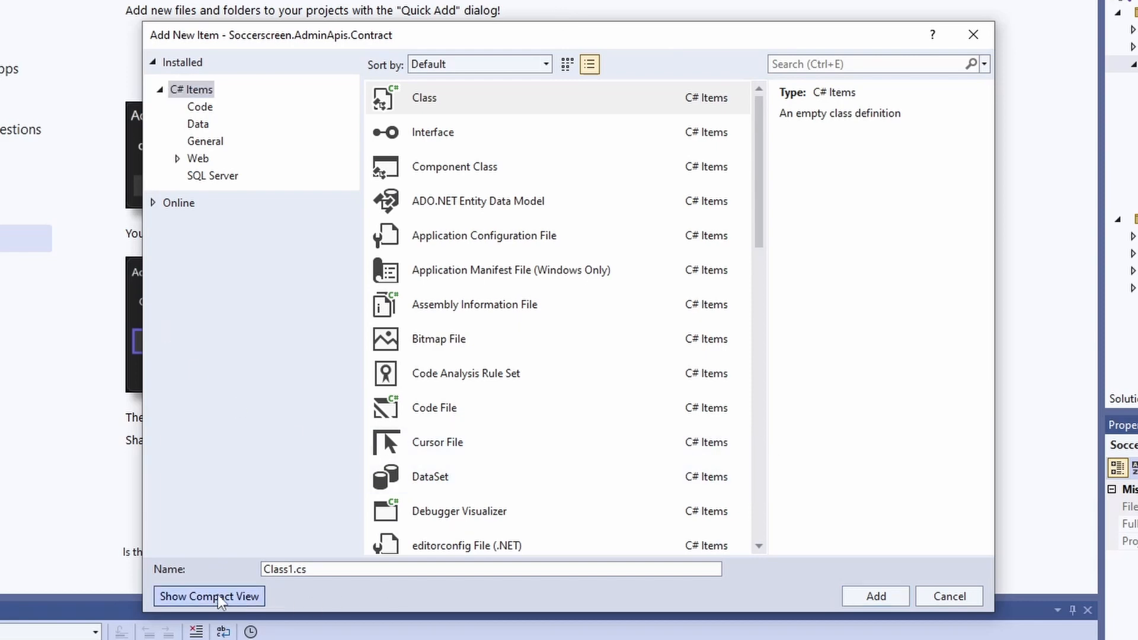
left_click(208, 596)
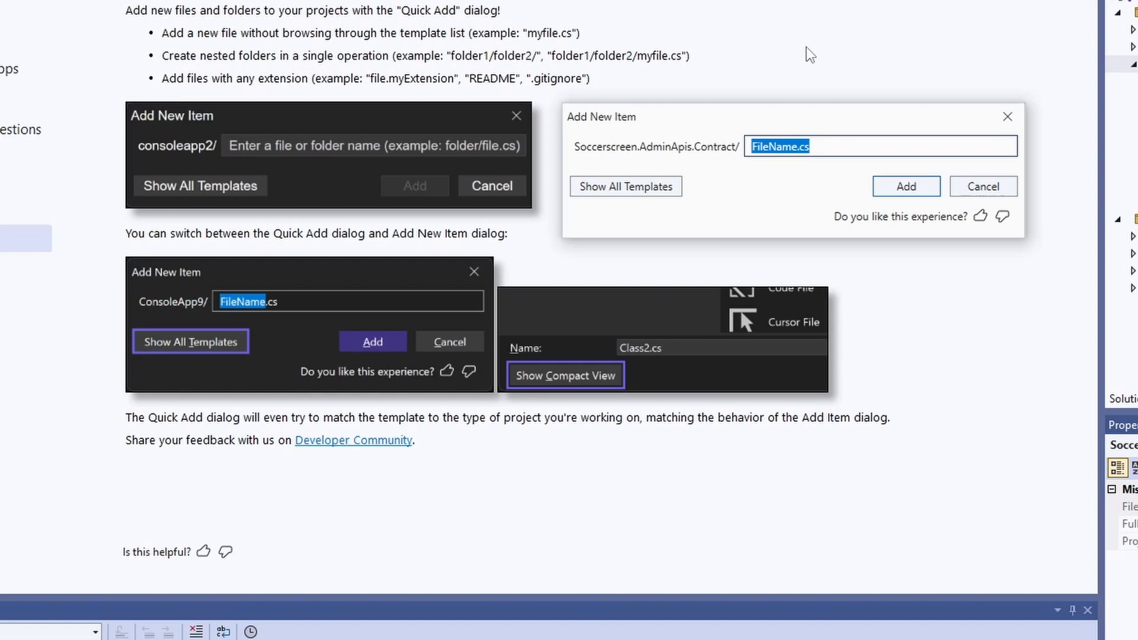
Step: Quick-add Login.xaml to the Contract project
type("Login.xaml")
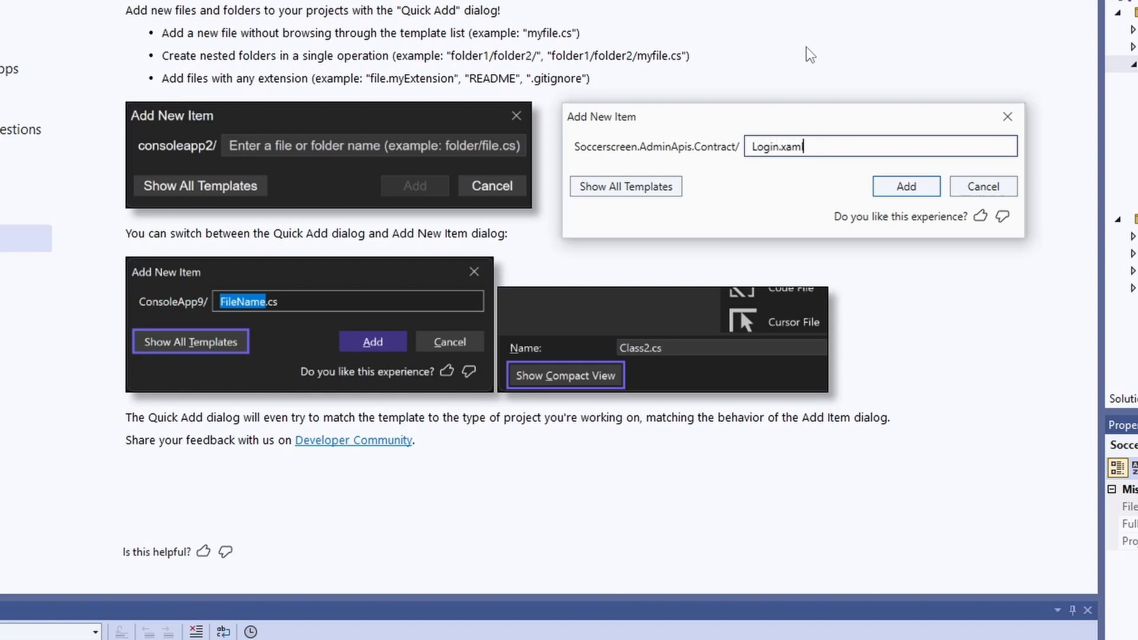
left_click(905, 187)
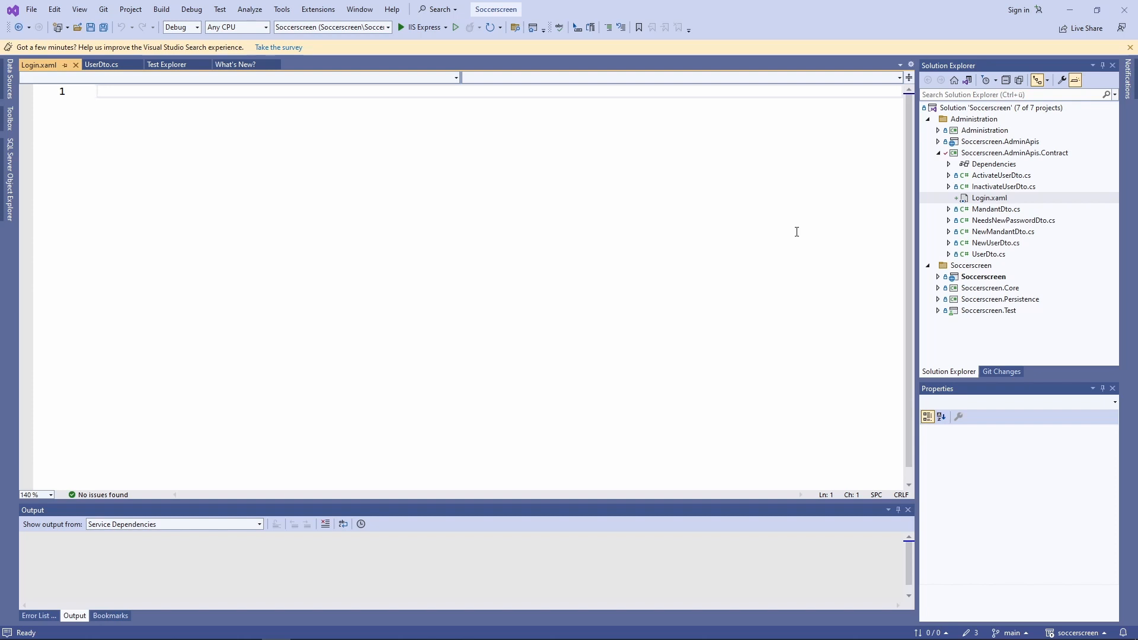
Step: Add Test.xml to the Contract project via Add > New Item
right_click(1013, 153)
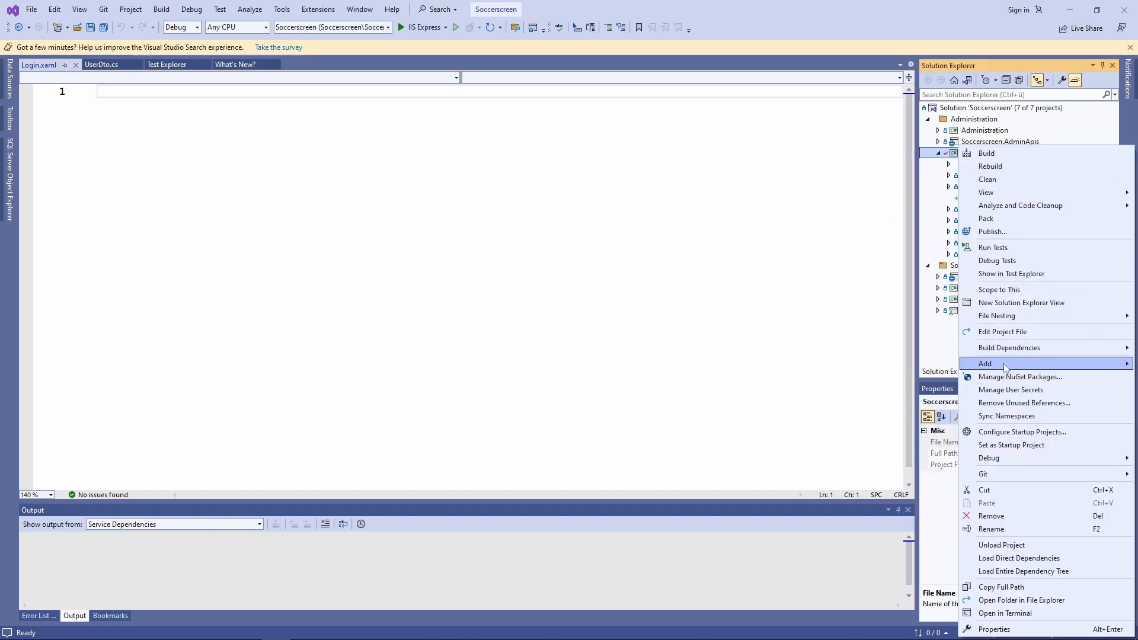
left_click(985, 364)
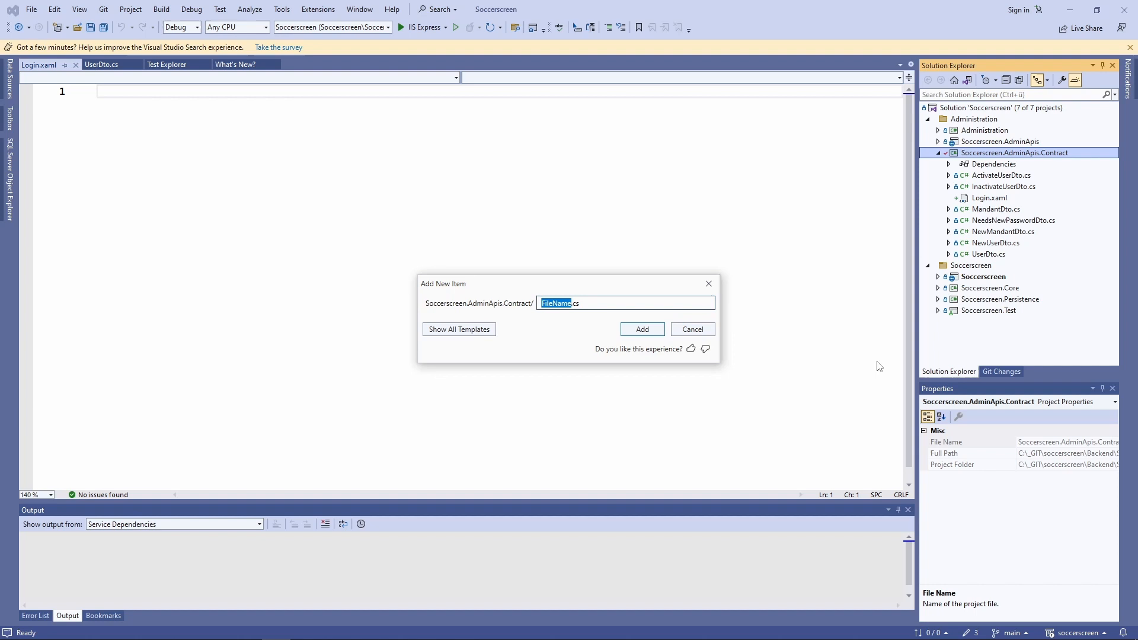
left_click(641, 328)
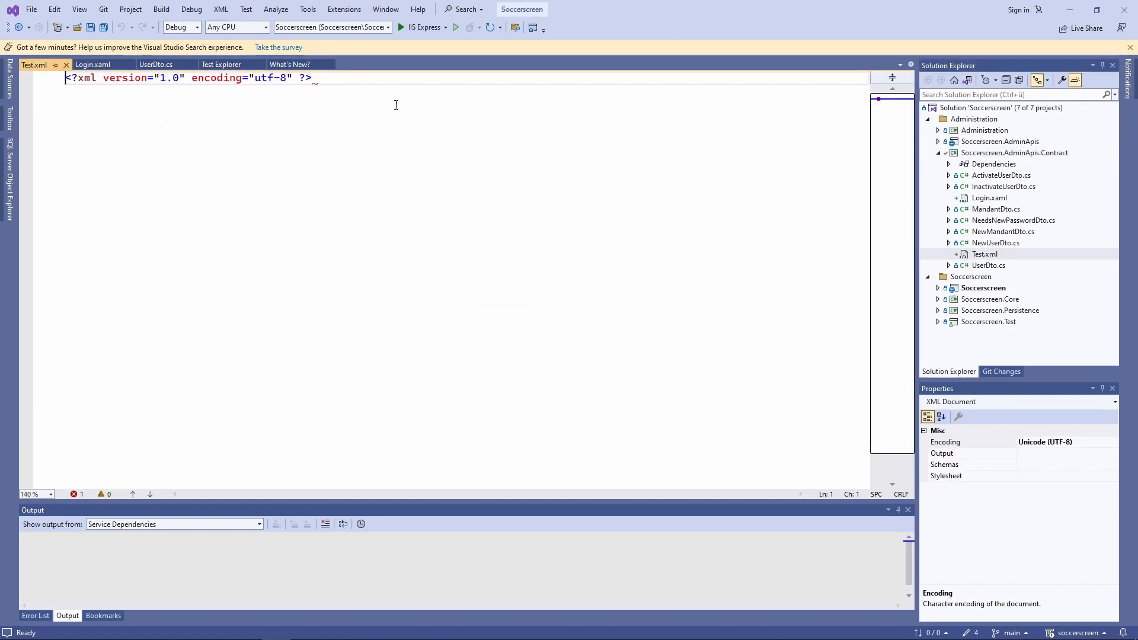
Step: Add a Car.cs class file to the Contract project the same way
right_click(1014, 153)
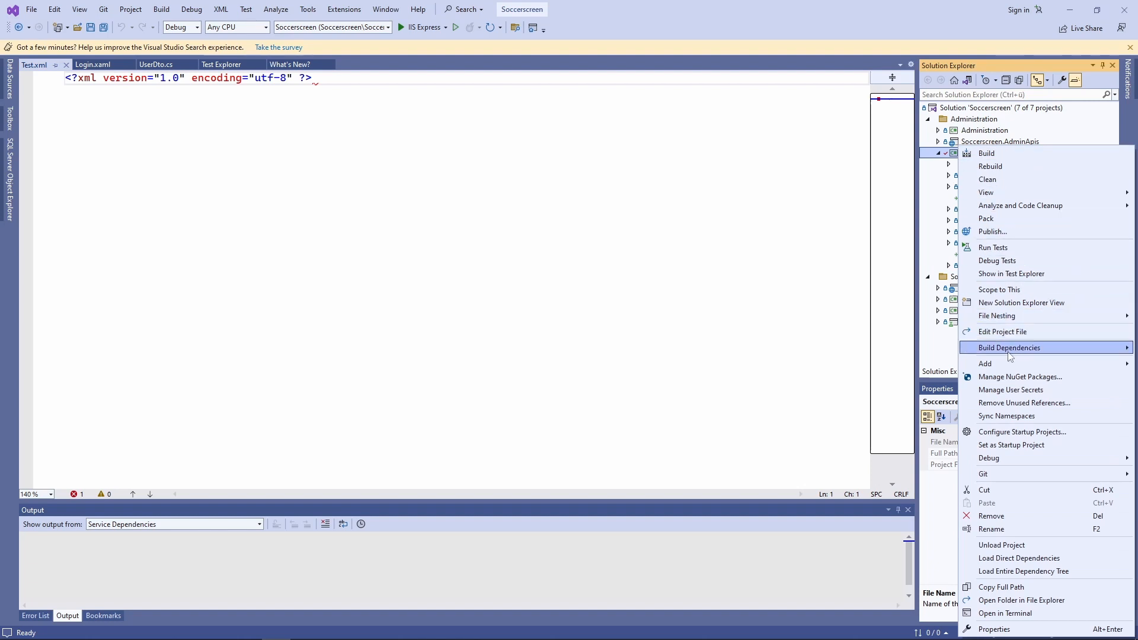
left_click(985, 364)
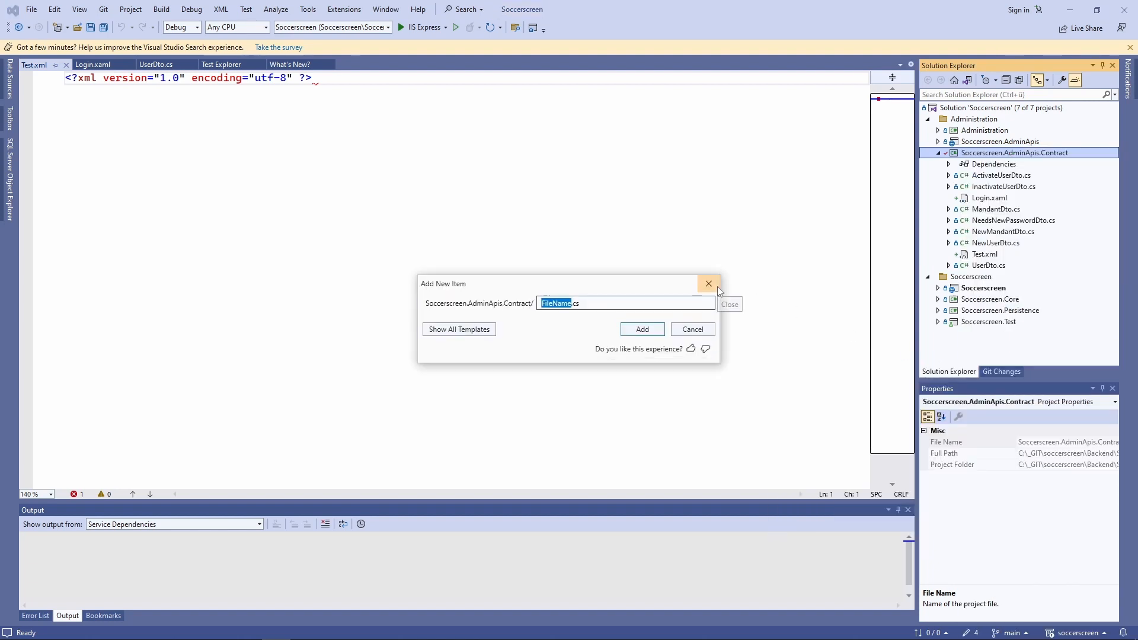
left_click(641, 329)
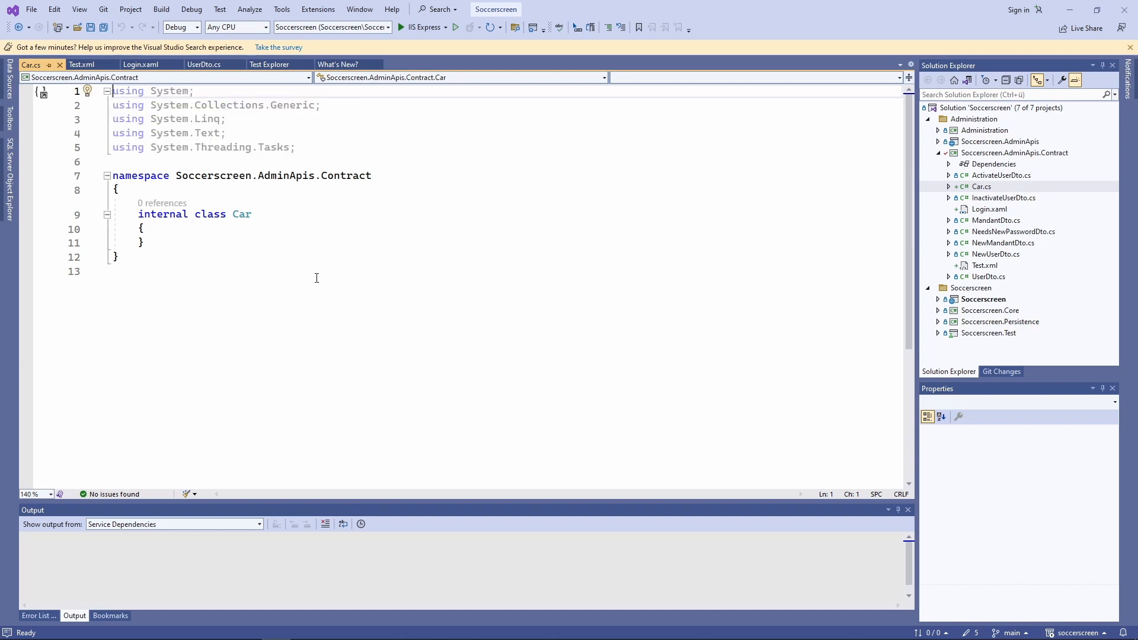
right_click(1014, 153)
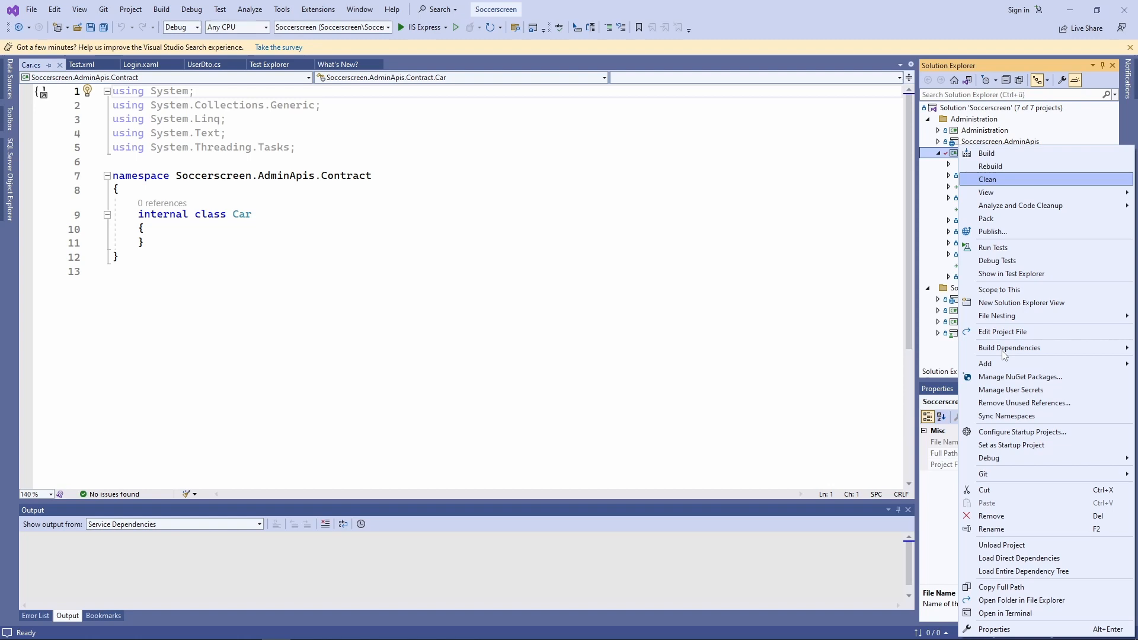
Step: Quick-add a Cars/ folder containing Car1.cs to the Contract project
left_click(984, 364)
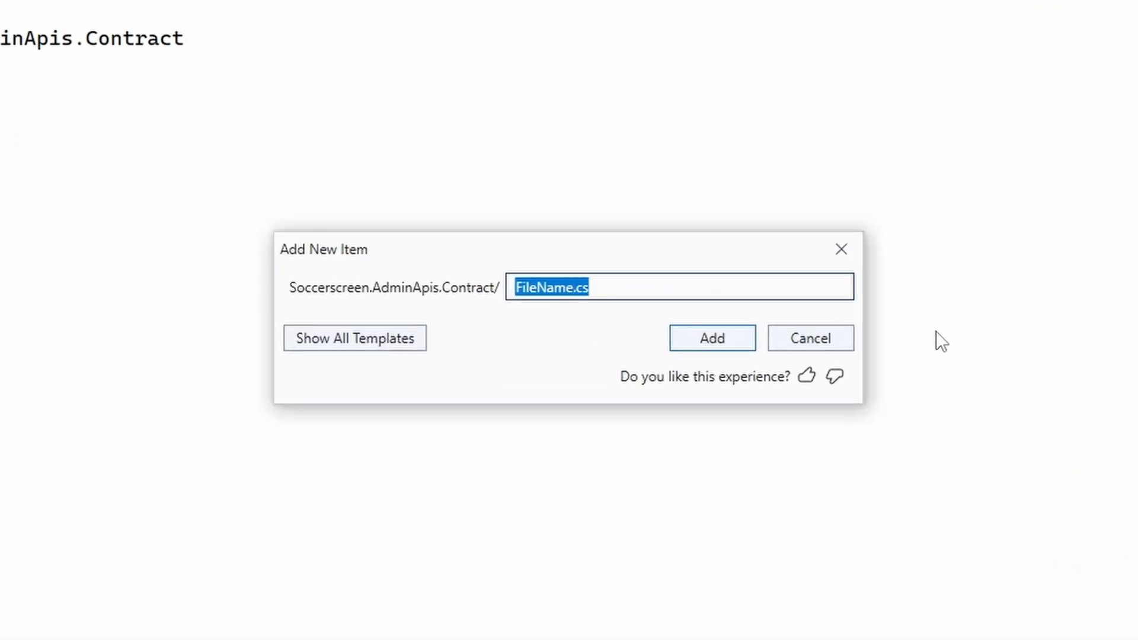
type("Cars/")
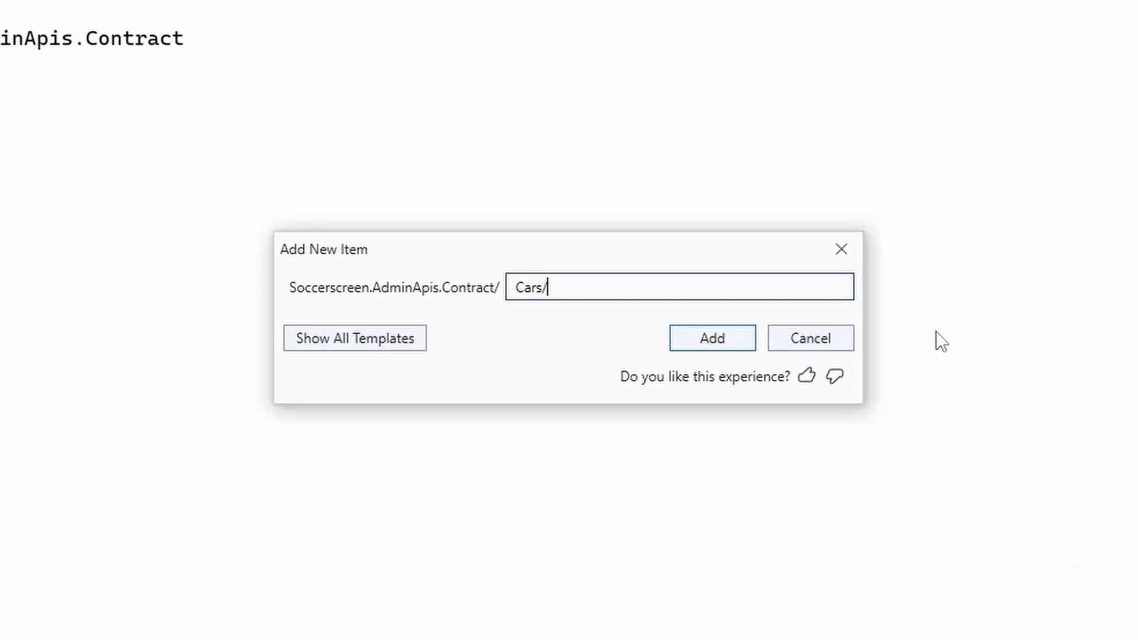
left_click(712, 338)
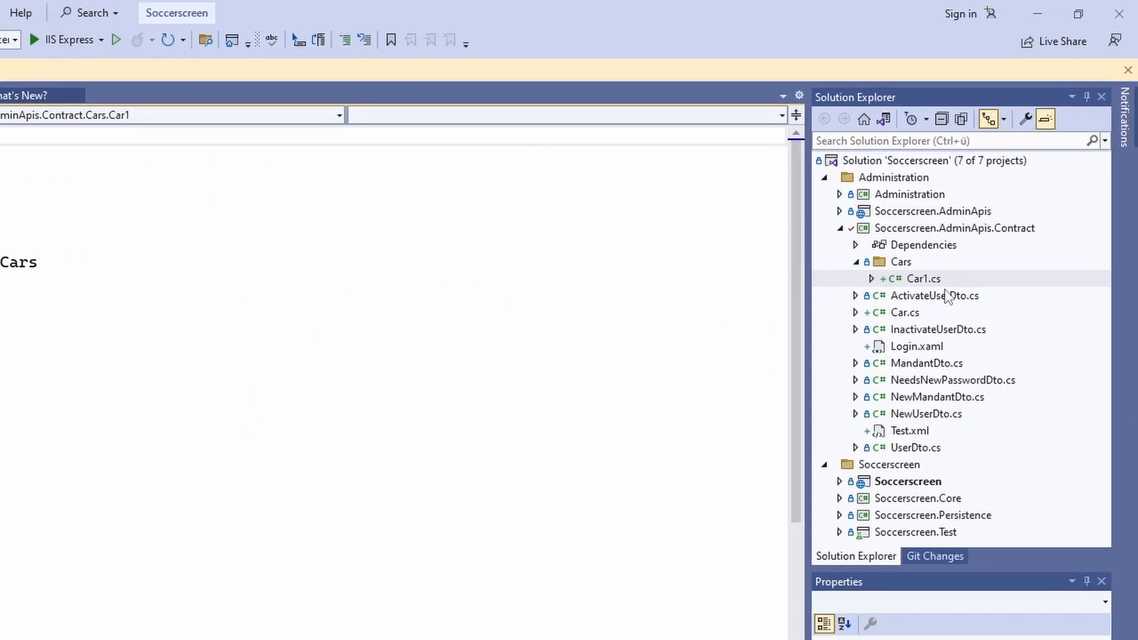
mouse_move(972, 305)
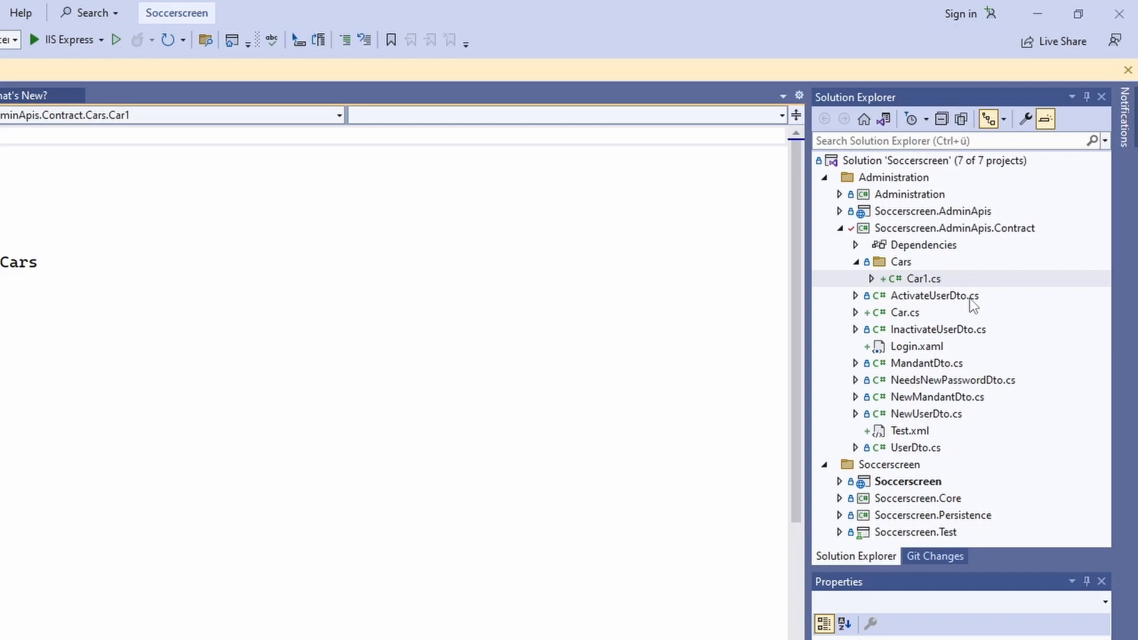
mouse_move(973, 305)
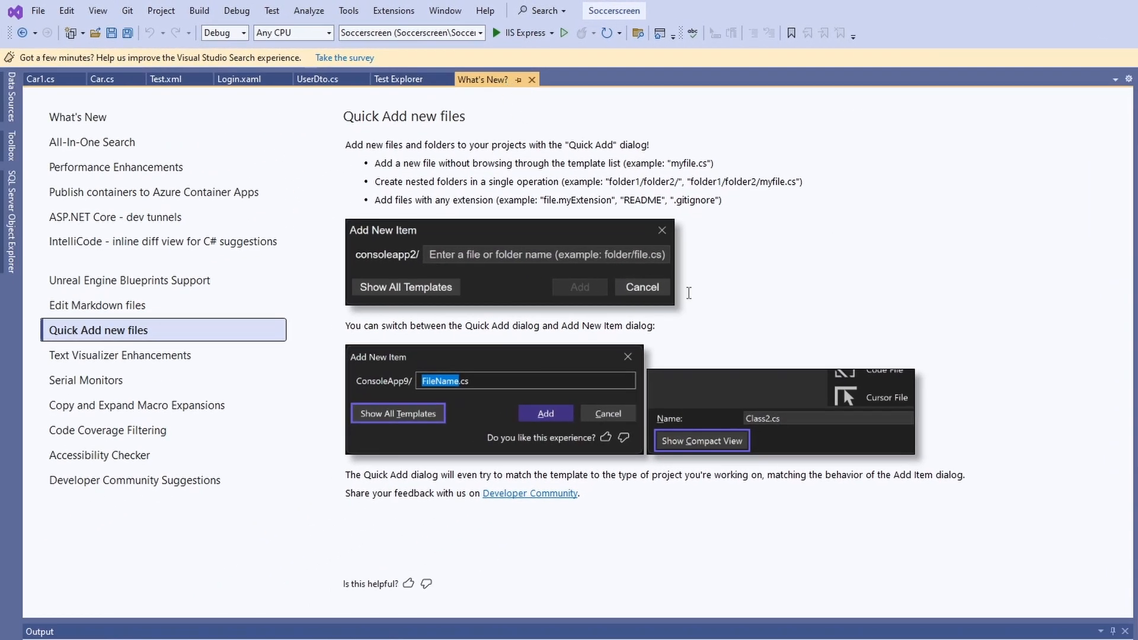
mouse_move(779, 303)
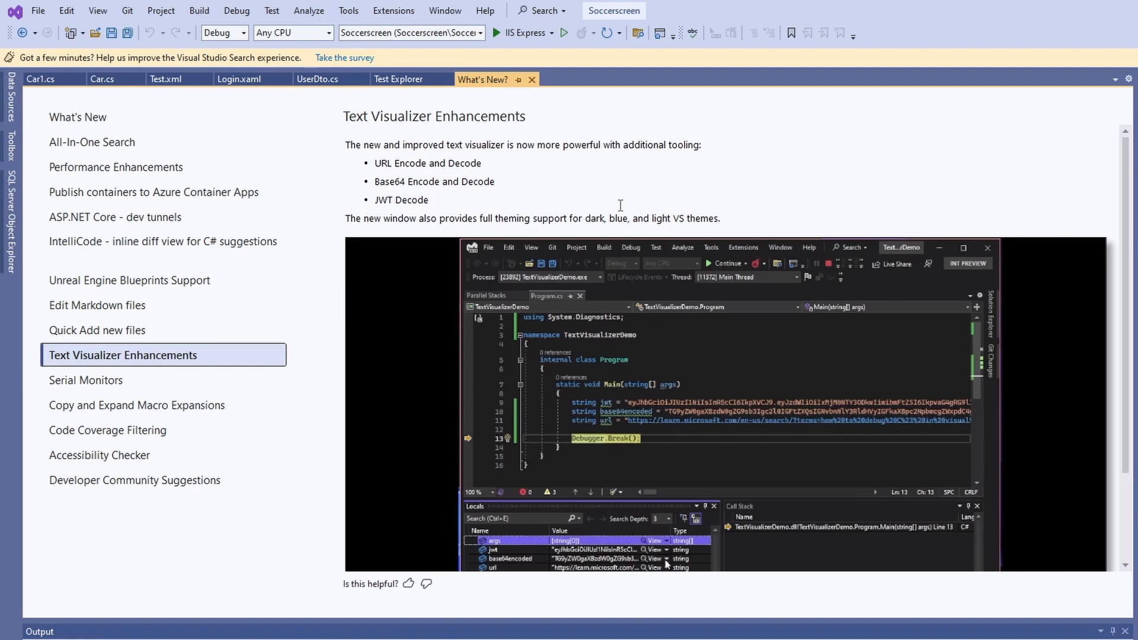
Step: Play the Text Visualizer demo video, then move to the Serial Monitors topic
scroll("down", 3)
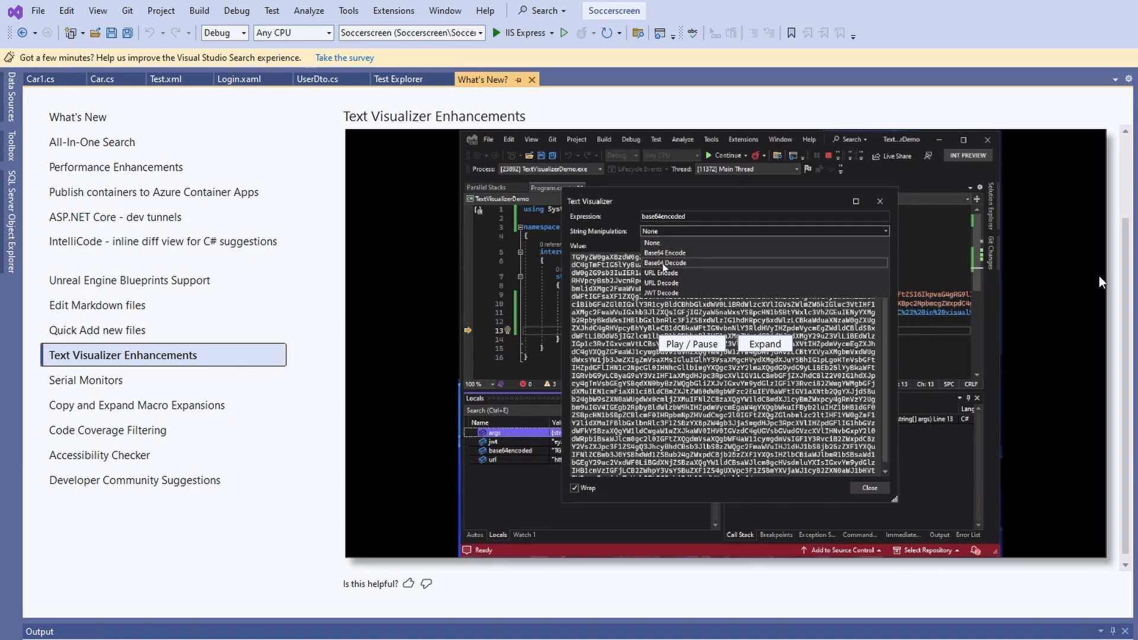
left_click(663, 263)
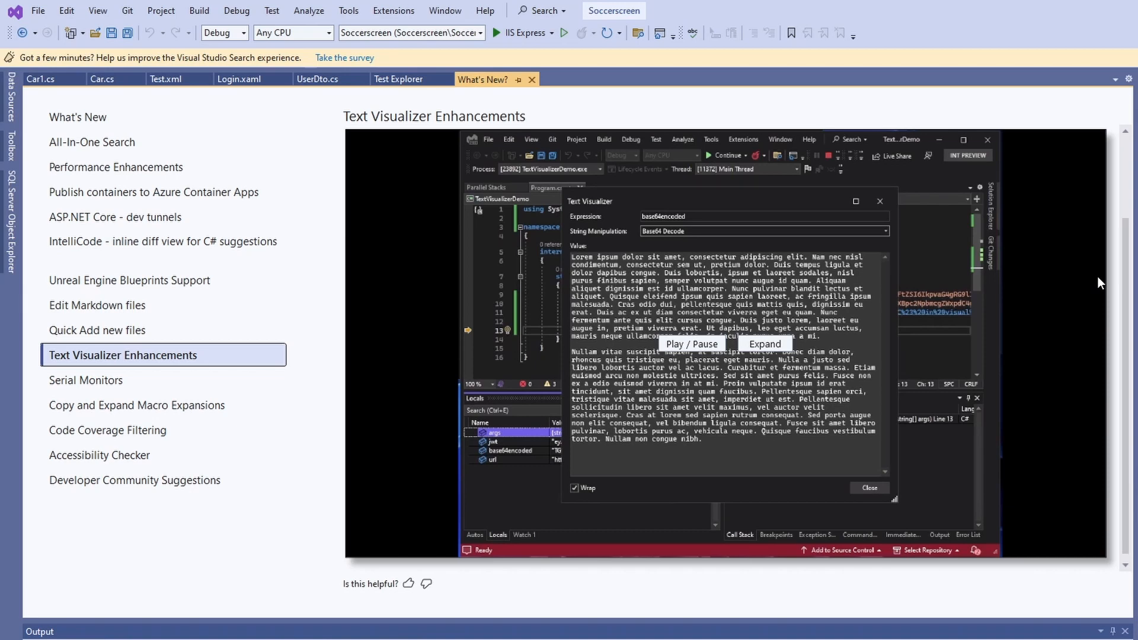
left_click(85, 379)
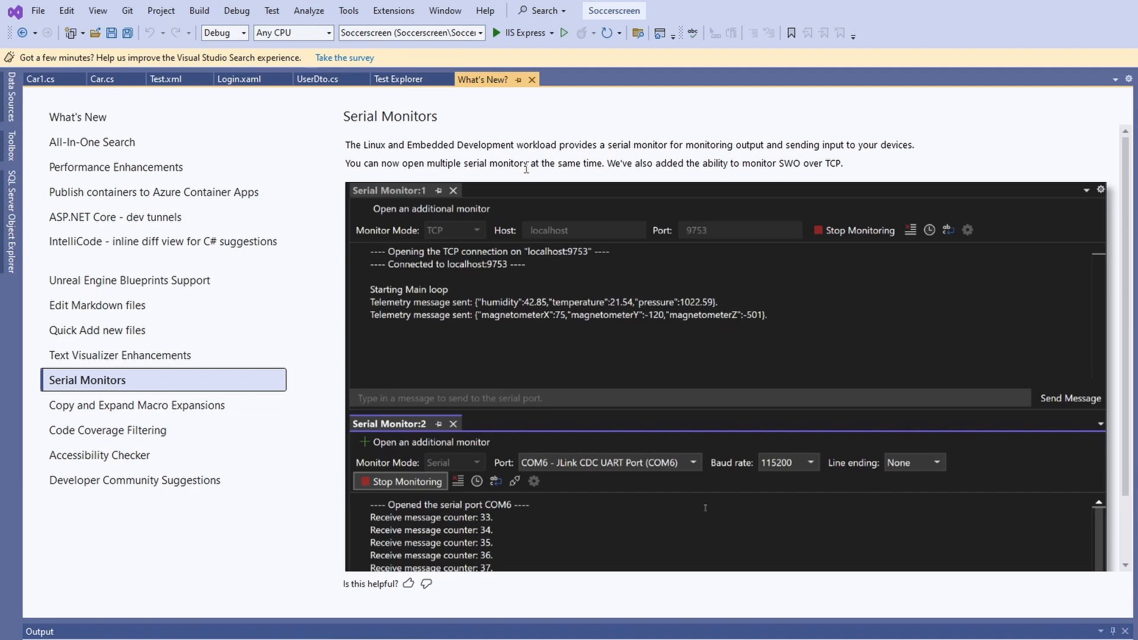
scroll("down", 3)
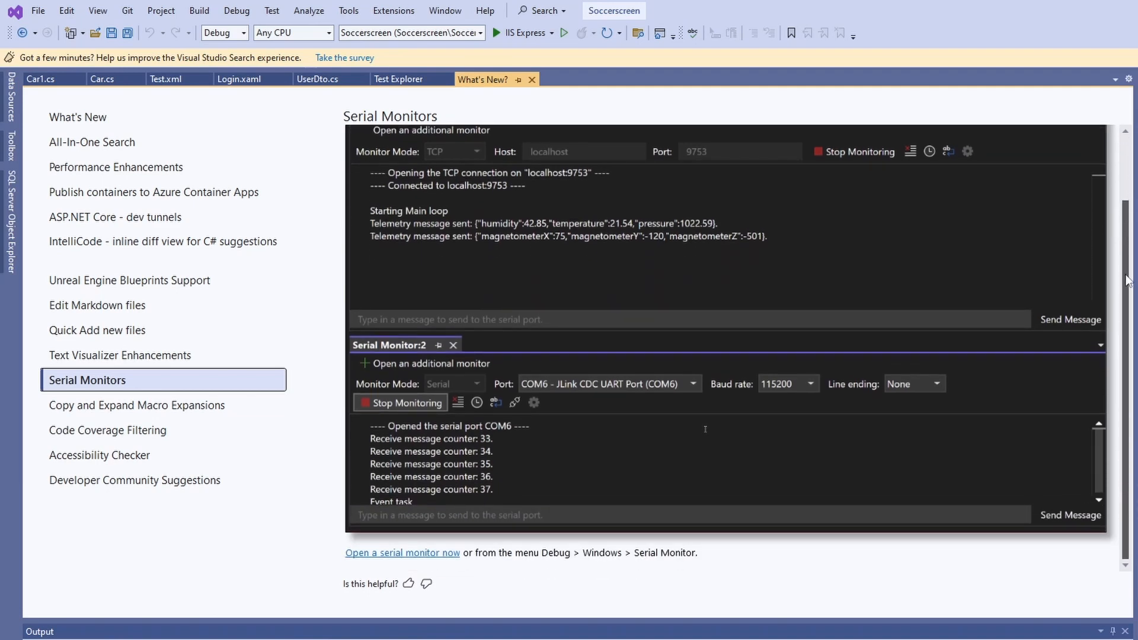
scroll("up", 3)
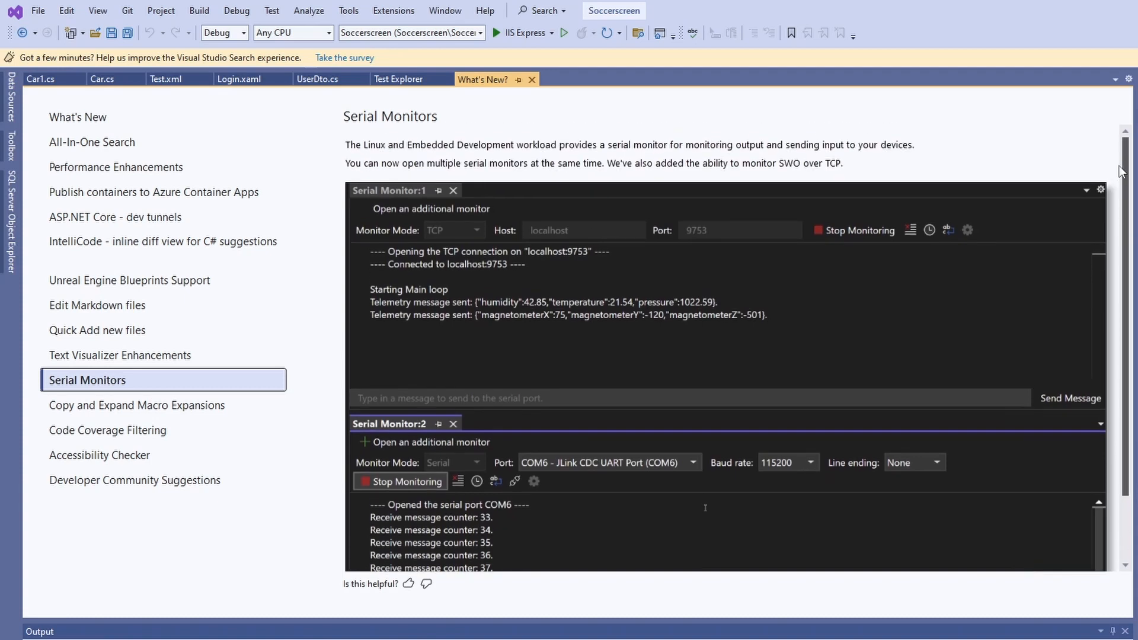
mouse_move(968, 173)
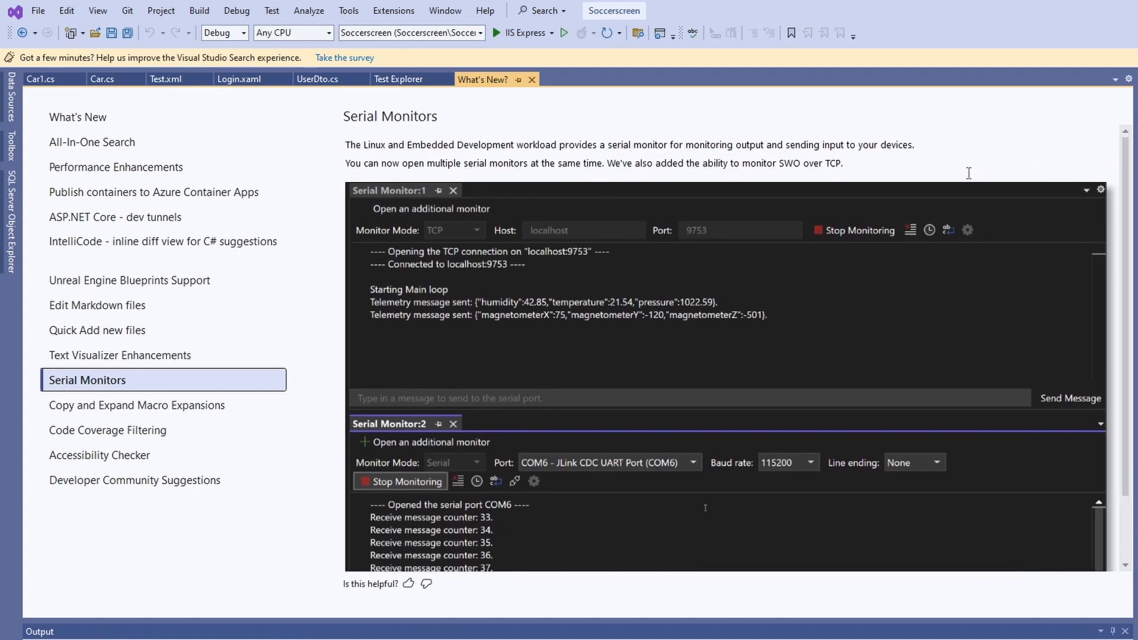
mouse_move(955, 174)
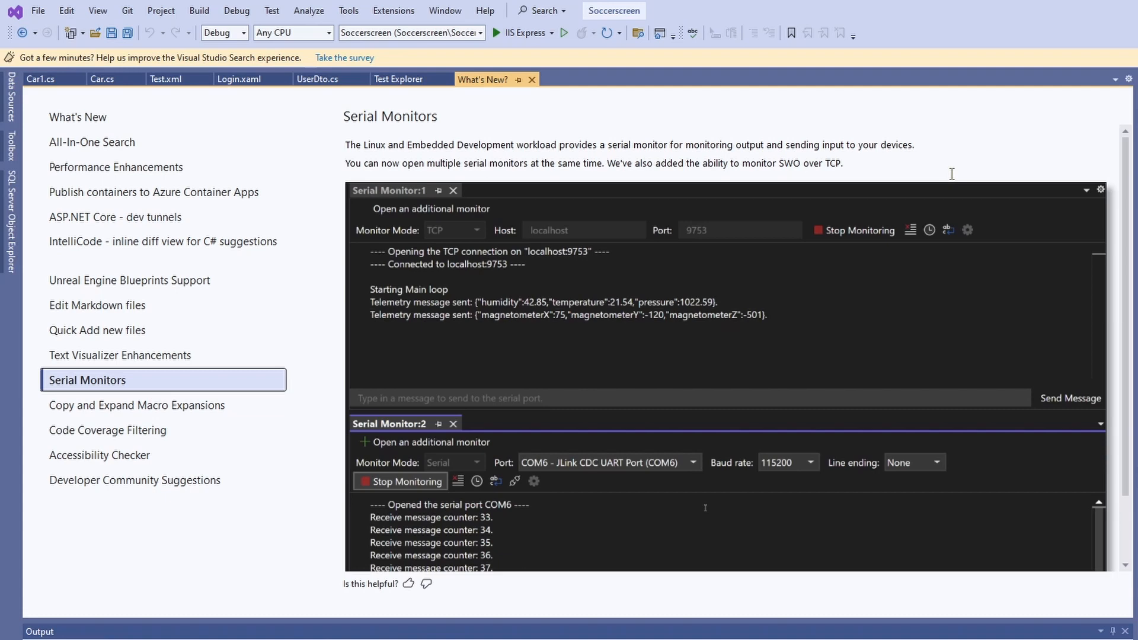
mouse_move(243, 416)
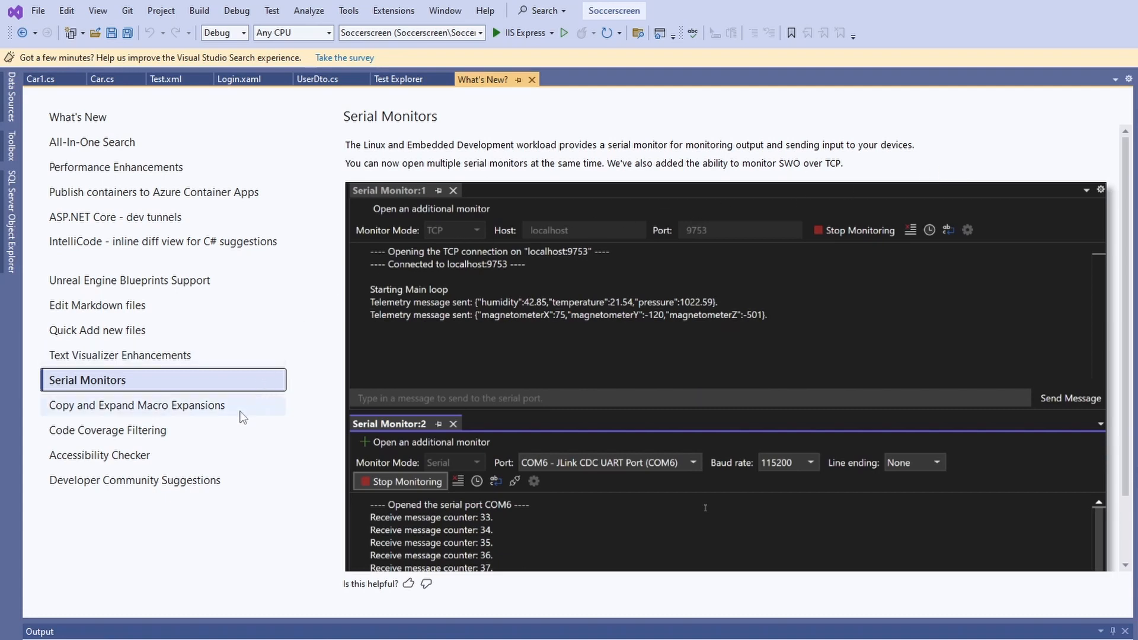
Step: Show the Copy and Expand Macro Expansions topic with its C++ macro examples
left_click(136, 405)
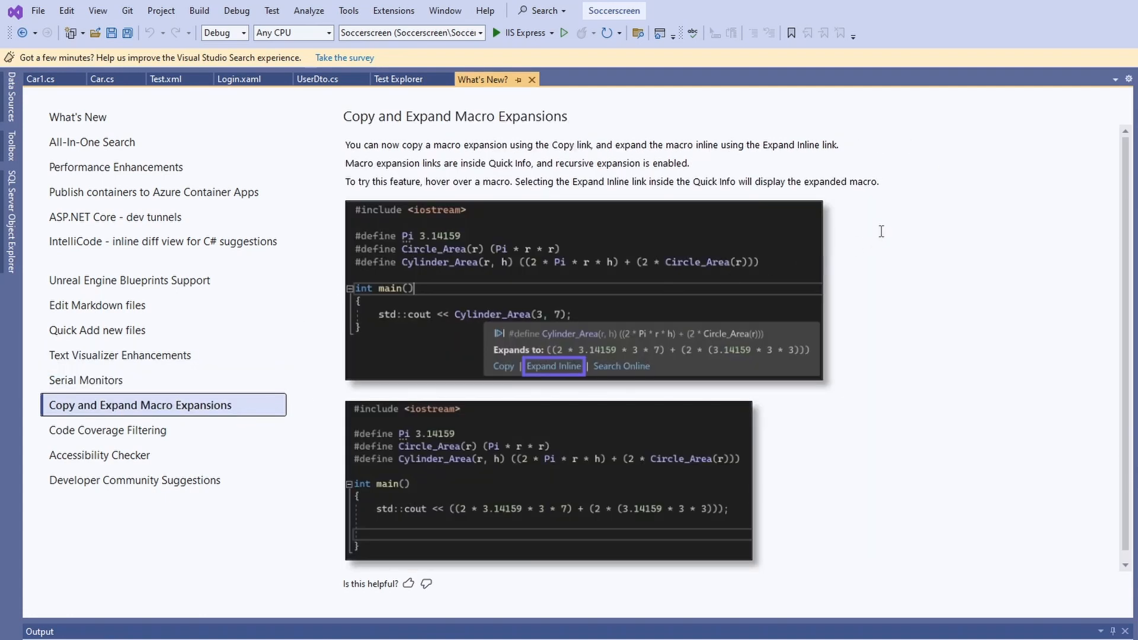
mouse_move(874, 231)
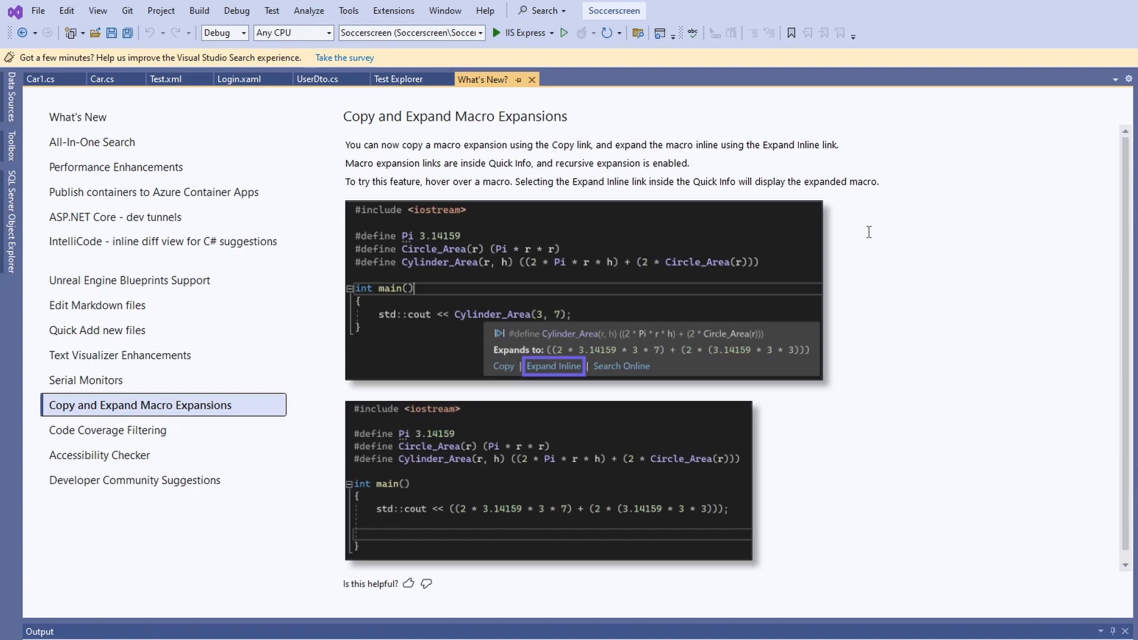
mouse_move(882, 226)
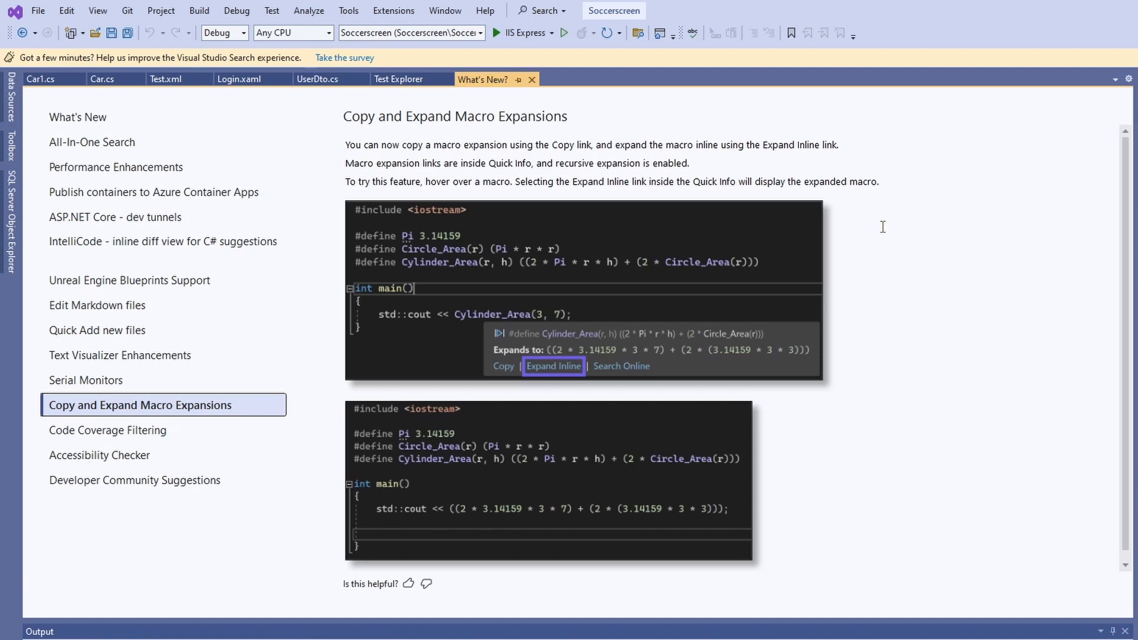
mouse_move(225, 429)
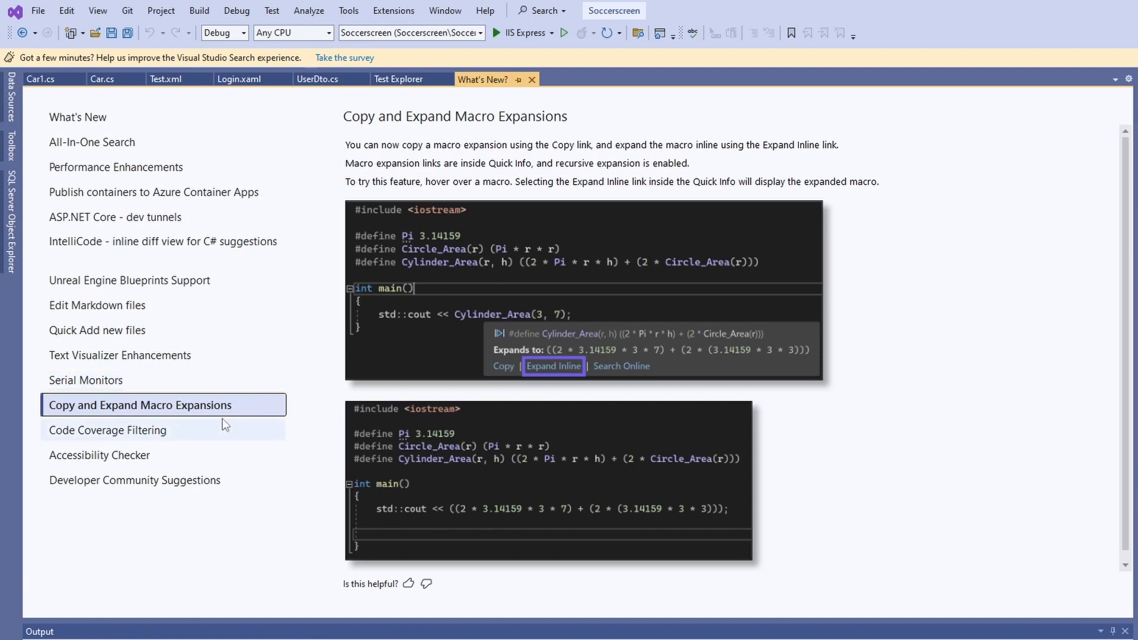
Step: Show the Code Coverage Filtering topic on filtering by name and statistics
left_click(109, 429)
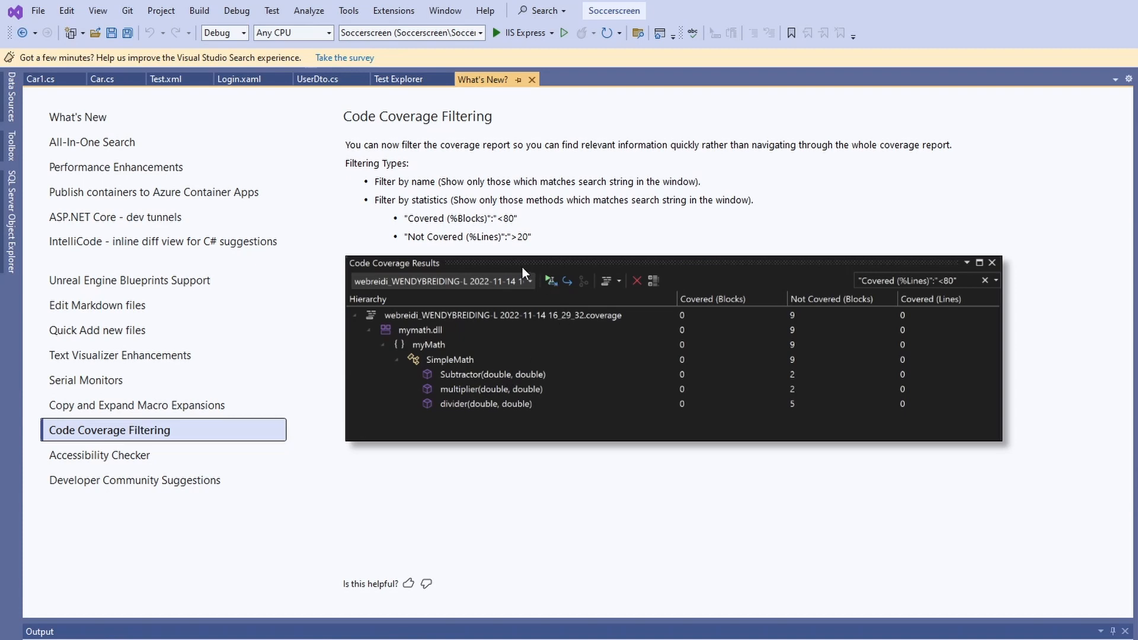
mouse_move(560, 294)
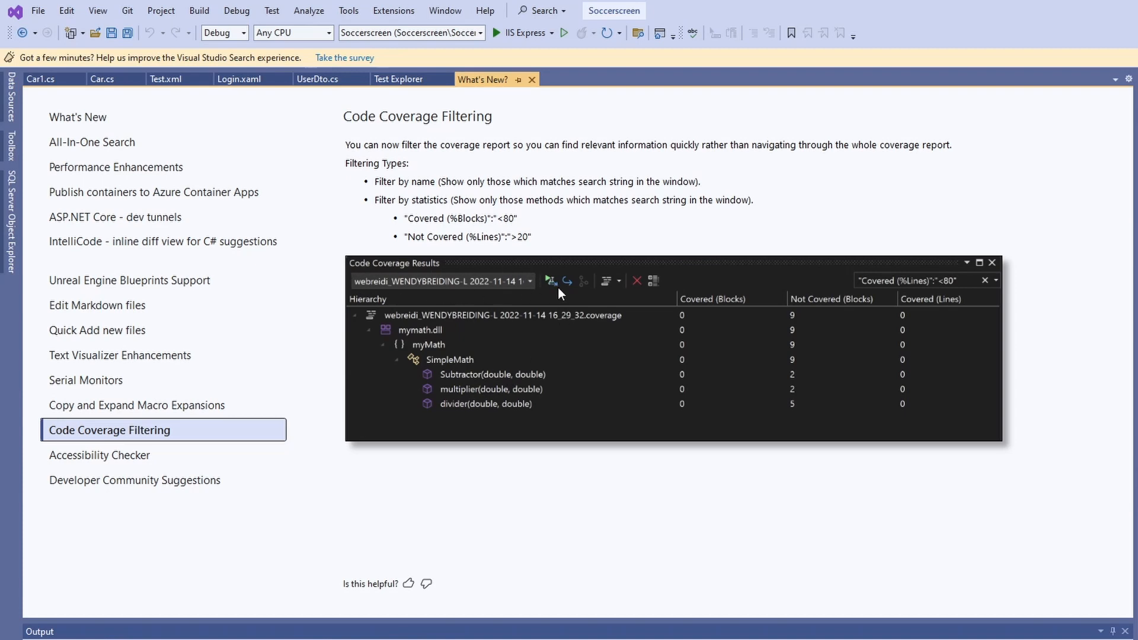
mouse_move(755, 254)
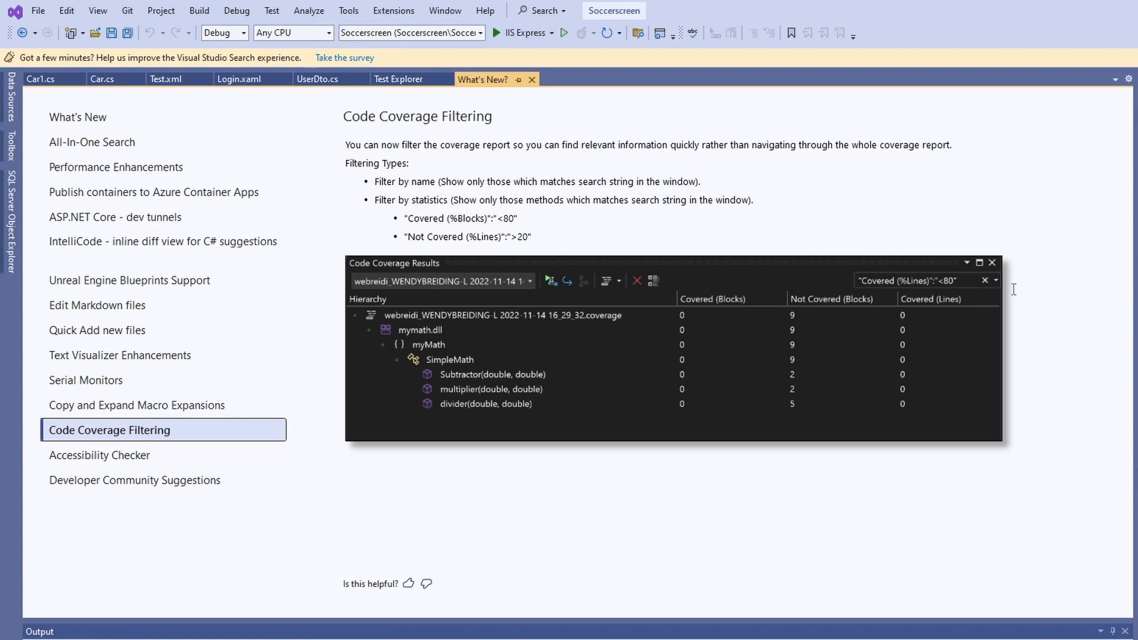
mouse_move(864, 220)
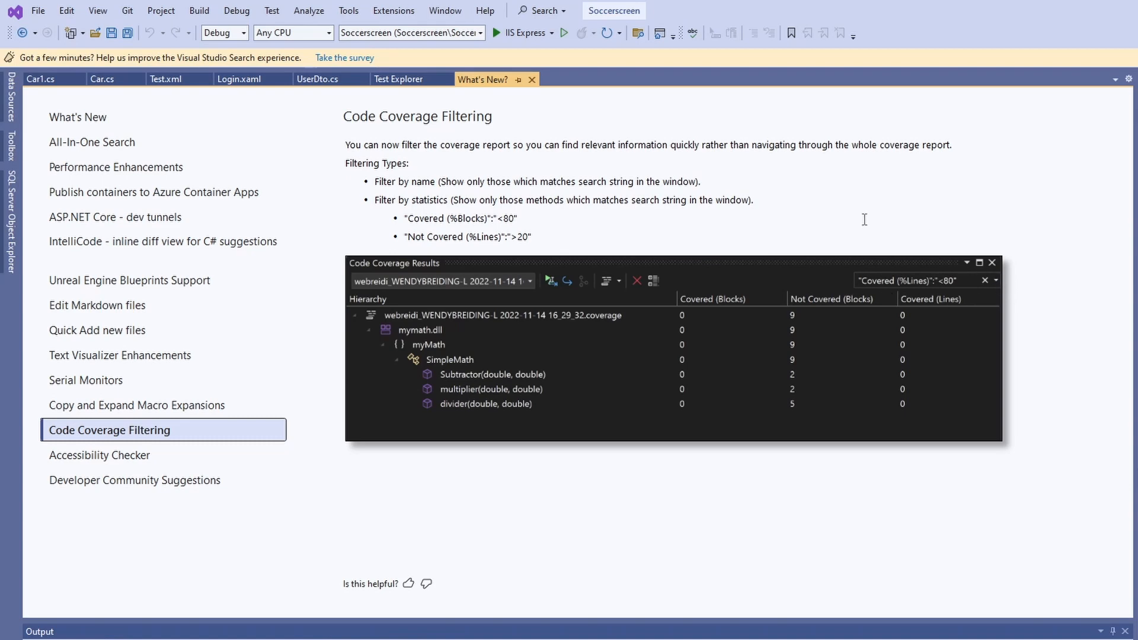
mouse_move(805, 205)
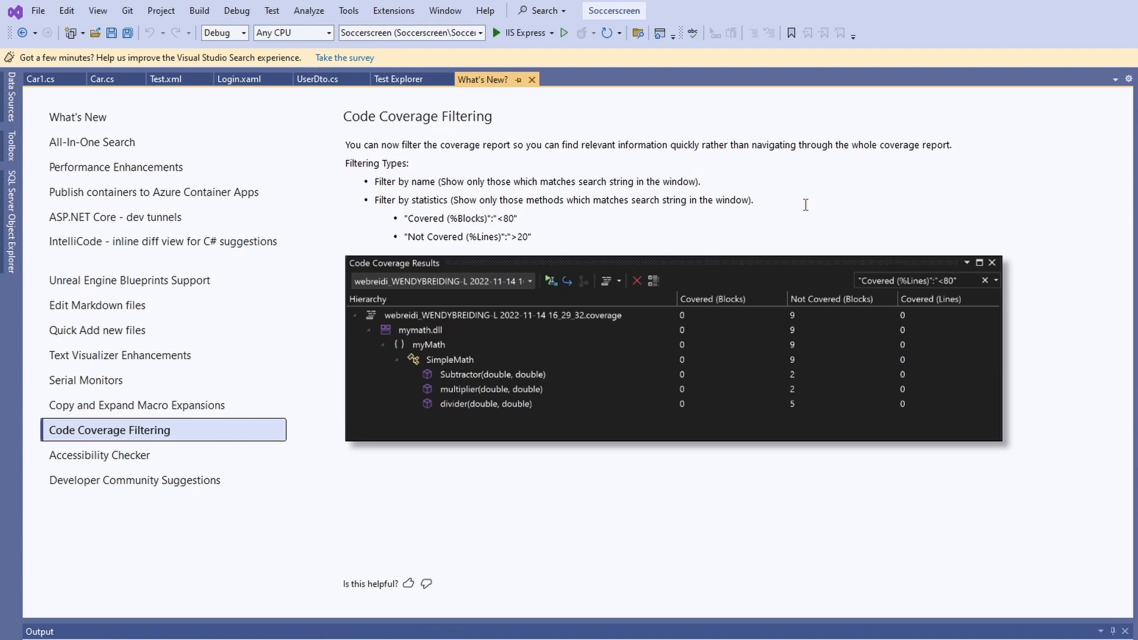
mouse_move(543, 239)
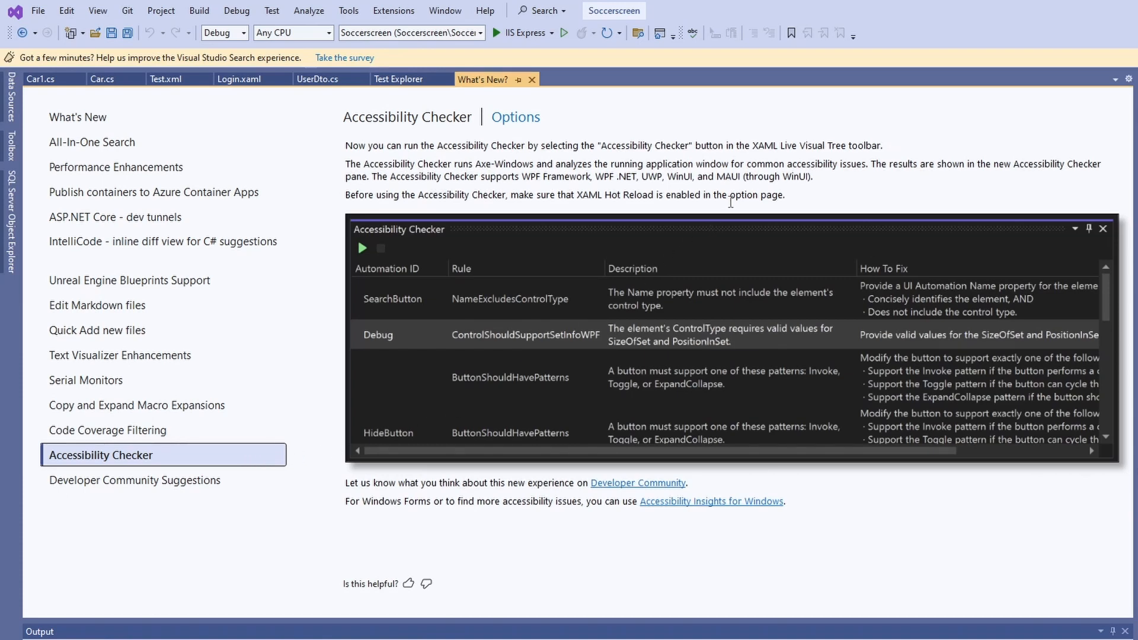
mouse_move(811, 190)
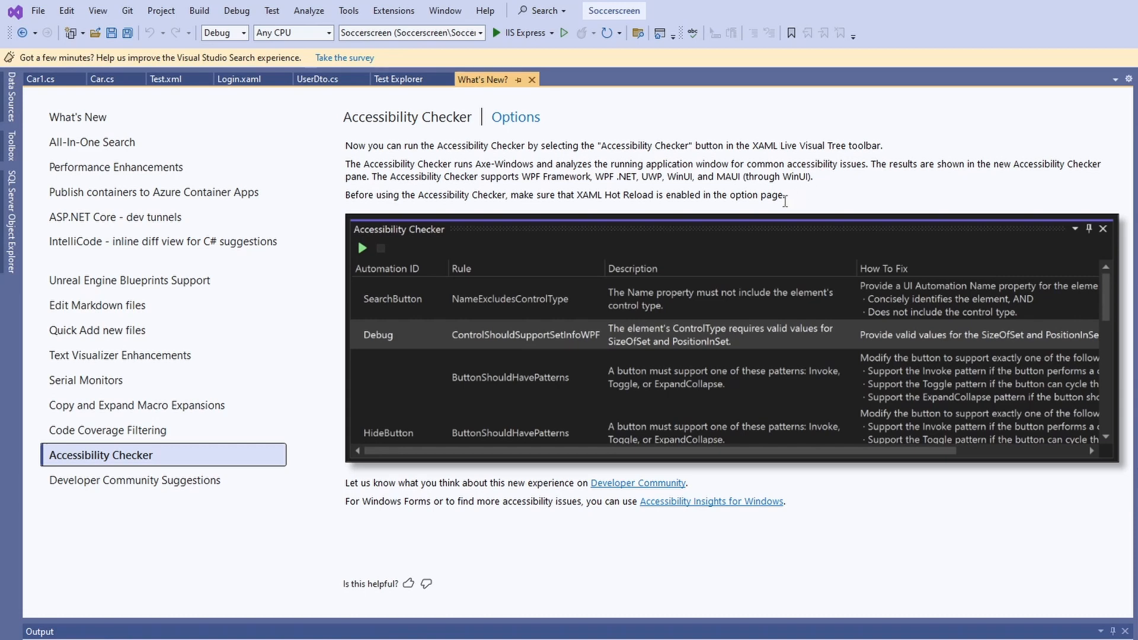
mouse_move(741, 217)
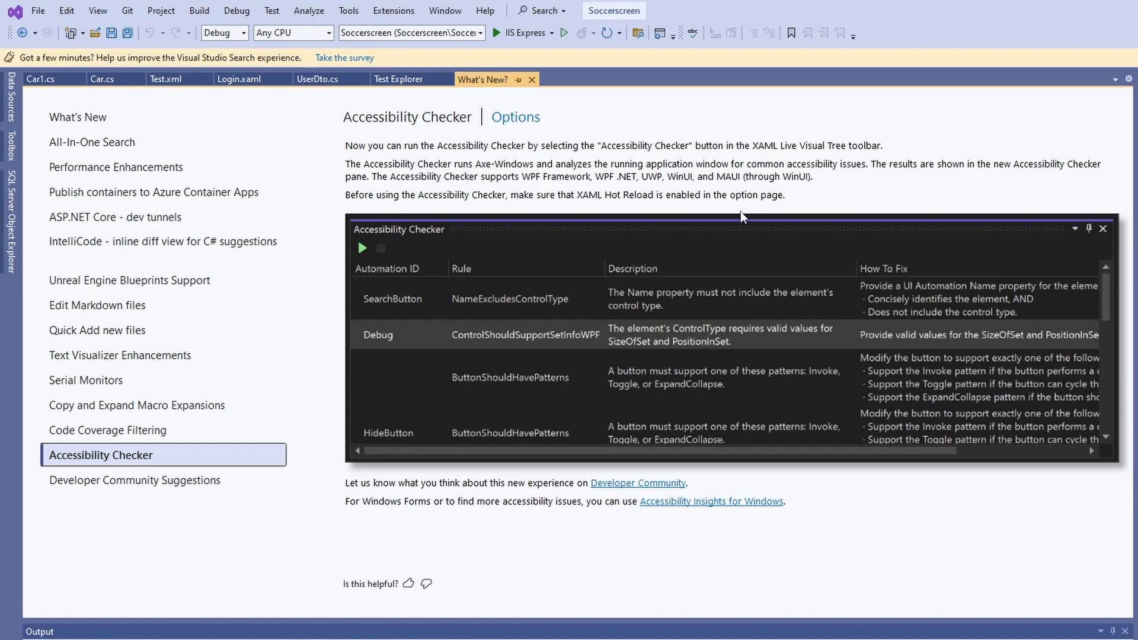
mouse_move(349, 483)
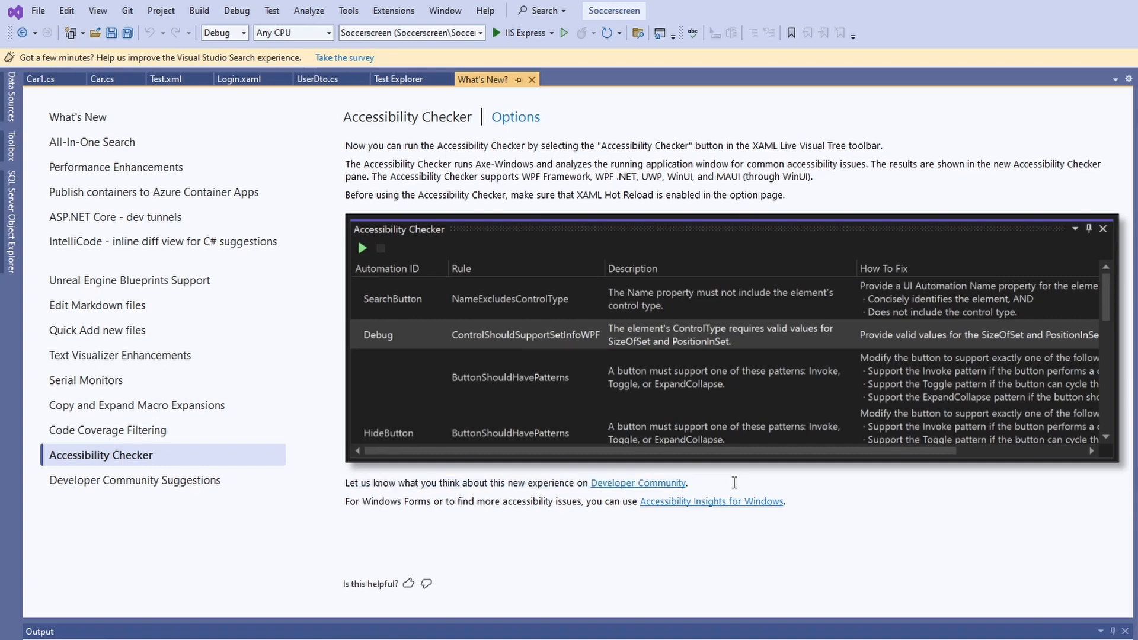
Step: Show the final Developer Community Suggestions topic with its feedback links
left_click(138, 480)
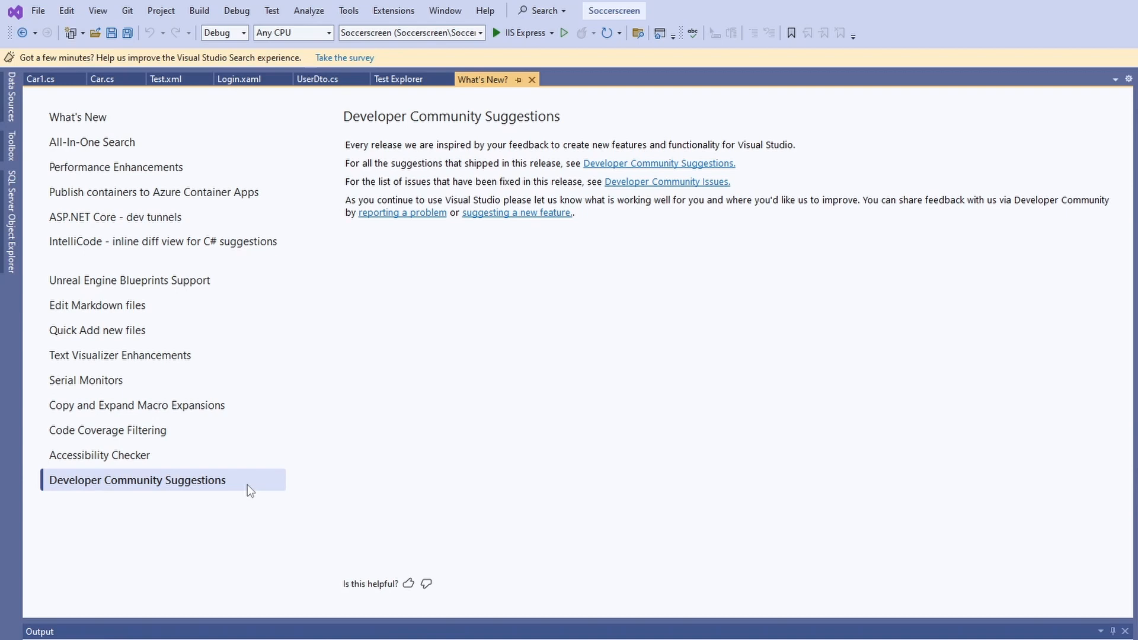
mouse_move(728, 136)
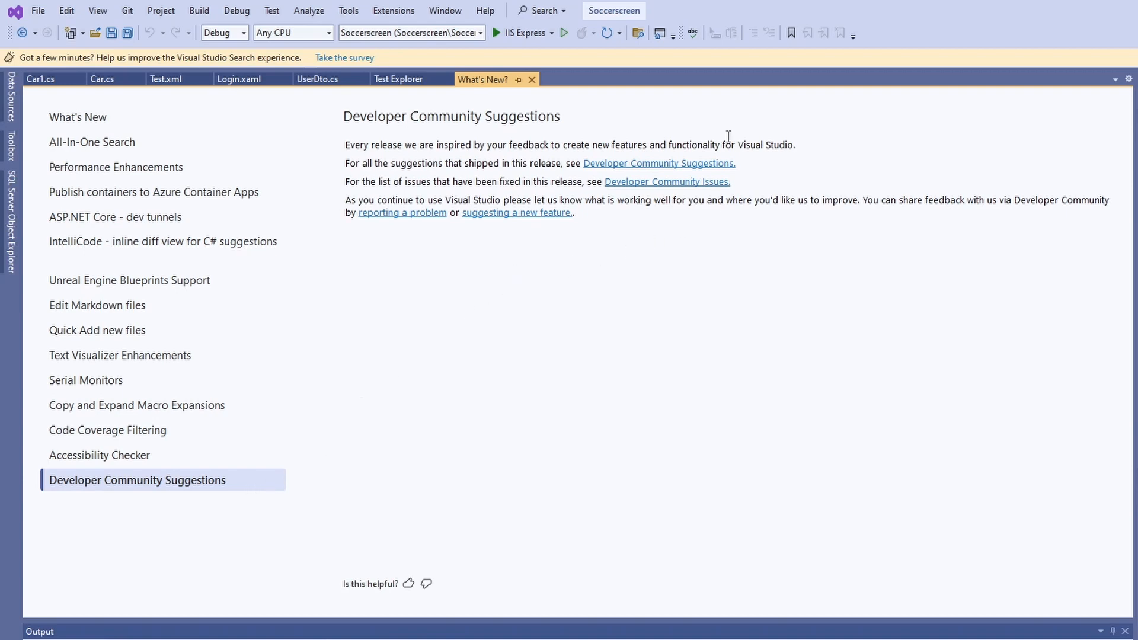
mouse_move(632, 237)
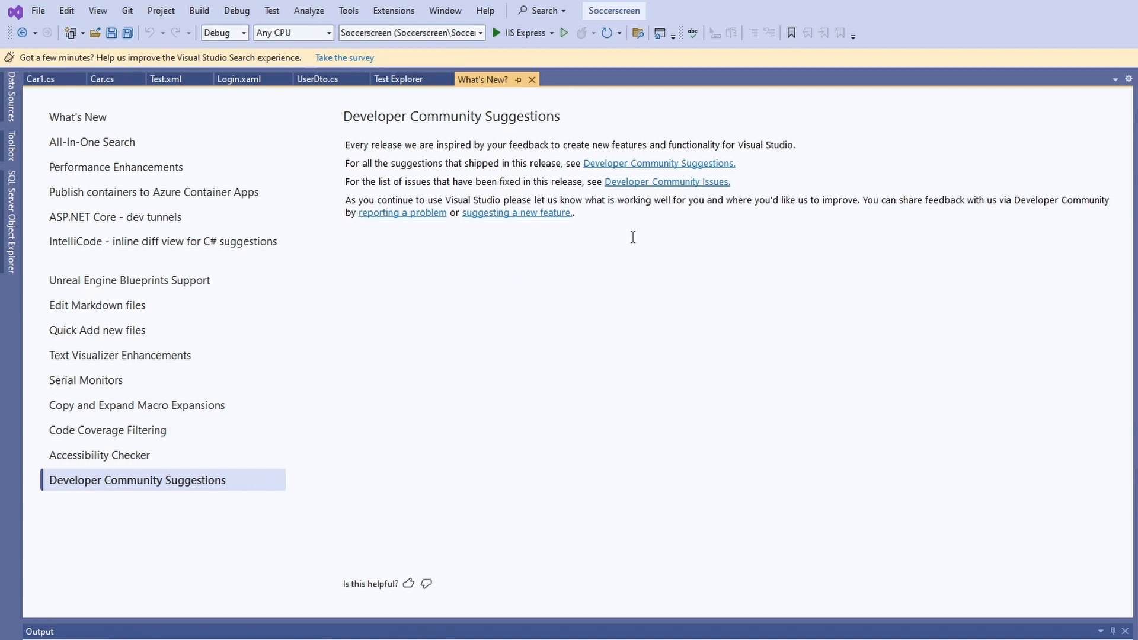
mouse_move(647, 170)
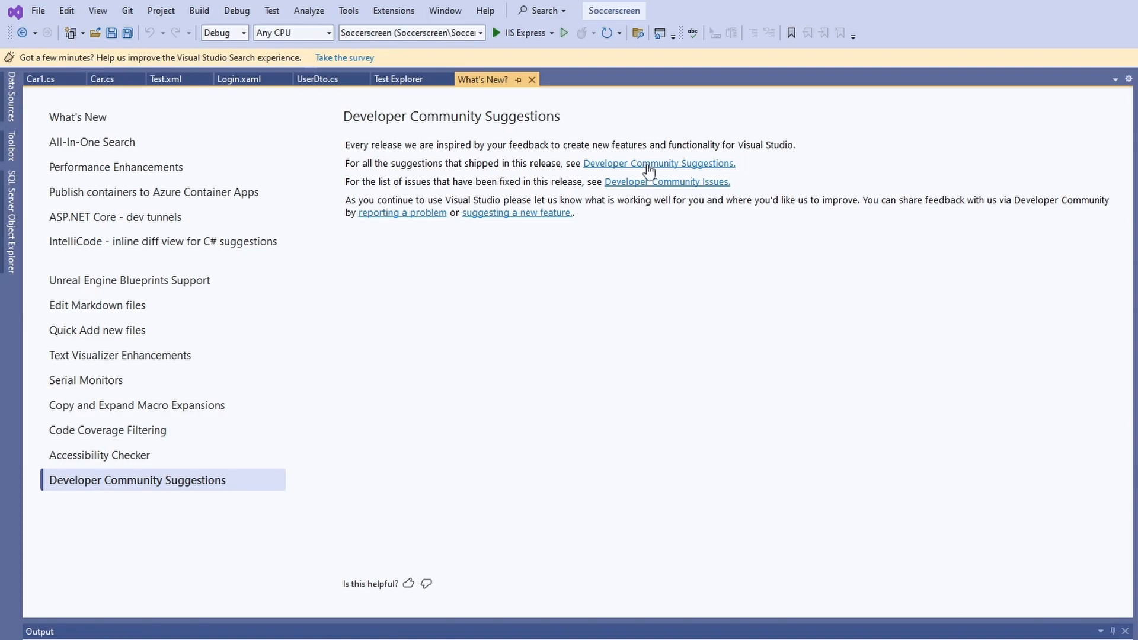
Step: Browse the 26 feature requests fixed in 17.5, collapsing the native Markdown support item
left_click(658, 163)
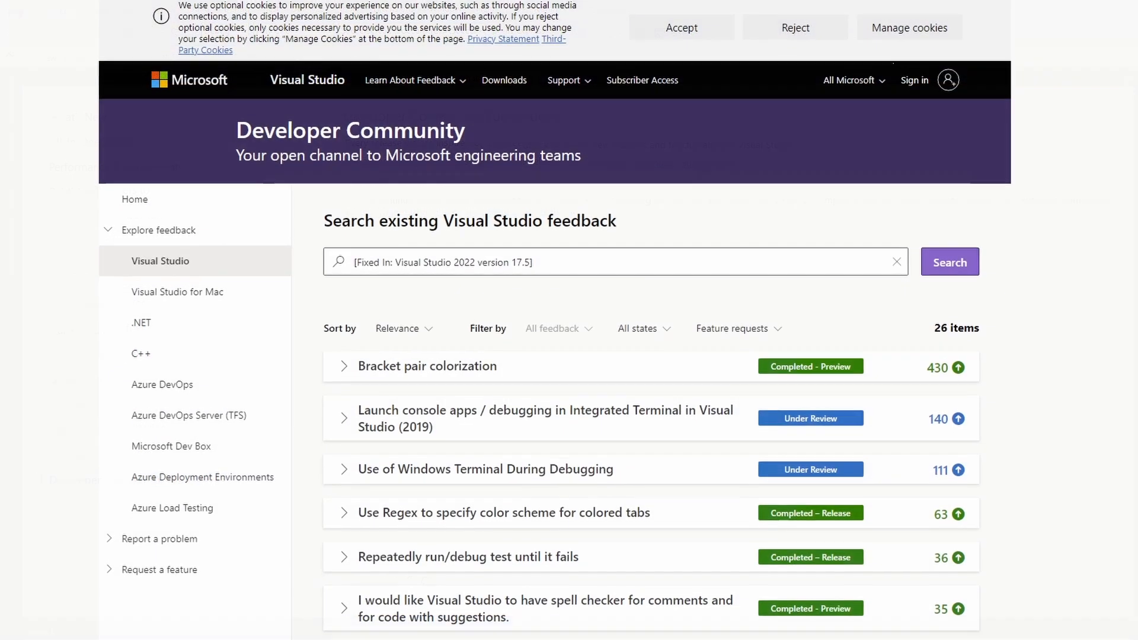
scroll("down", 3)
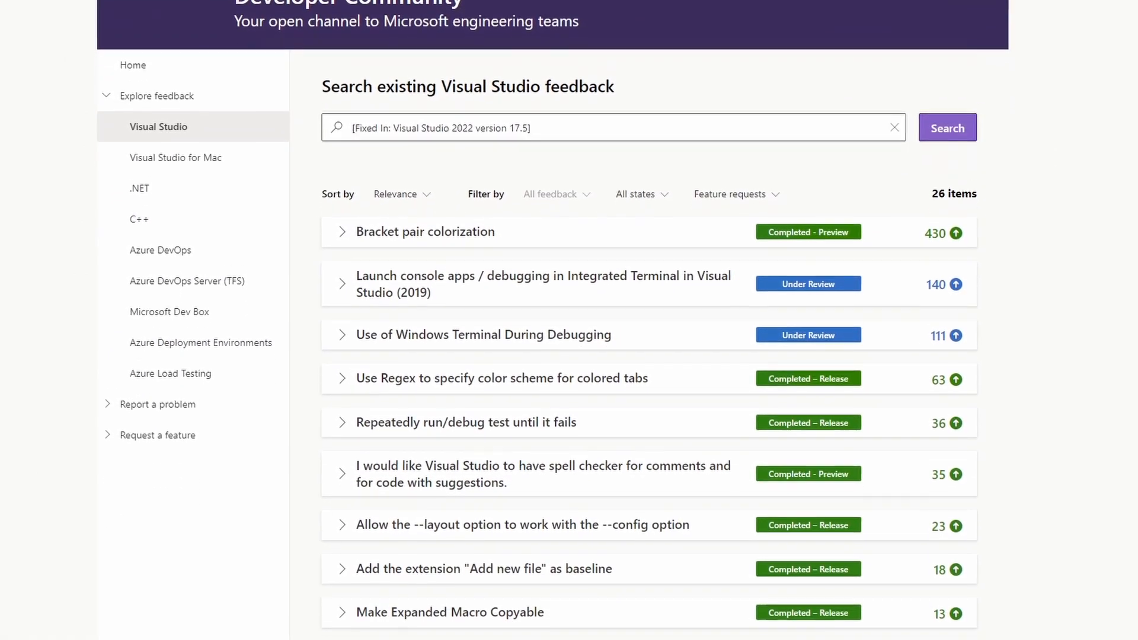
scroll("down", 3)
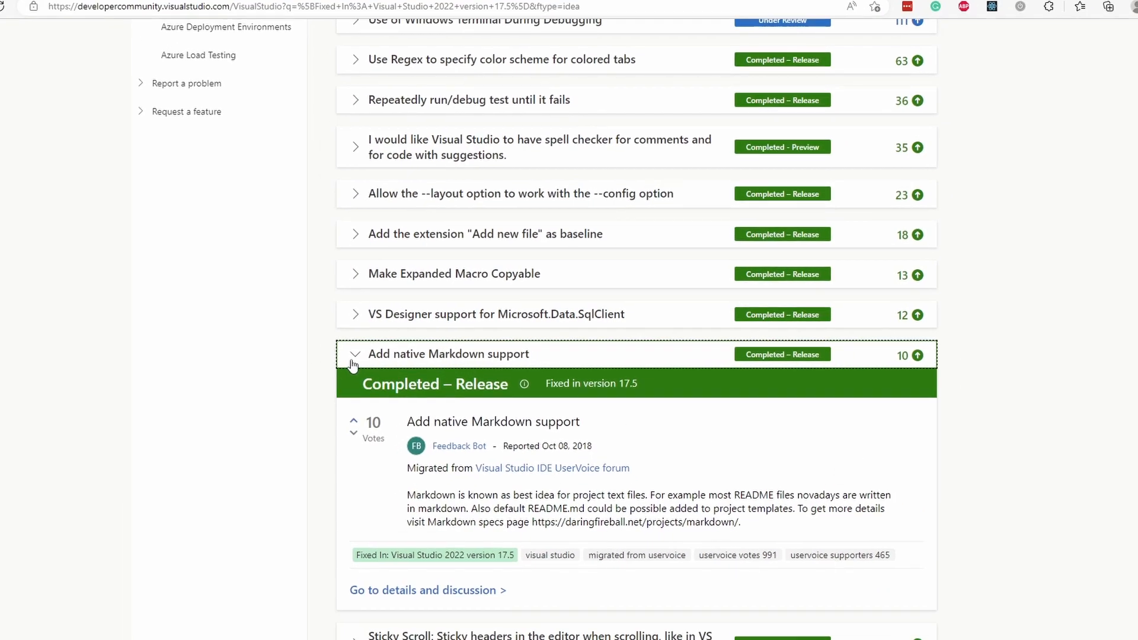
left_click(355, 354)
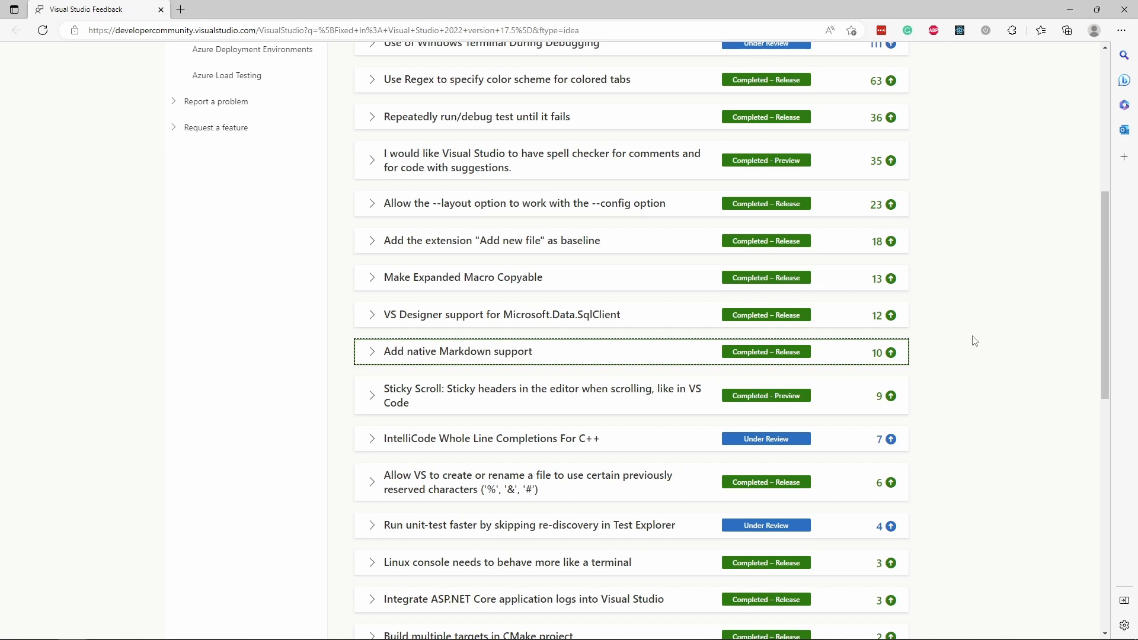
Step: Select the feedback site's address and scroll back up the results
left_click(170, 31)
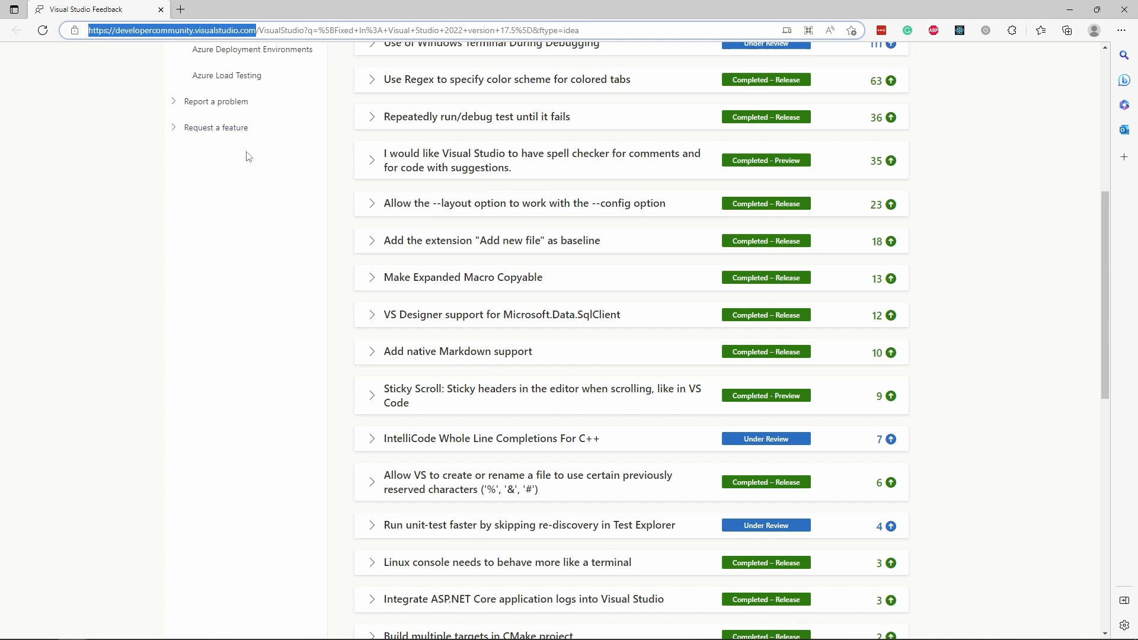
mouse_move(251, 50)
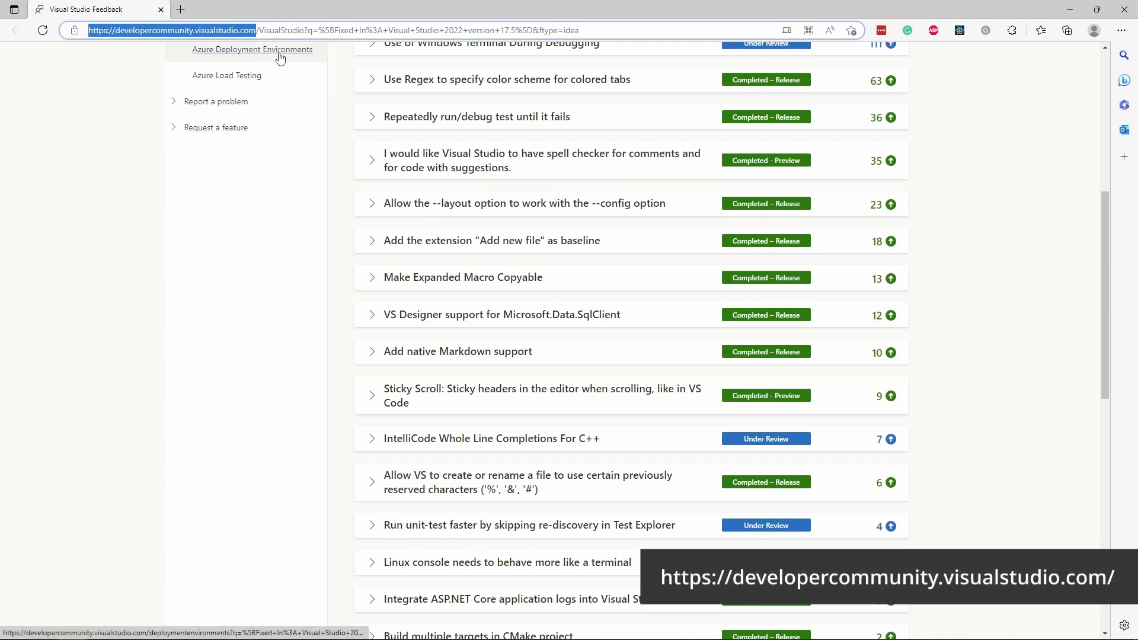
mouse_move(851, 118)
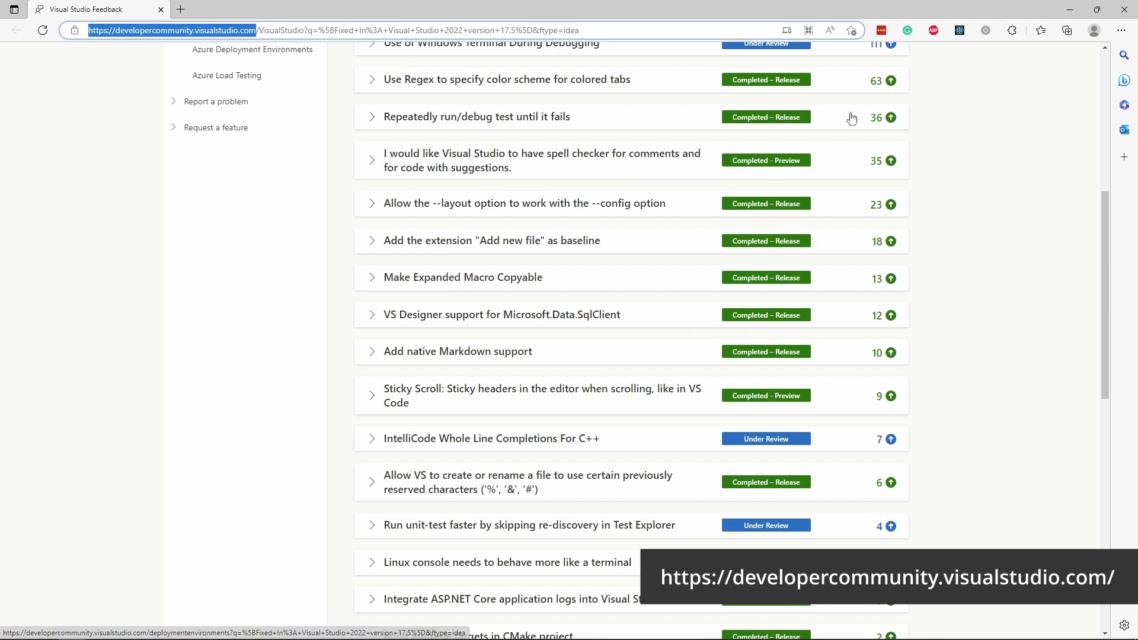
scroll("up", 3)
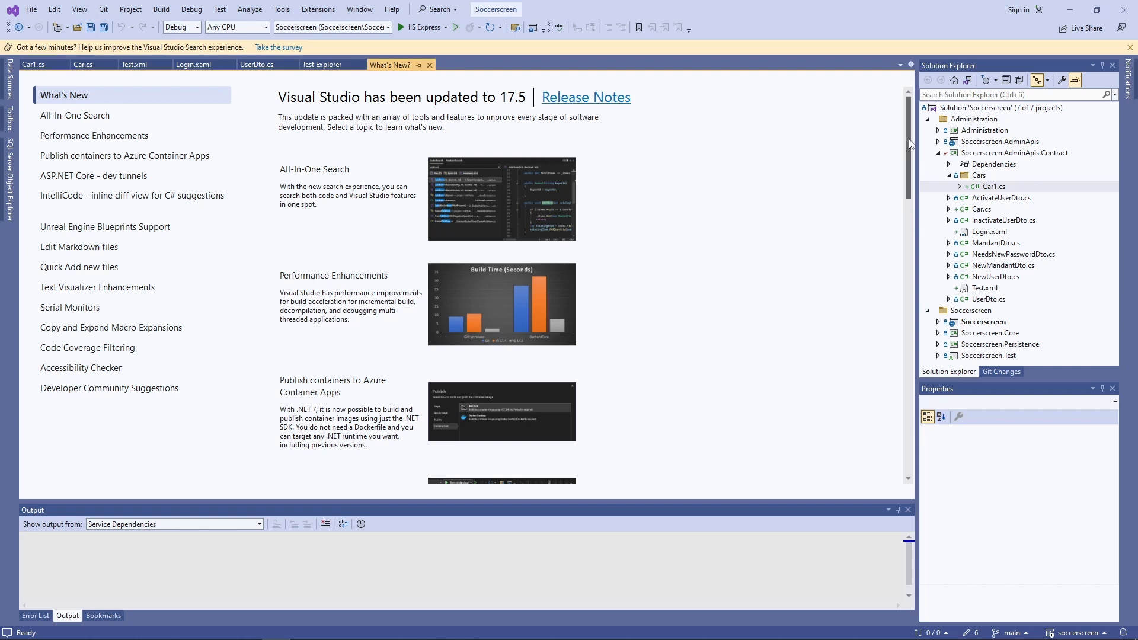
Step: Scroll the What's New overview down to its last entry, Developer Community Suggestions
scroll("down", 3)
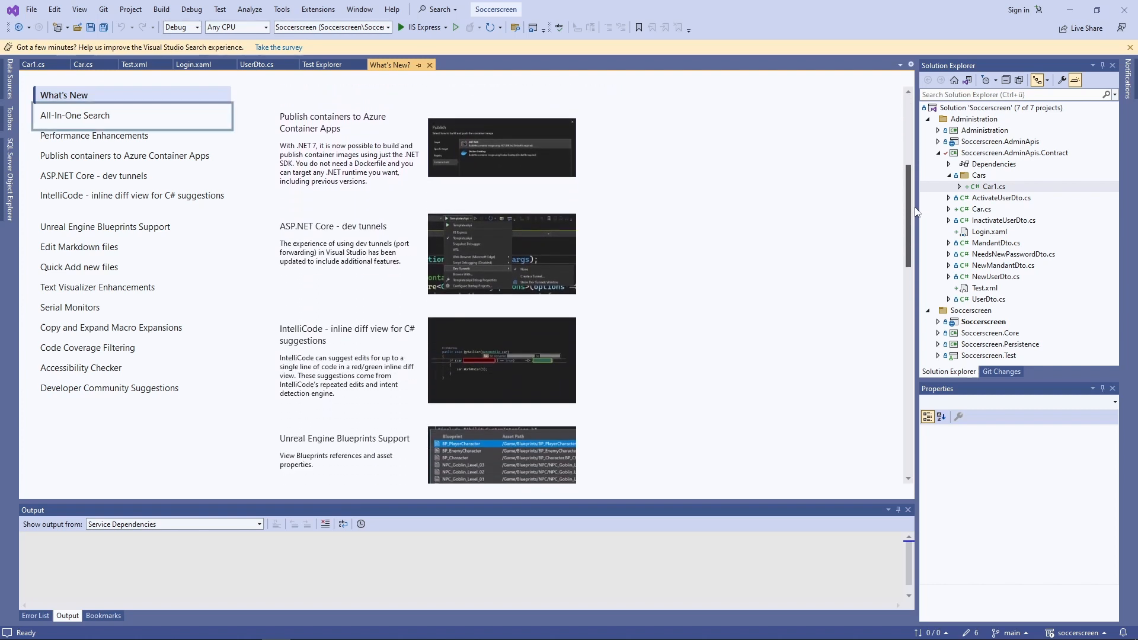
scroll("down", 3)
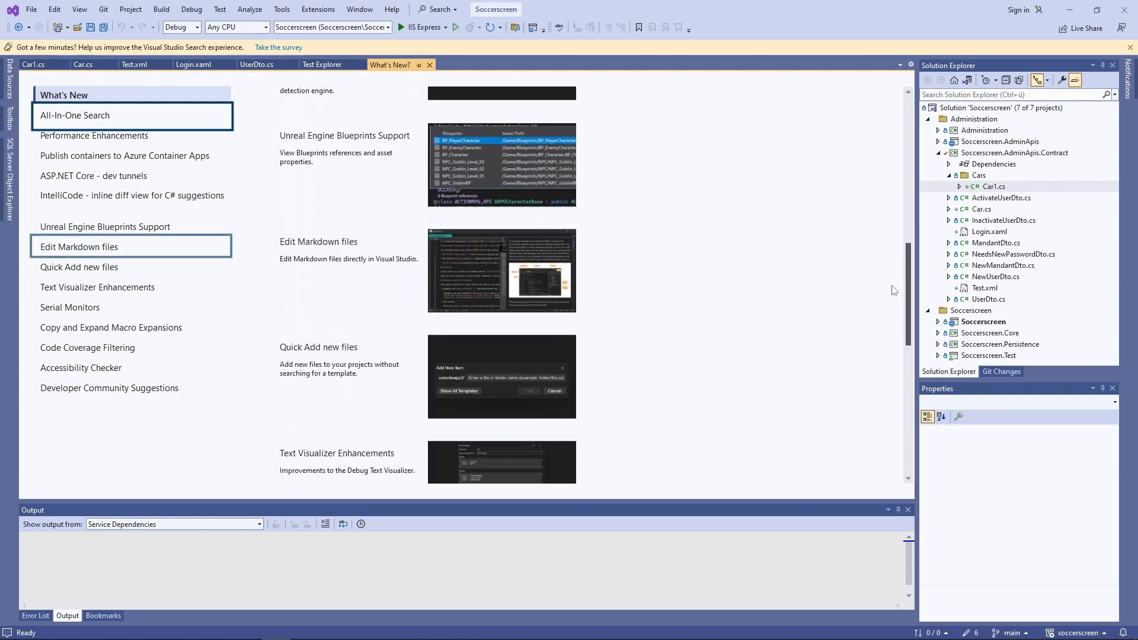
scroll("down", 3)
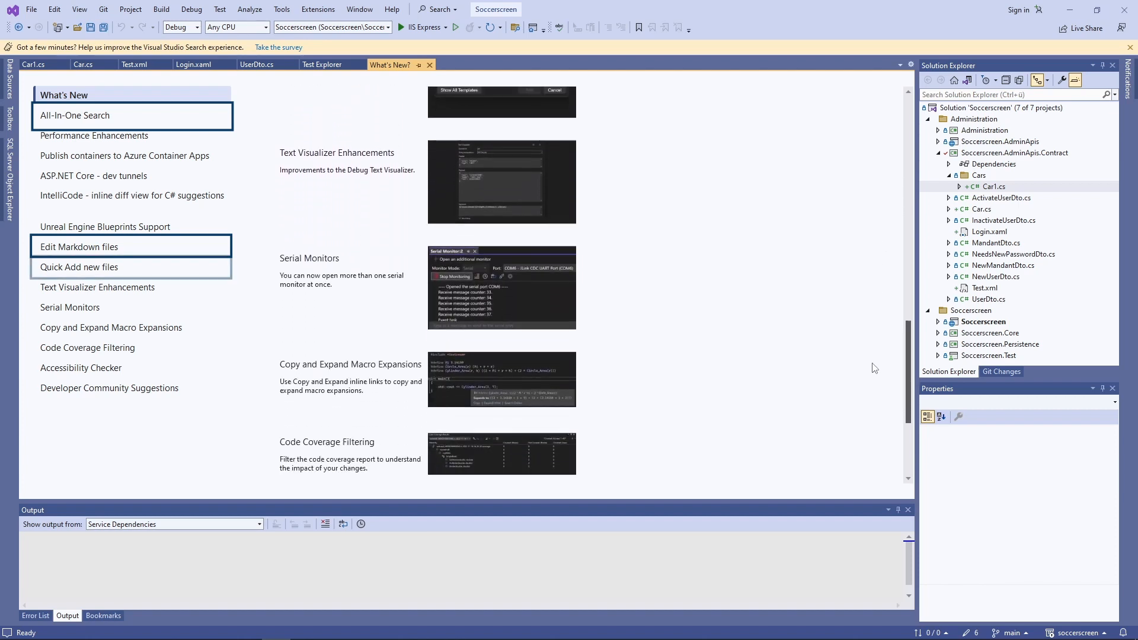
scroll("down", 3)
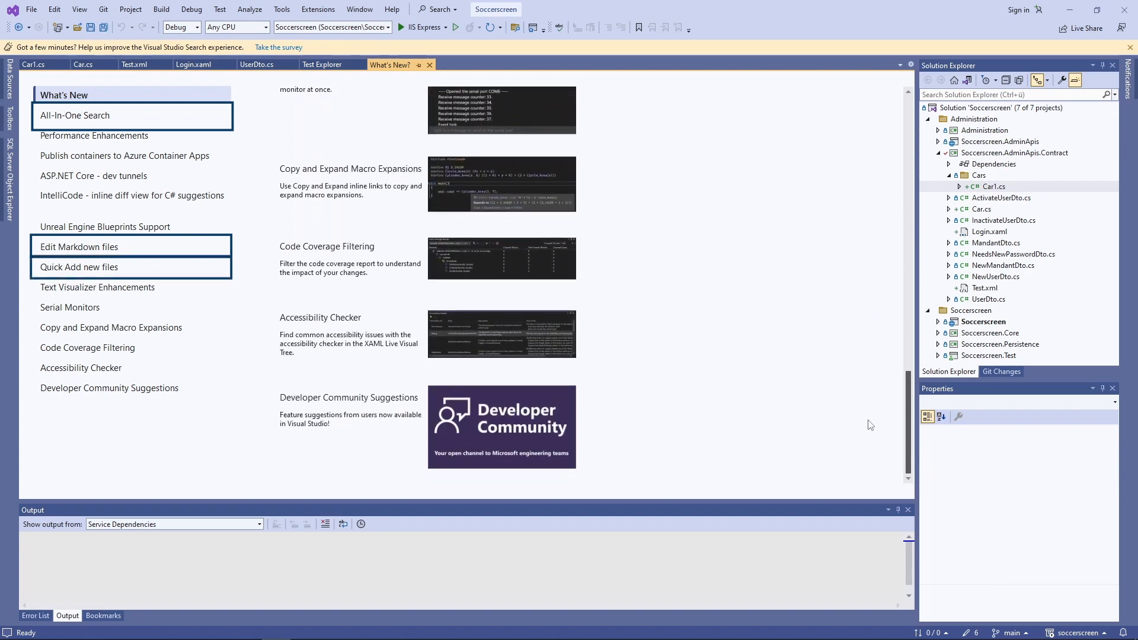